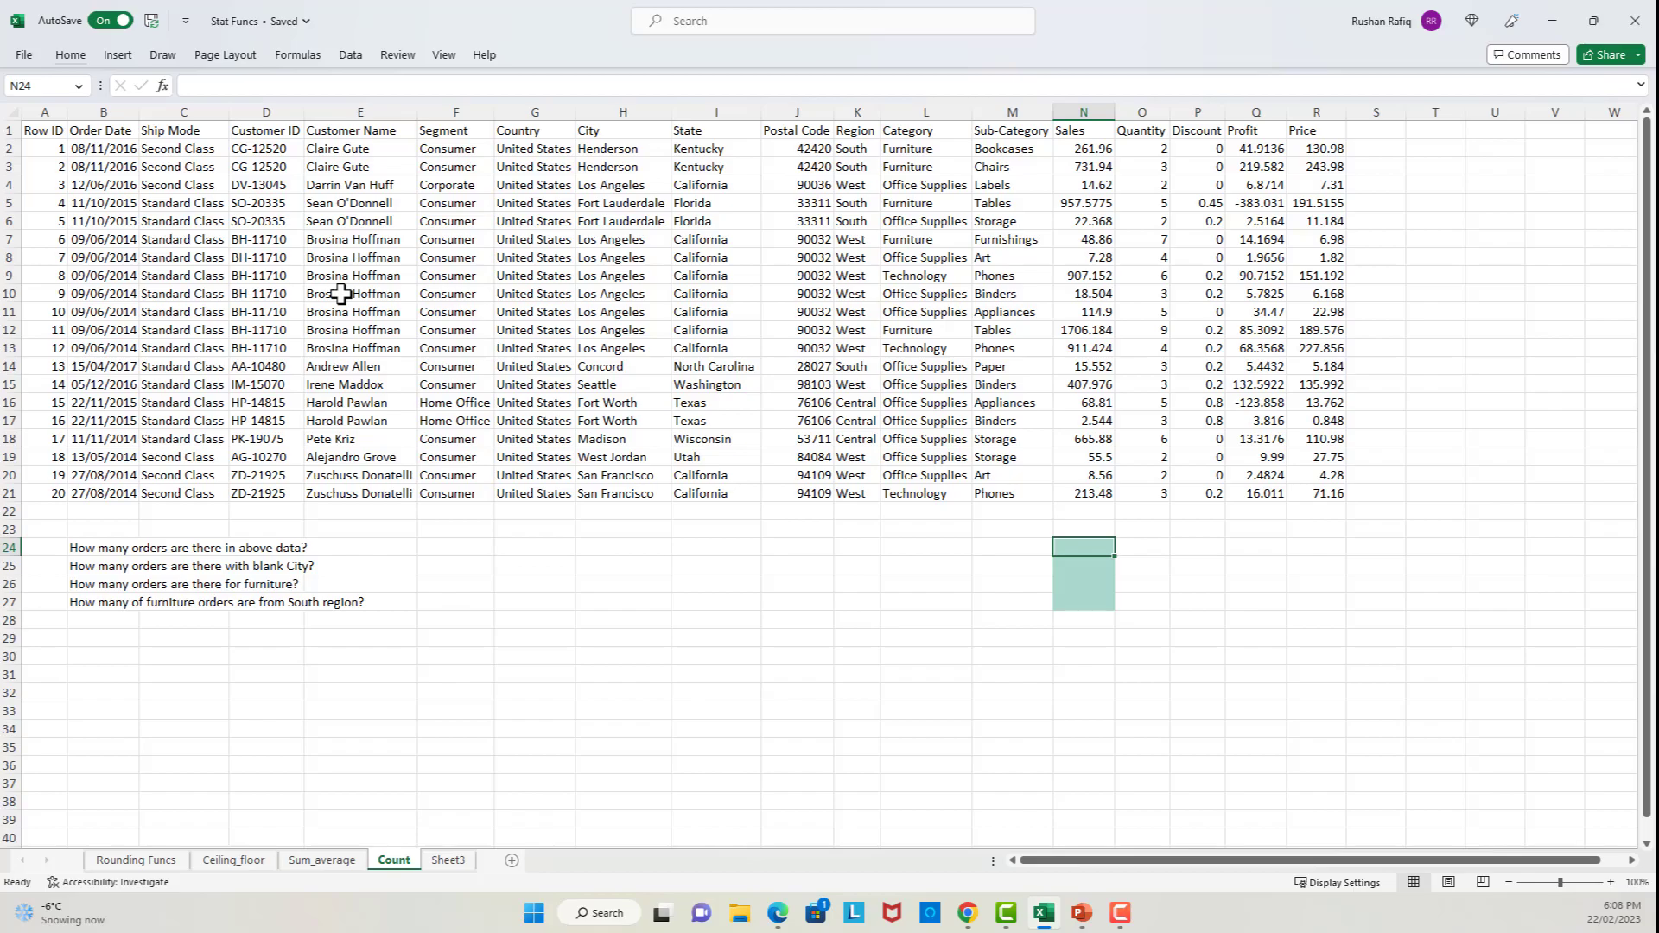
{"action": "mouse_move", "coordinate": [364, 336]}
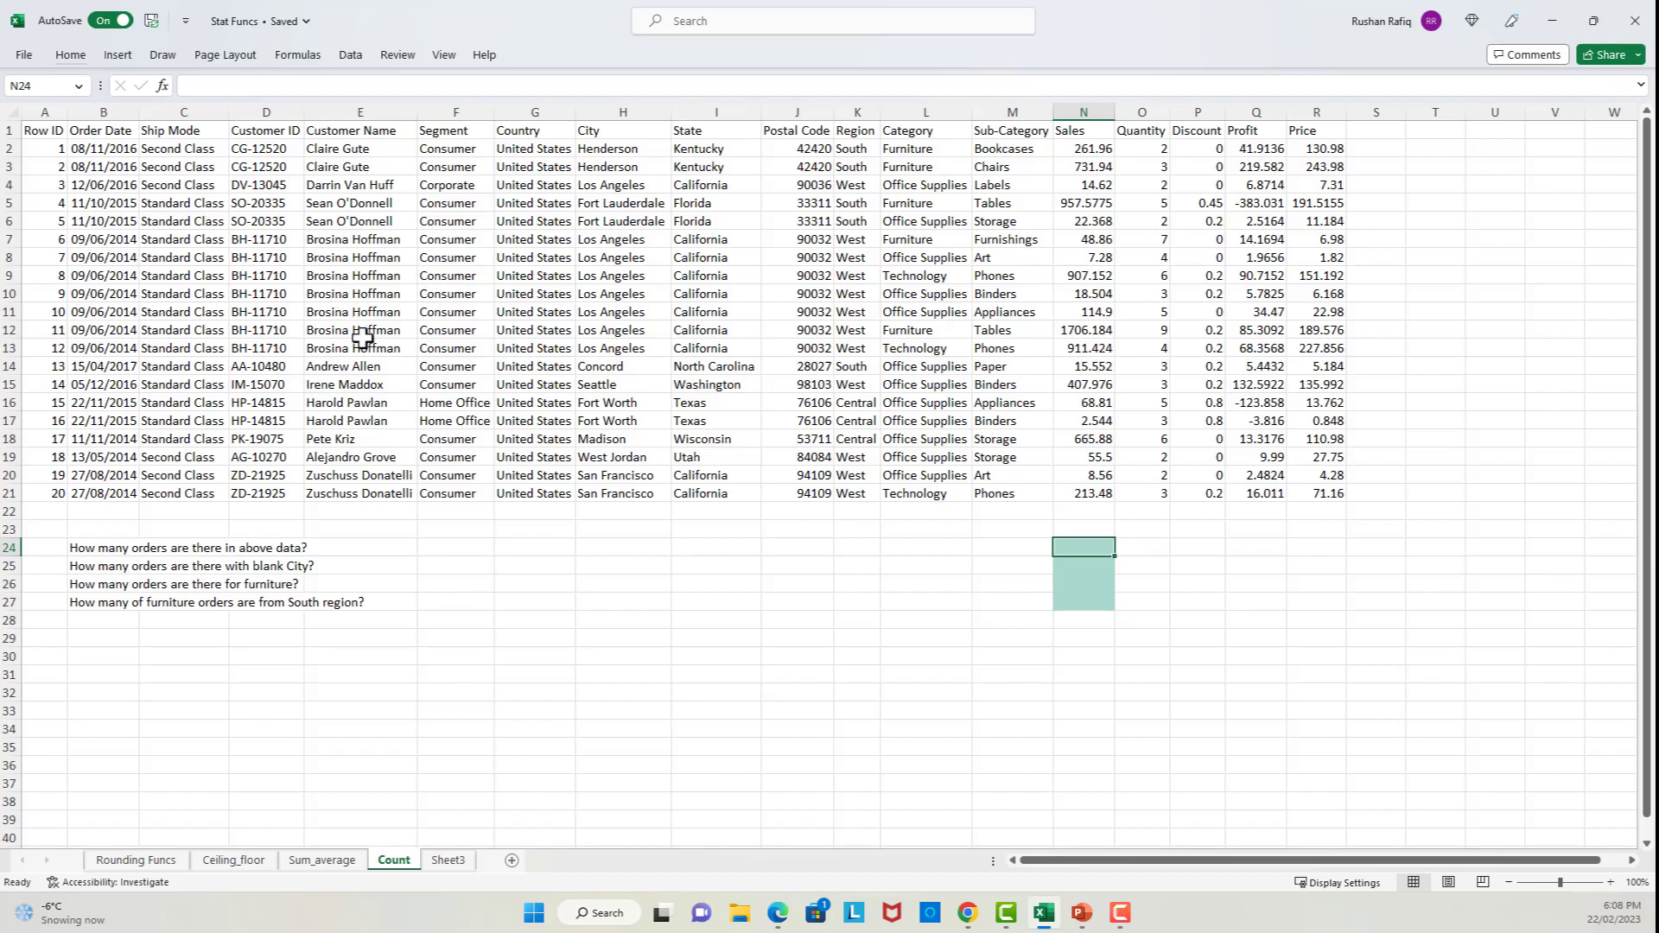
{"action": "mouse_move", "coordinate": [446, 306]}
{"action": "type", "text": "="}
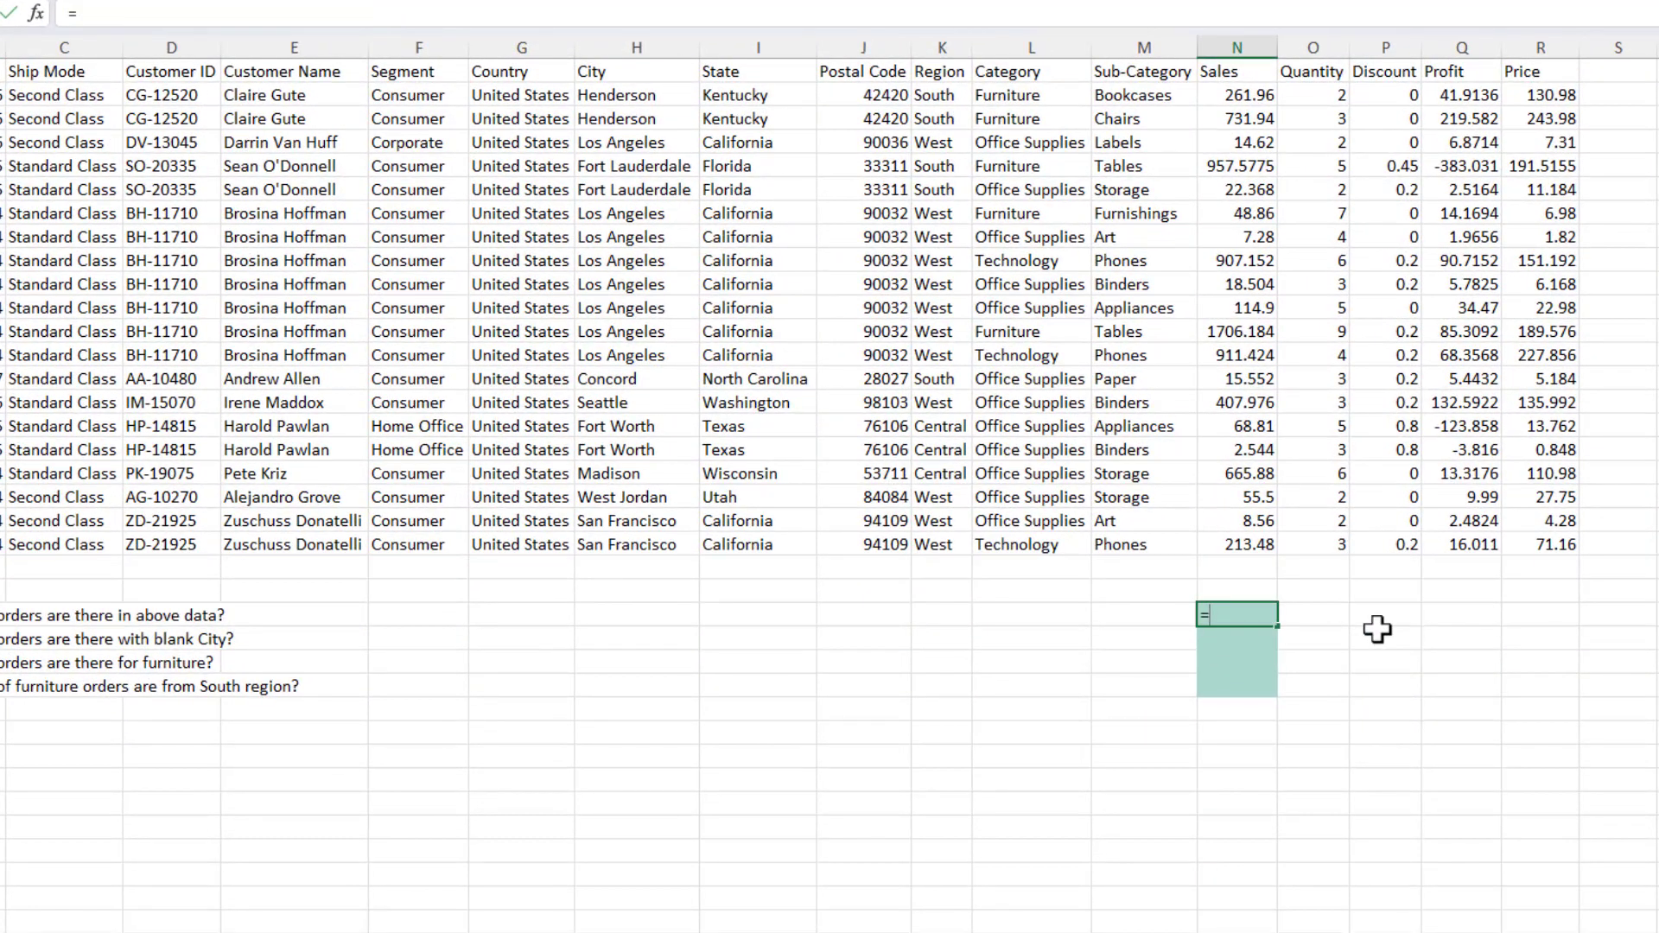
- Enter =COUNT(N2:N21) over the Sales values to show 20 total orders
{"action": "type", "text": "COUNT("}
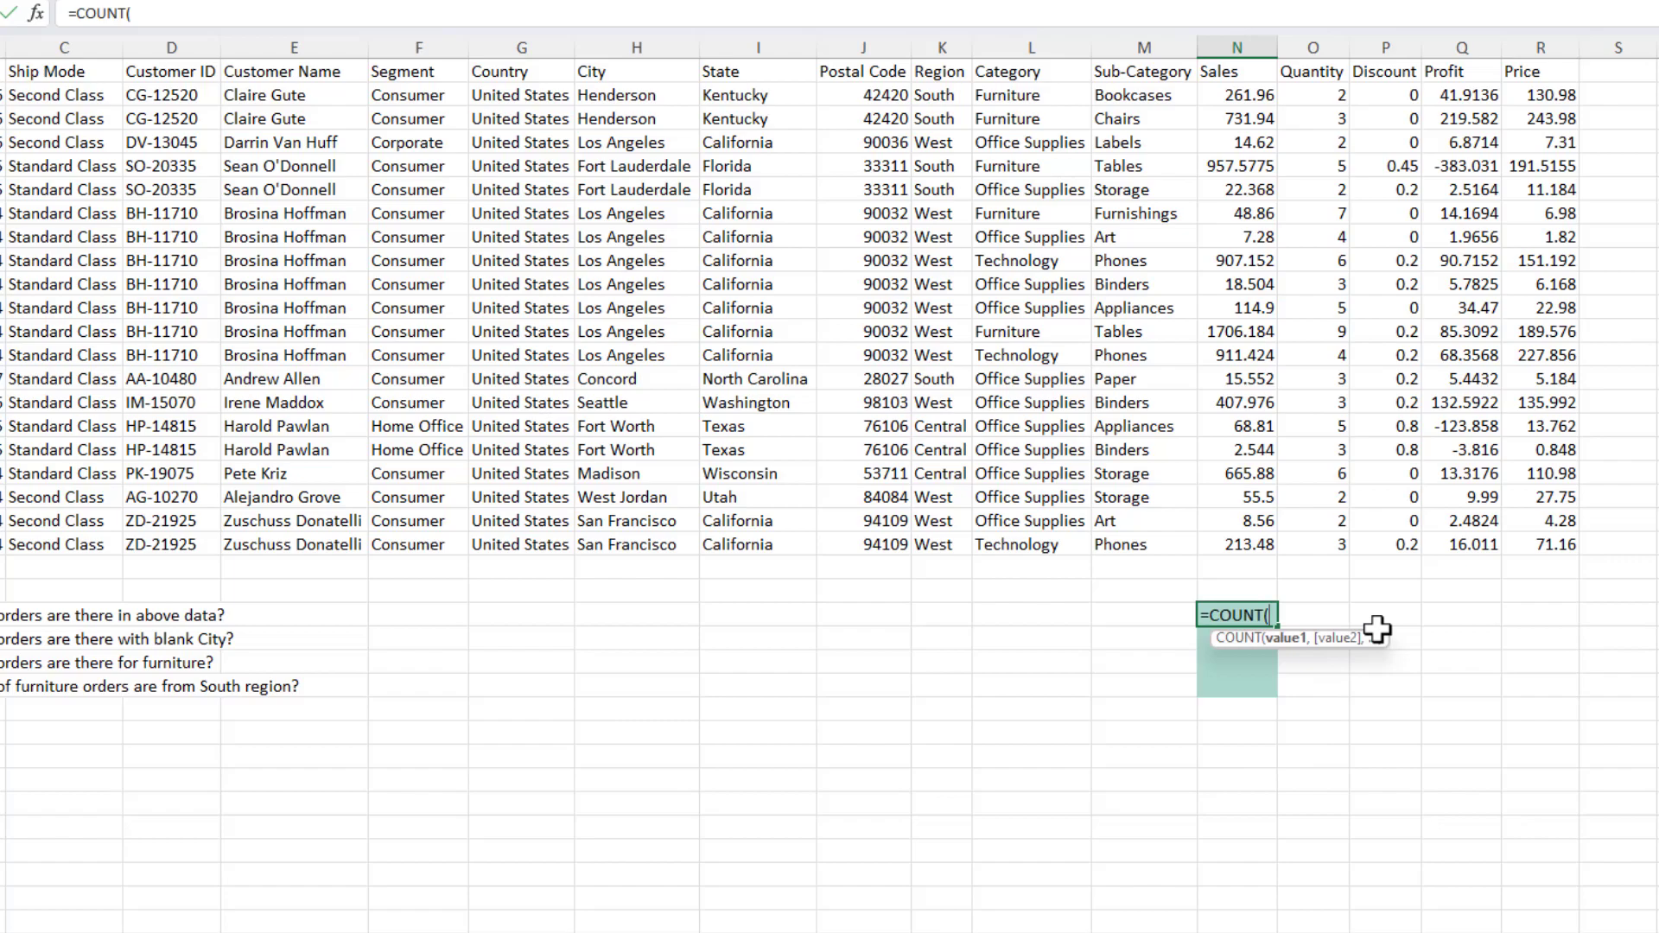
{"action": "mouse_move", "coordinate": [1266, 552]}
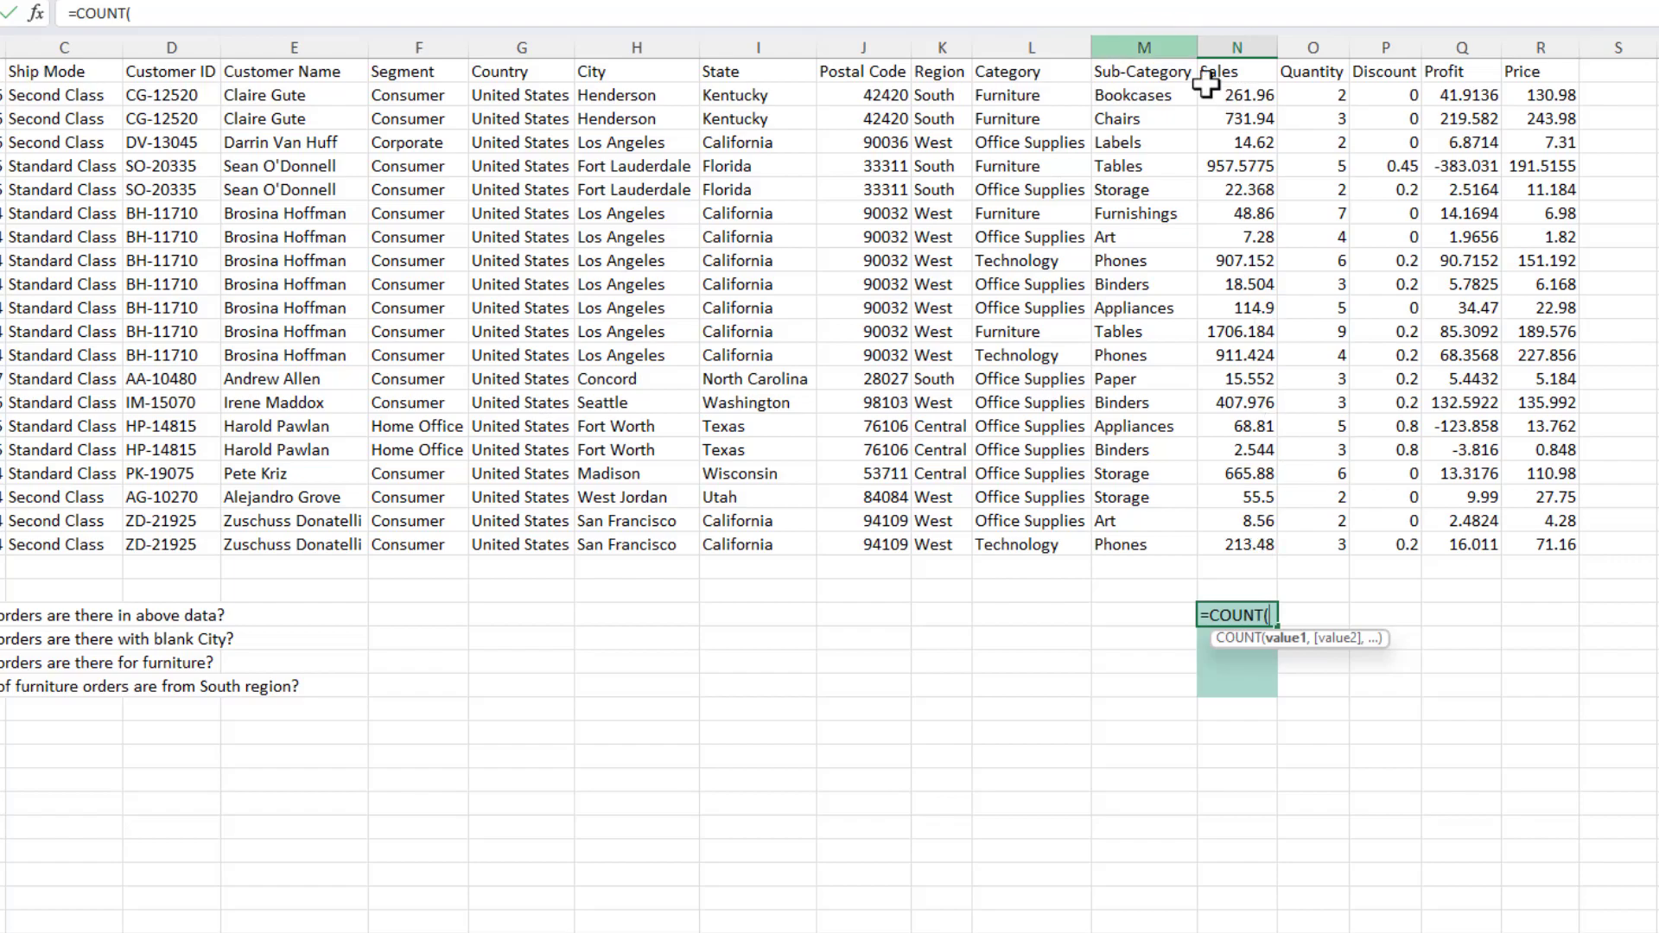
{"action": "mouse_move", "coordinate": [1248, 94]}
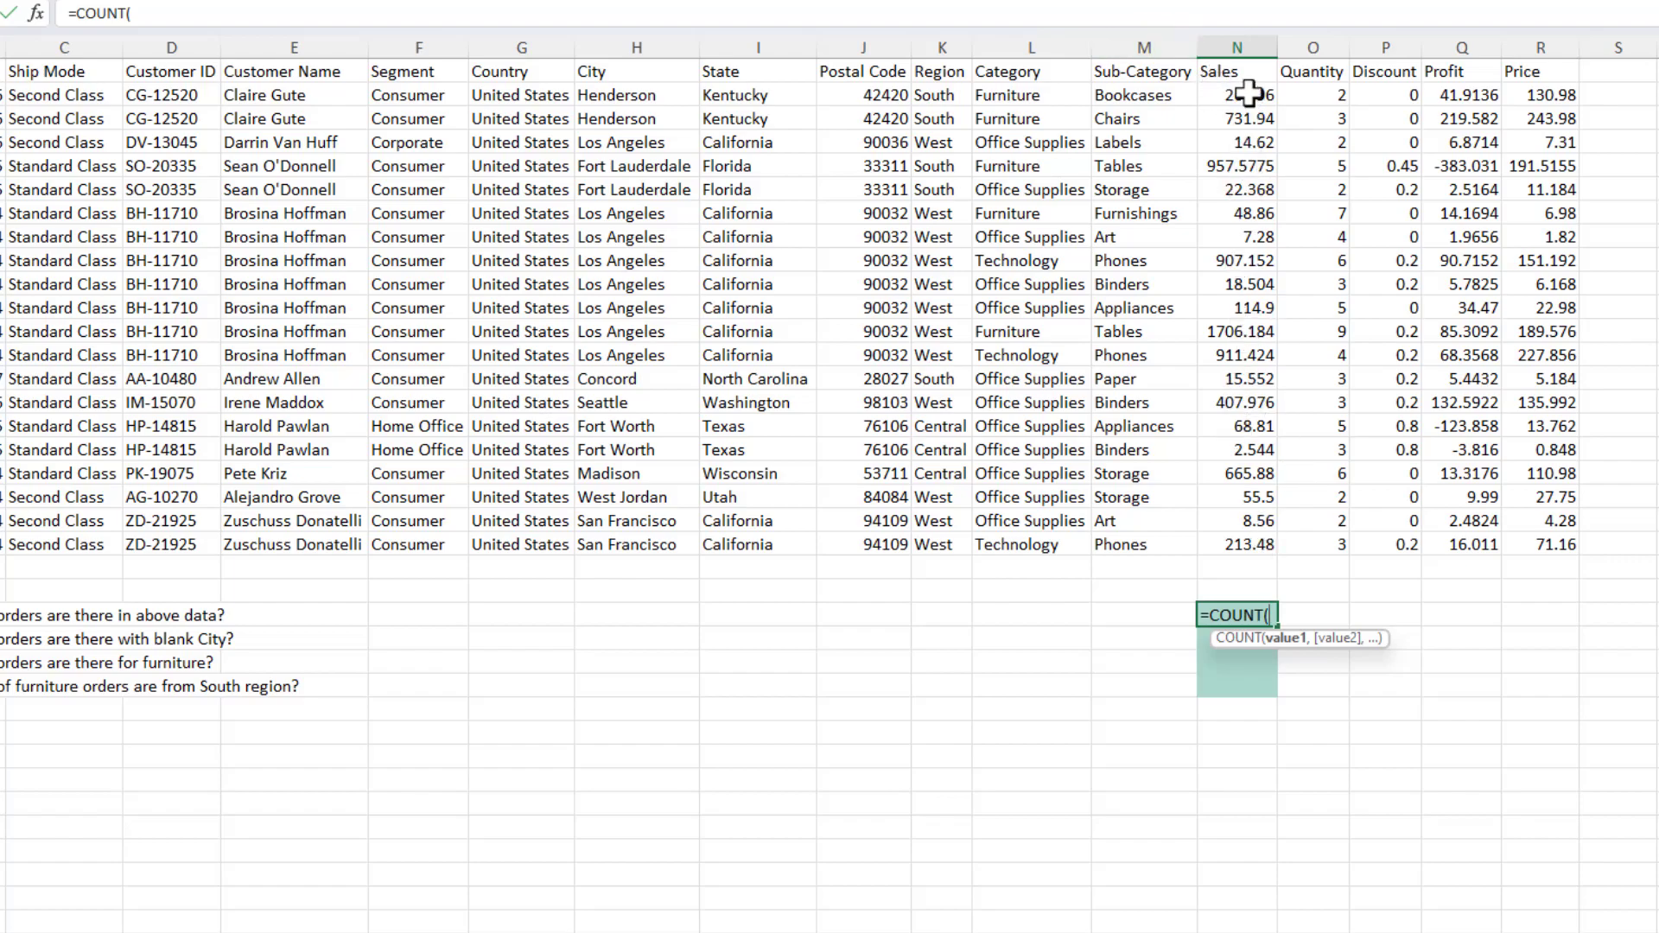
{"action": "left_click_drag", "start_coordinate": [1235, 95], "coordinate": [1236, 544]}
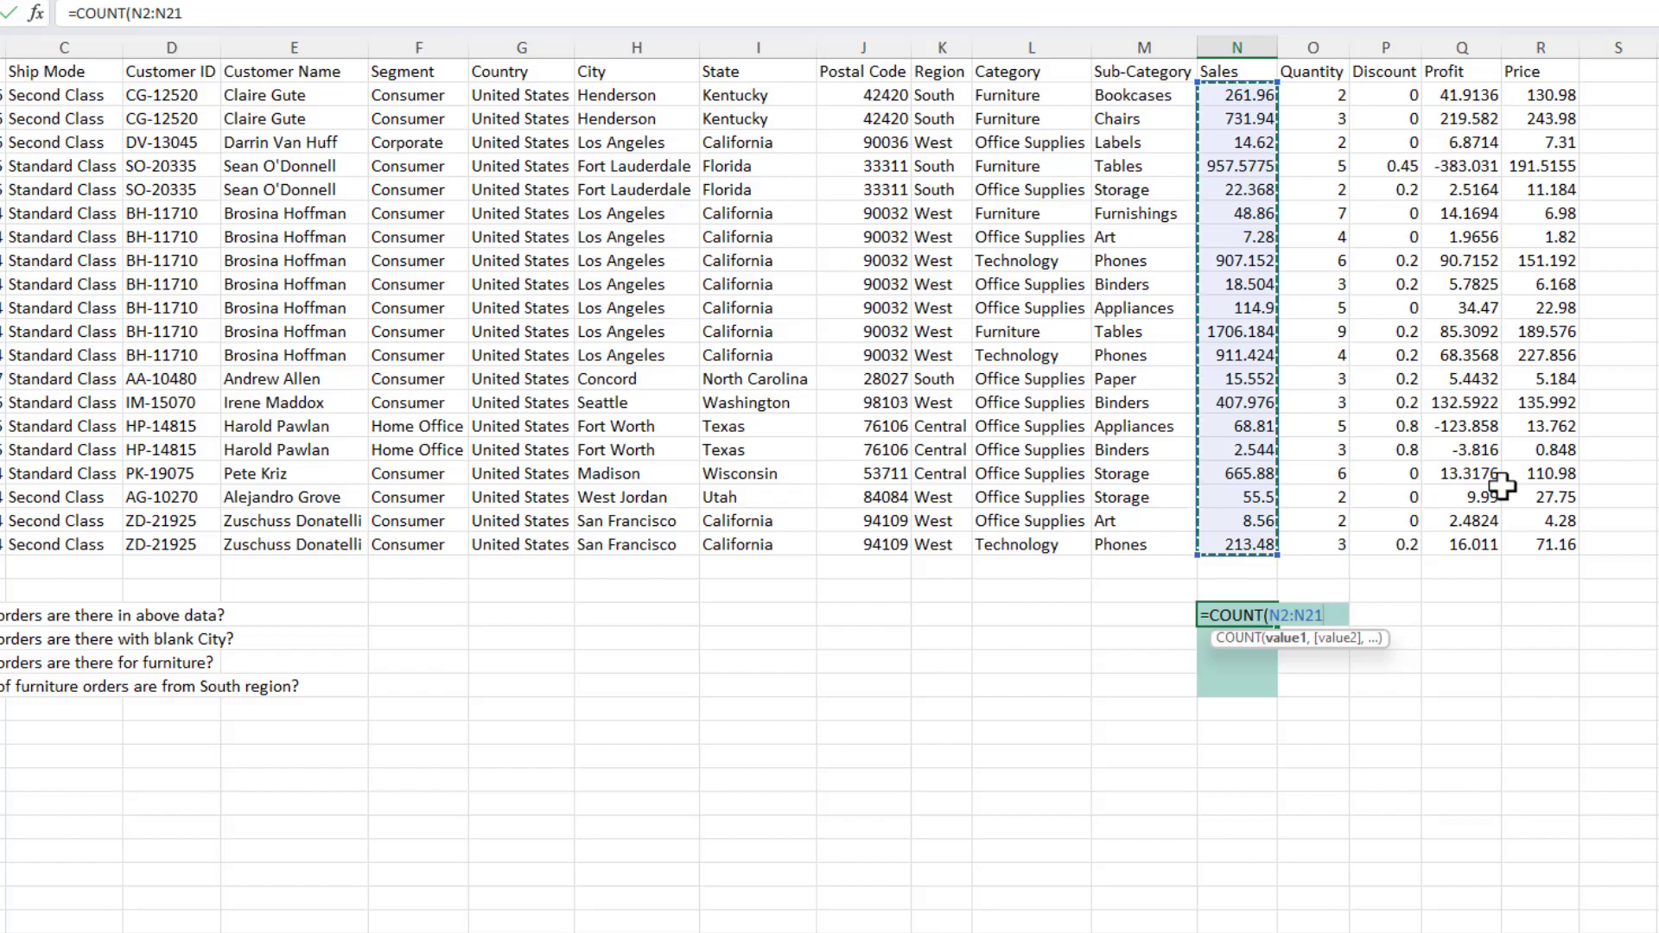
{"action": "key", "text": "Enter"}
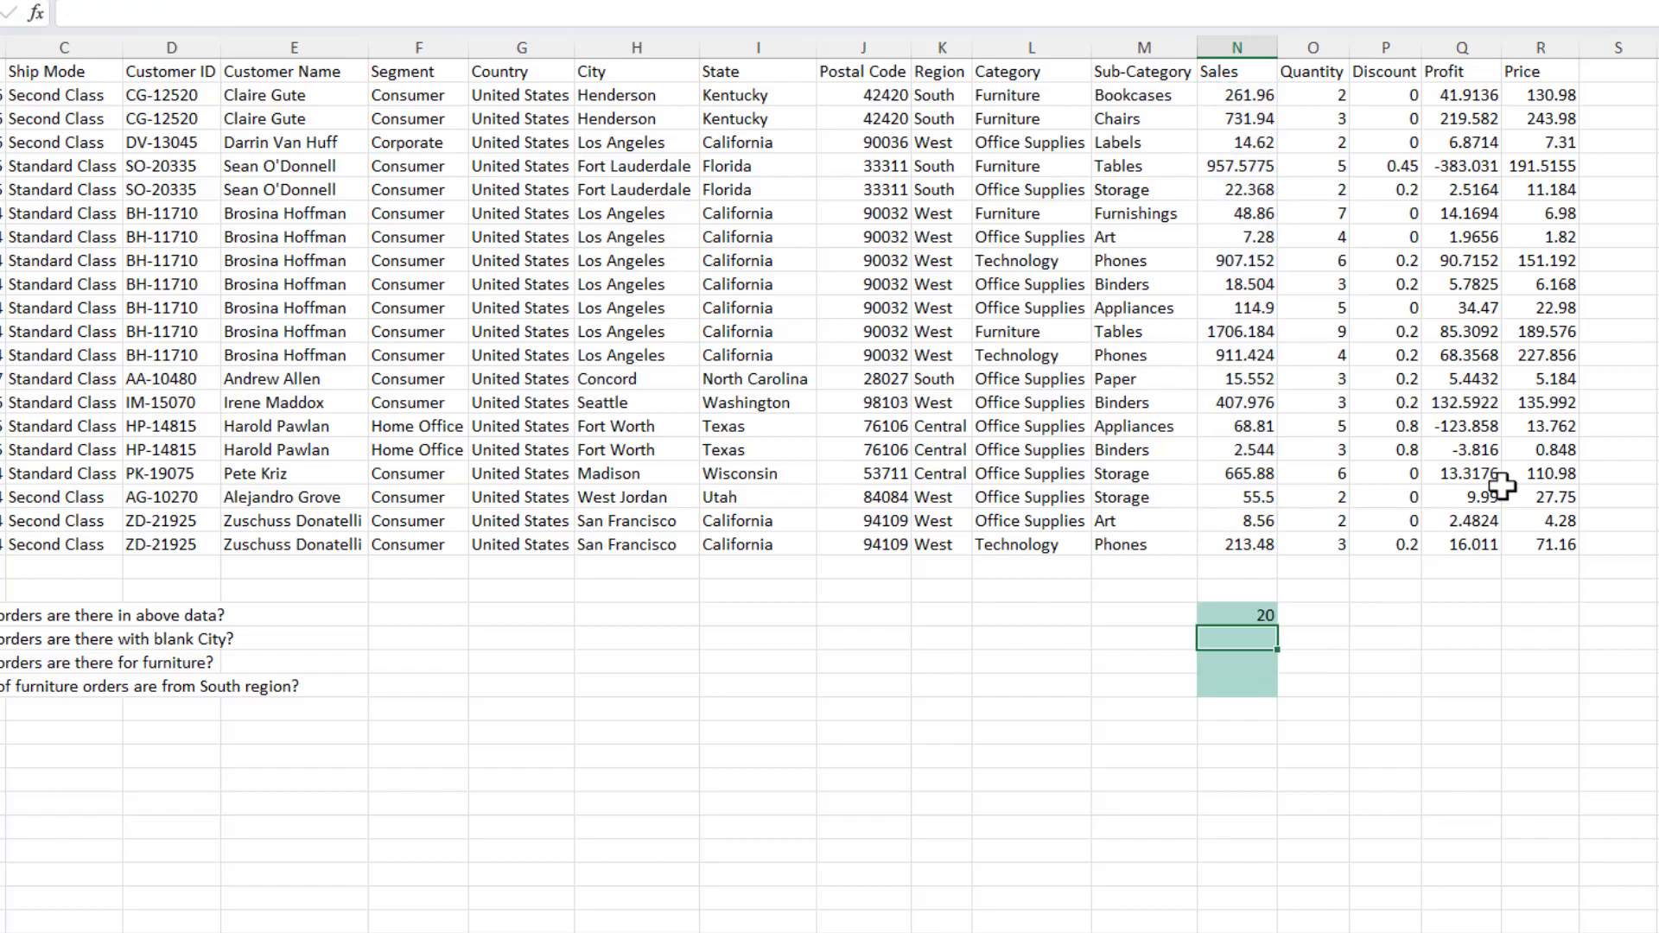
- Test COUNT on the Sub-Category text values in M24, which returns 0, then clear it
{"action": "left_click", "coordinate": [1234, 614]}
{"action": "type", "text": "="}
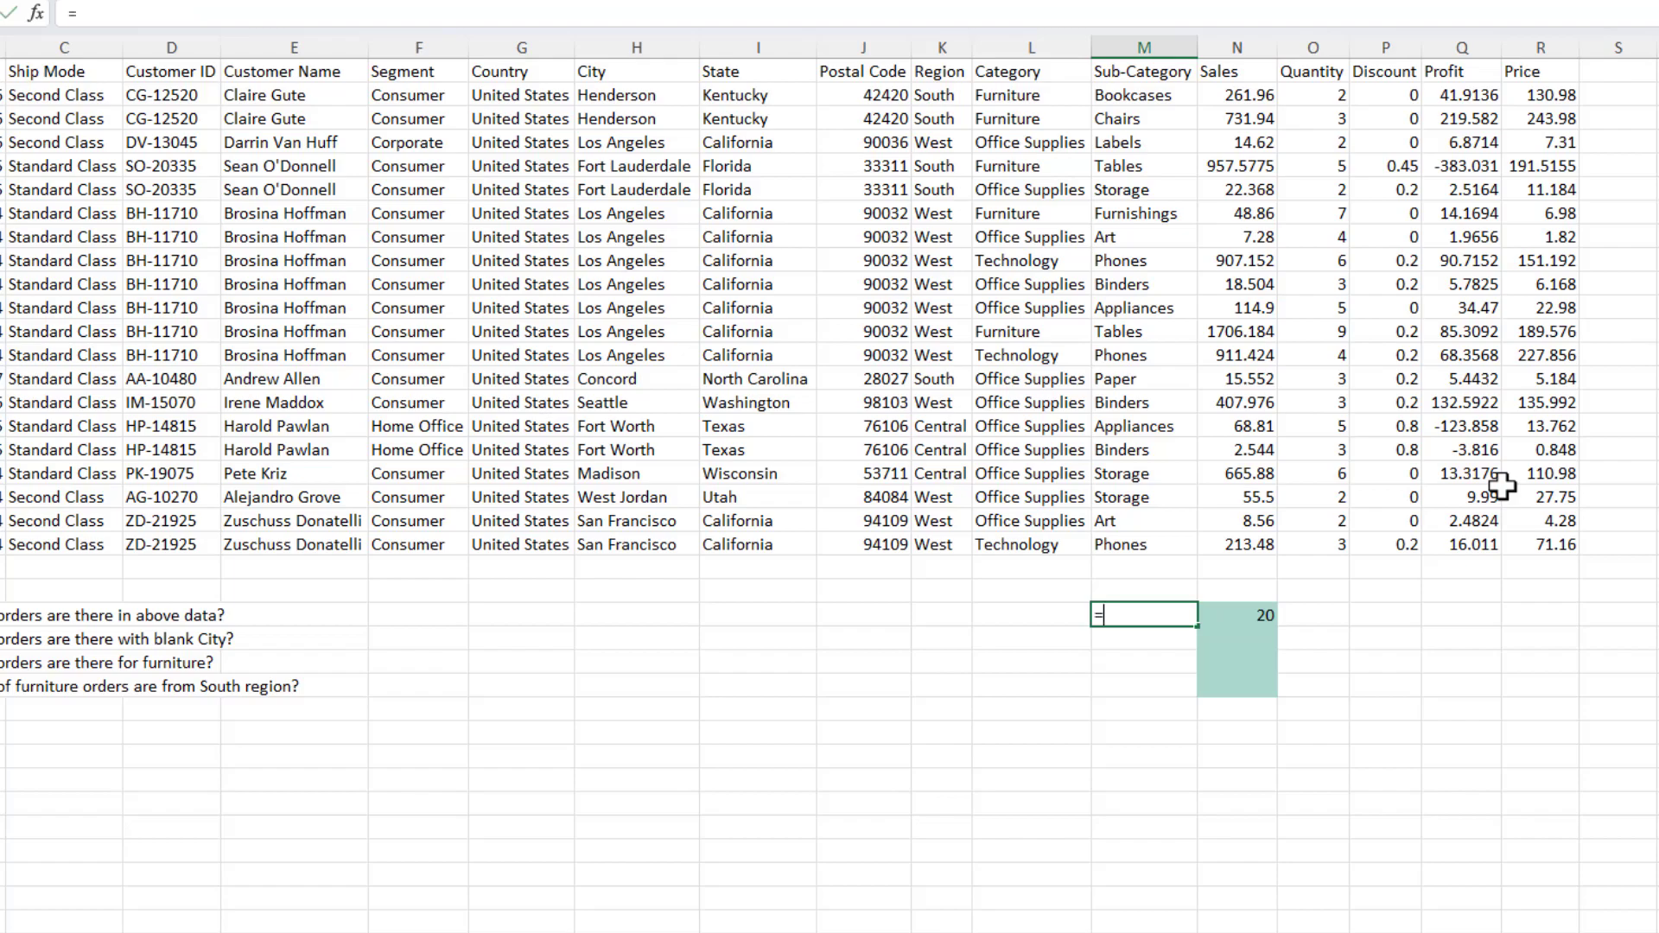
{"action": "type", "text": "count"}
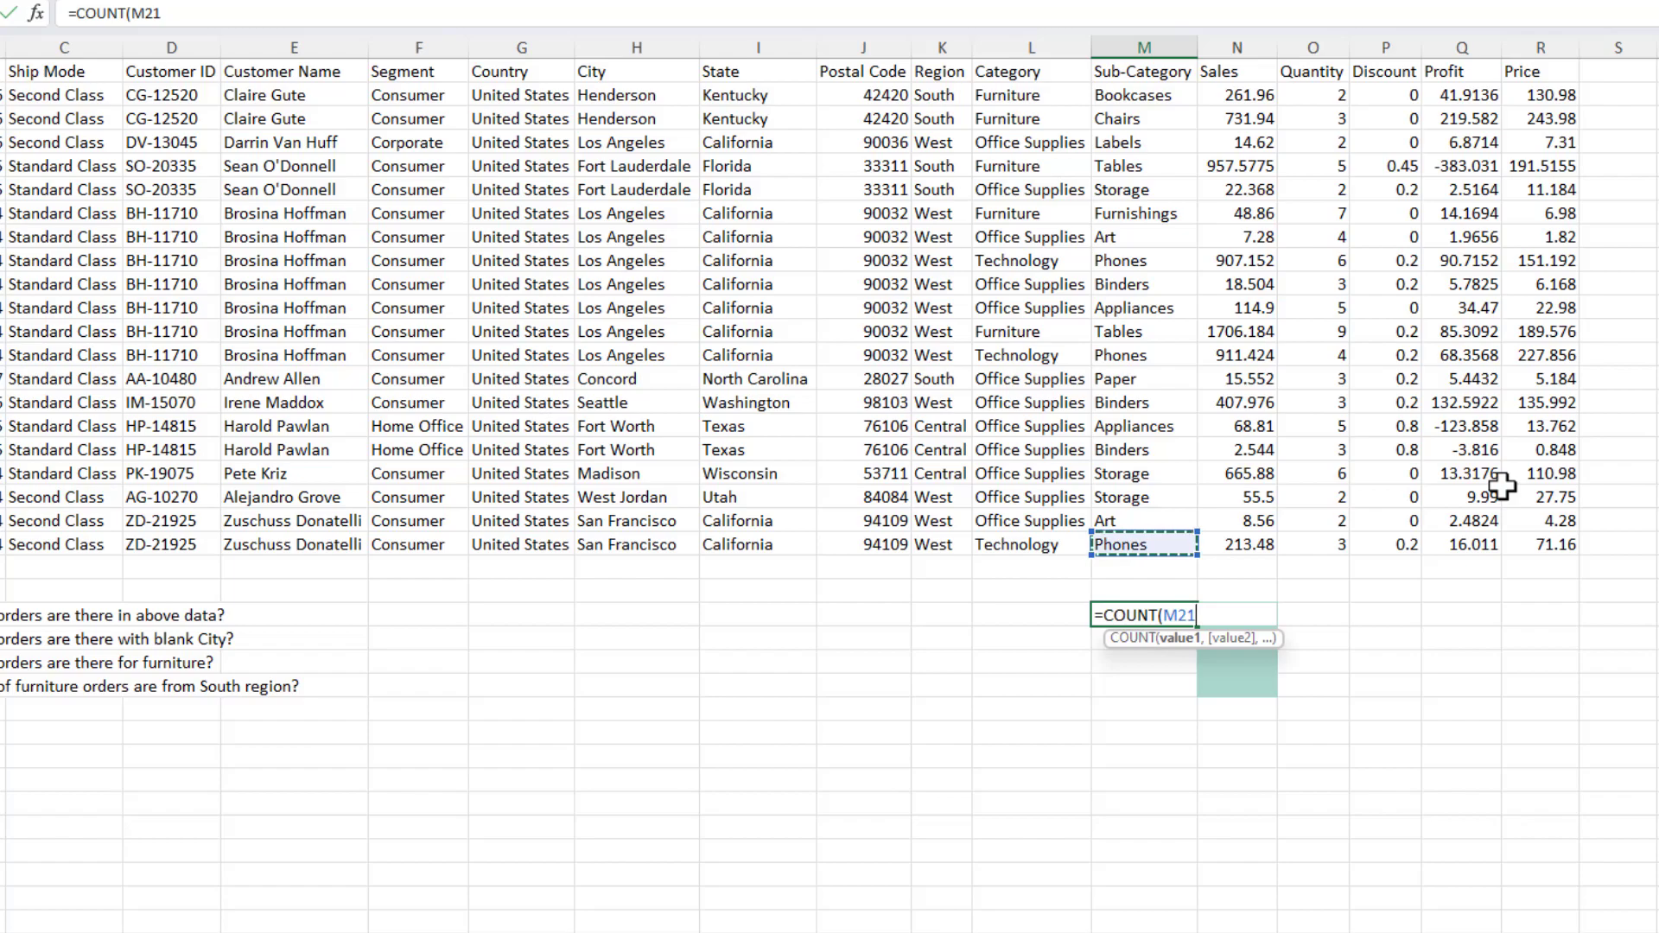
{"action": "left_click_drag", "start_coordinate": [1142, 94], "coordinate": [1142, 544]}
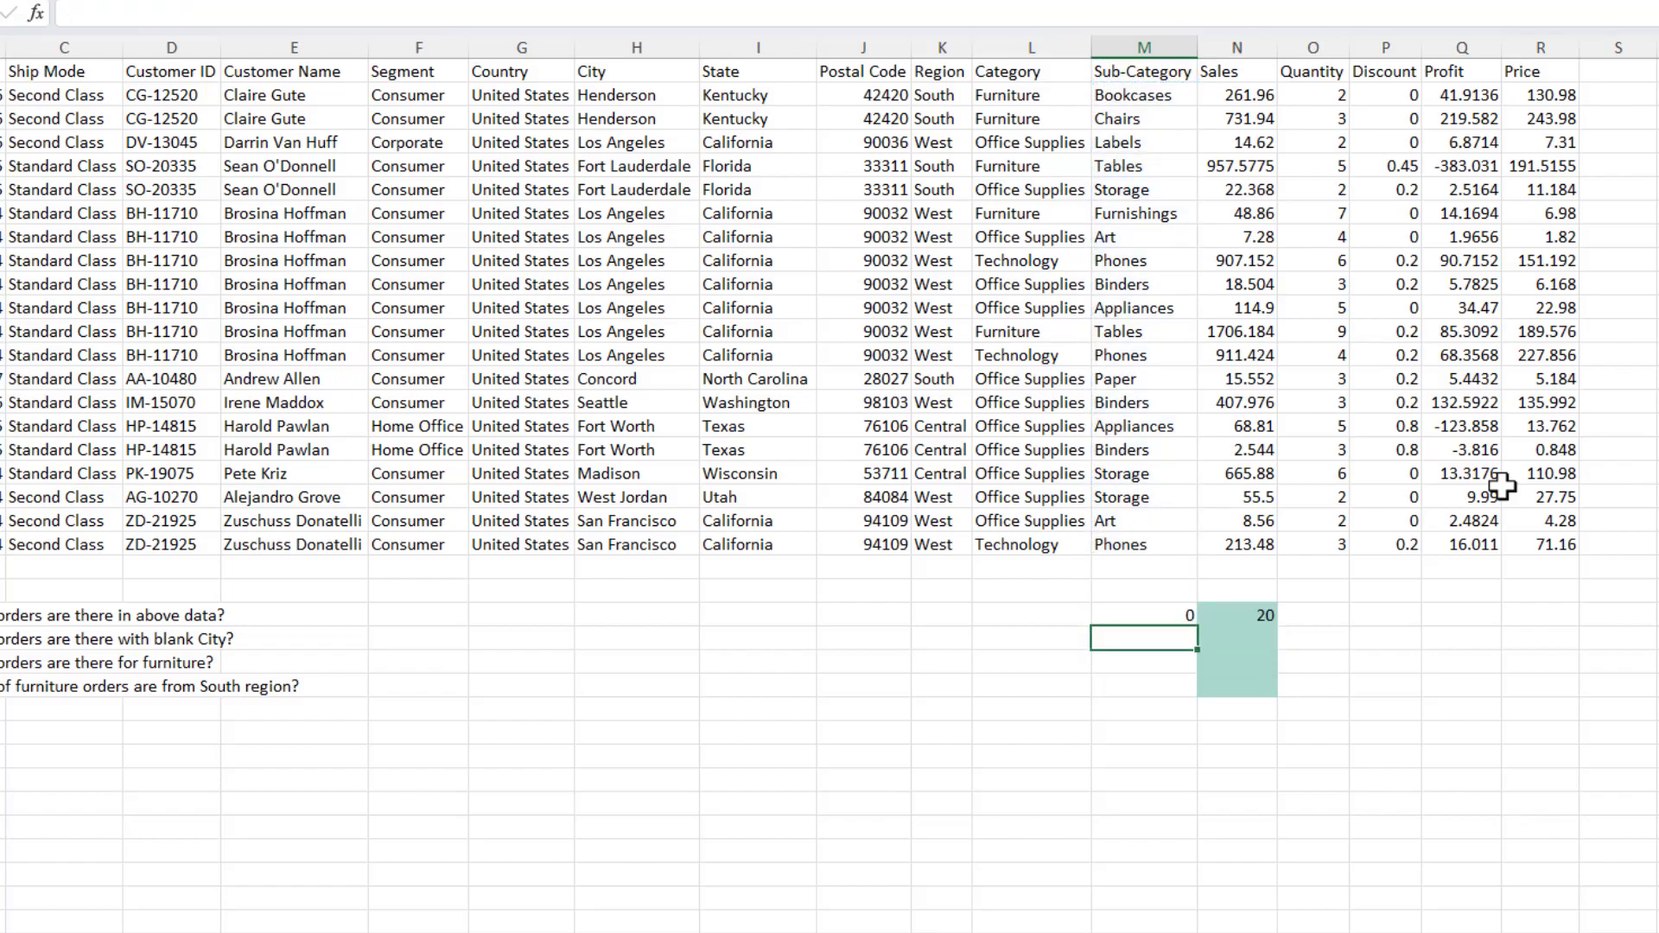
{"action": "left_click", "coordinate": [1142, 614]}
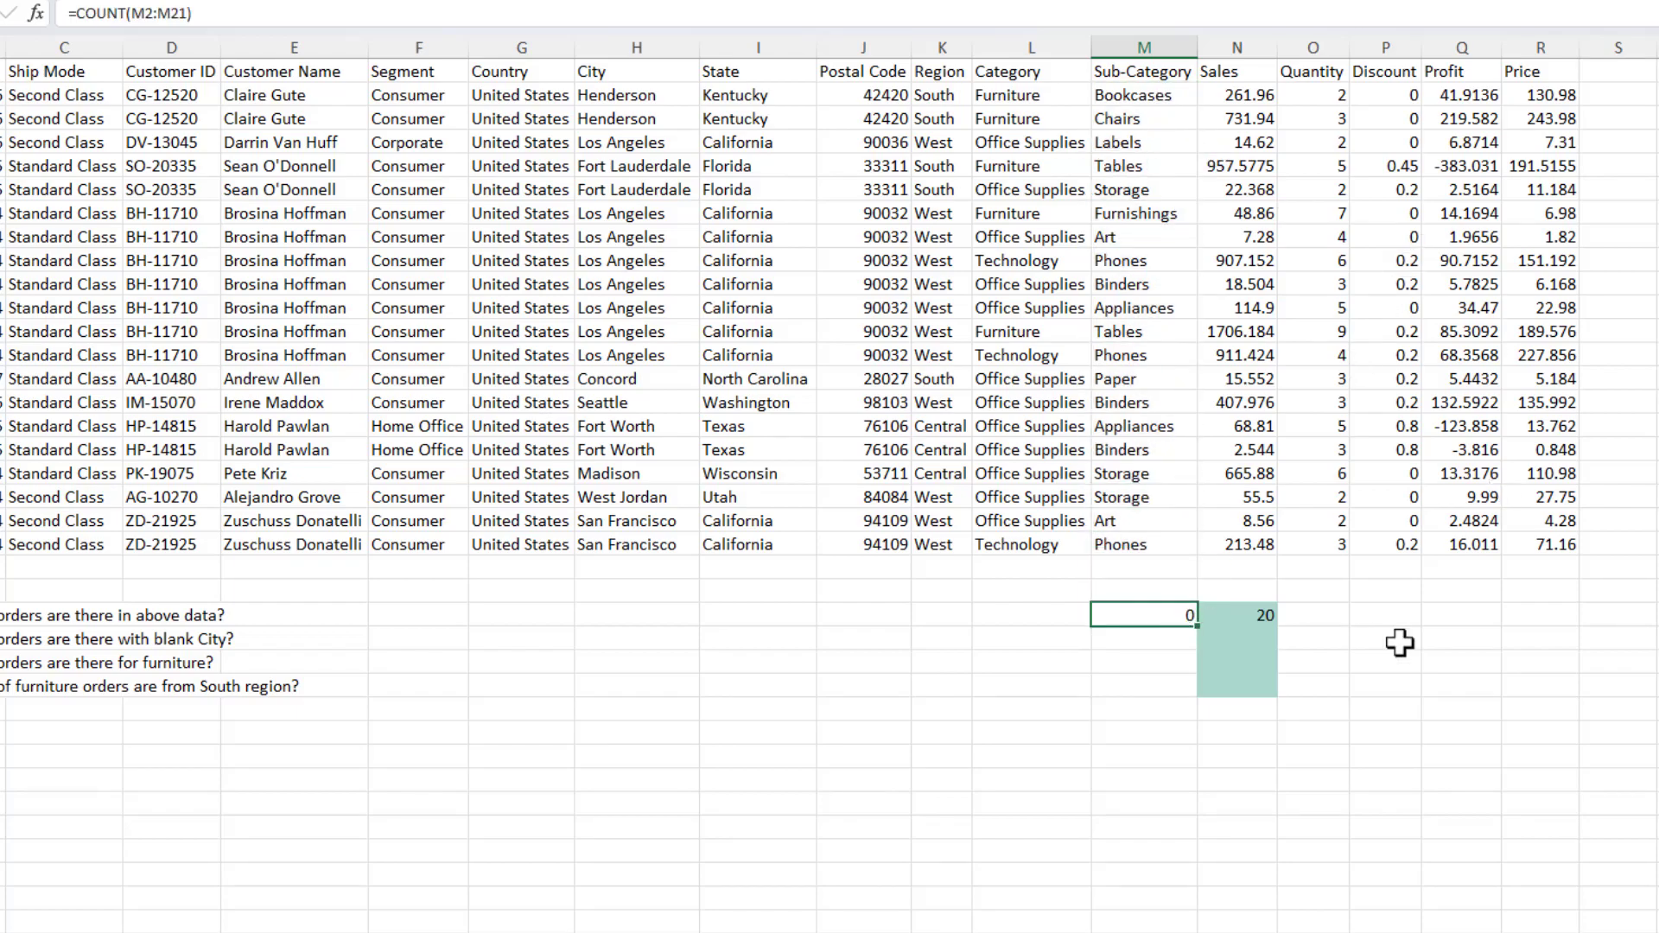
{"action": "mouse_move", "coordinate": [1441, 653]}
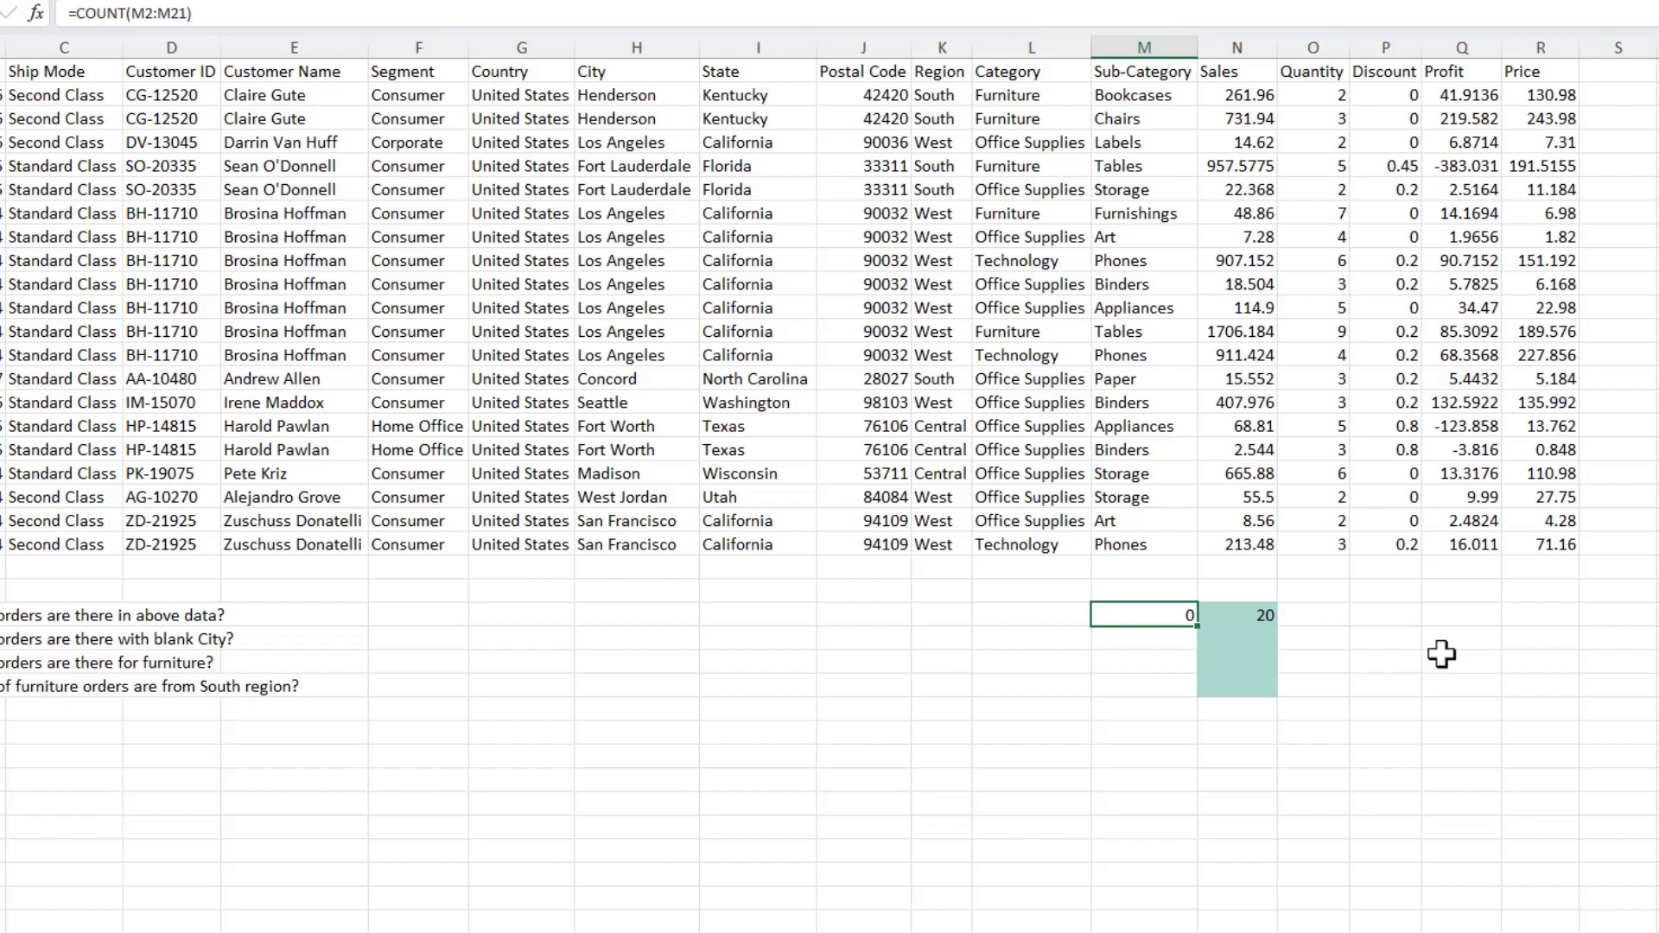
{"action": "type", "text": "=count"}
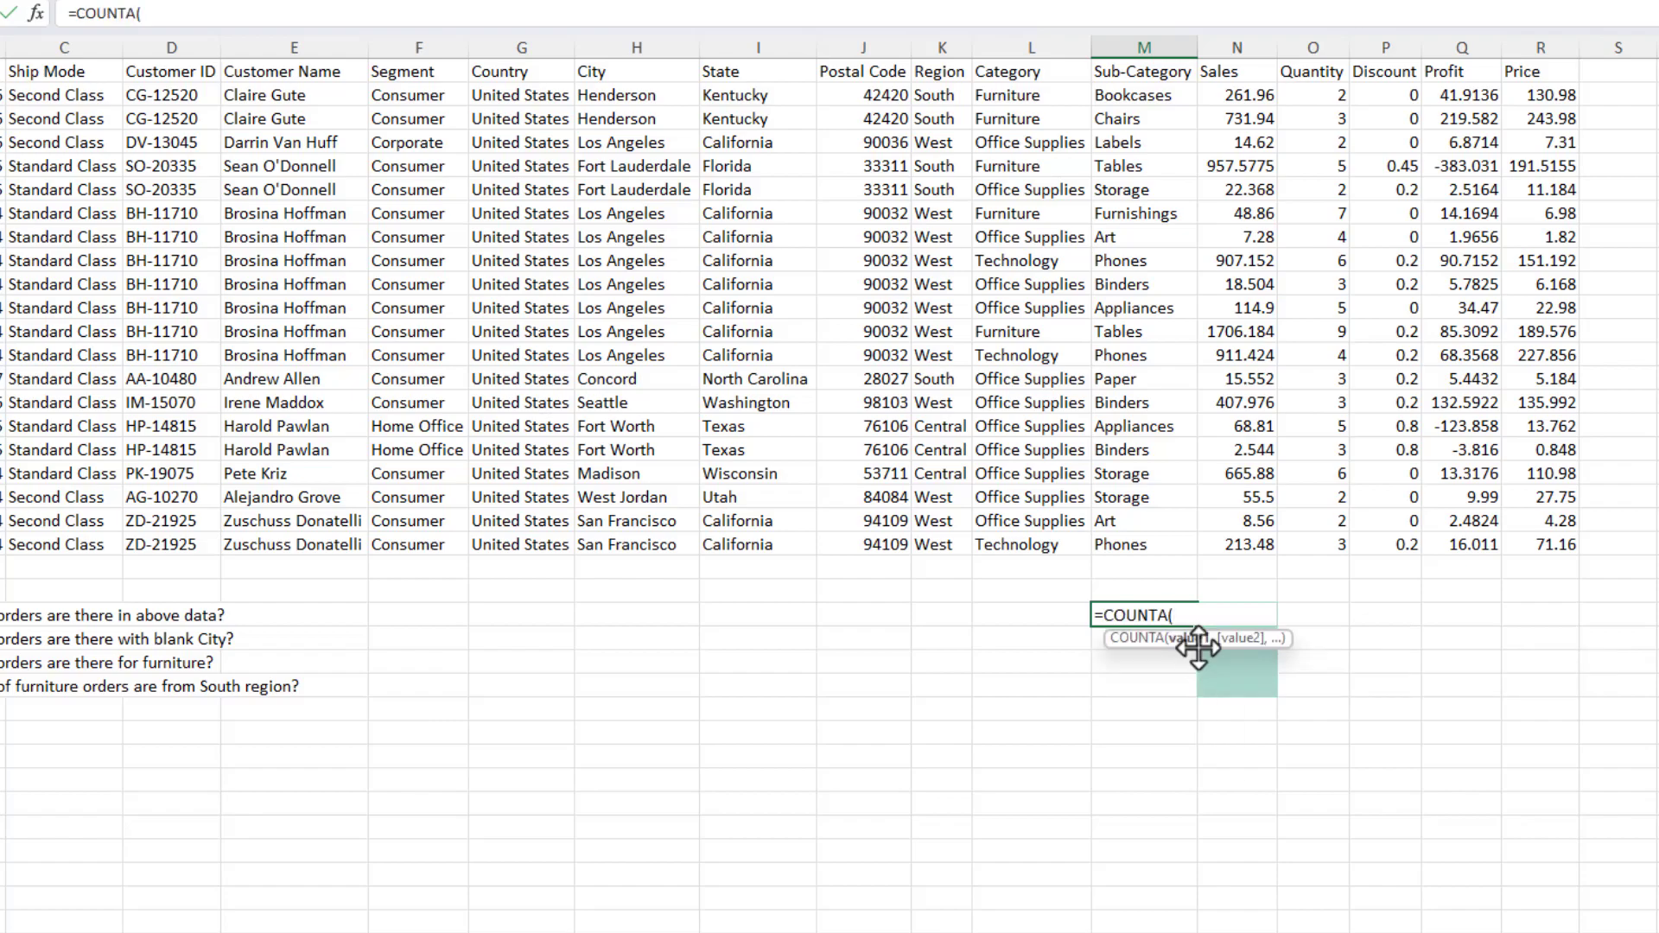
{"action": "left_click_drag", "start_coordinate": [1142, 94], "coordinate": [1142, 330]}
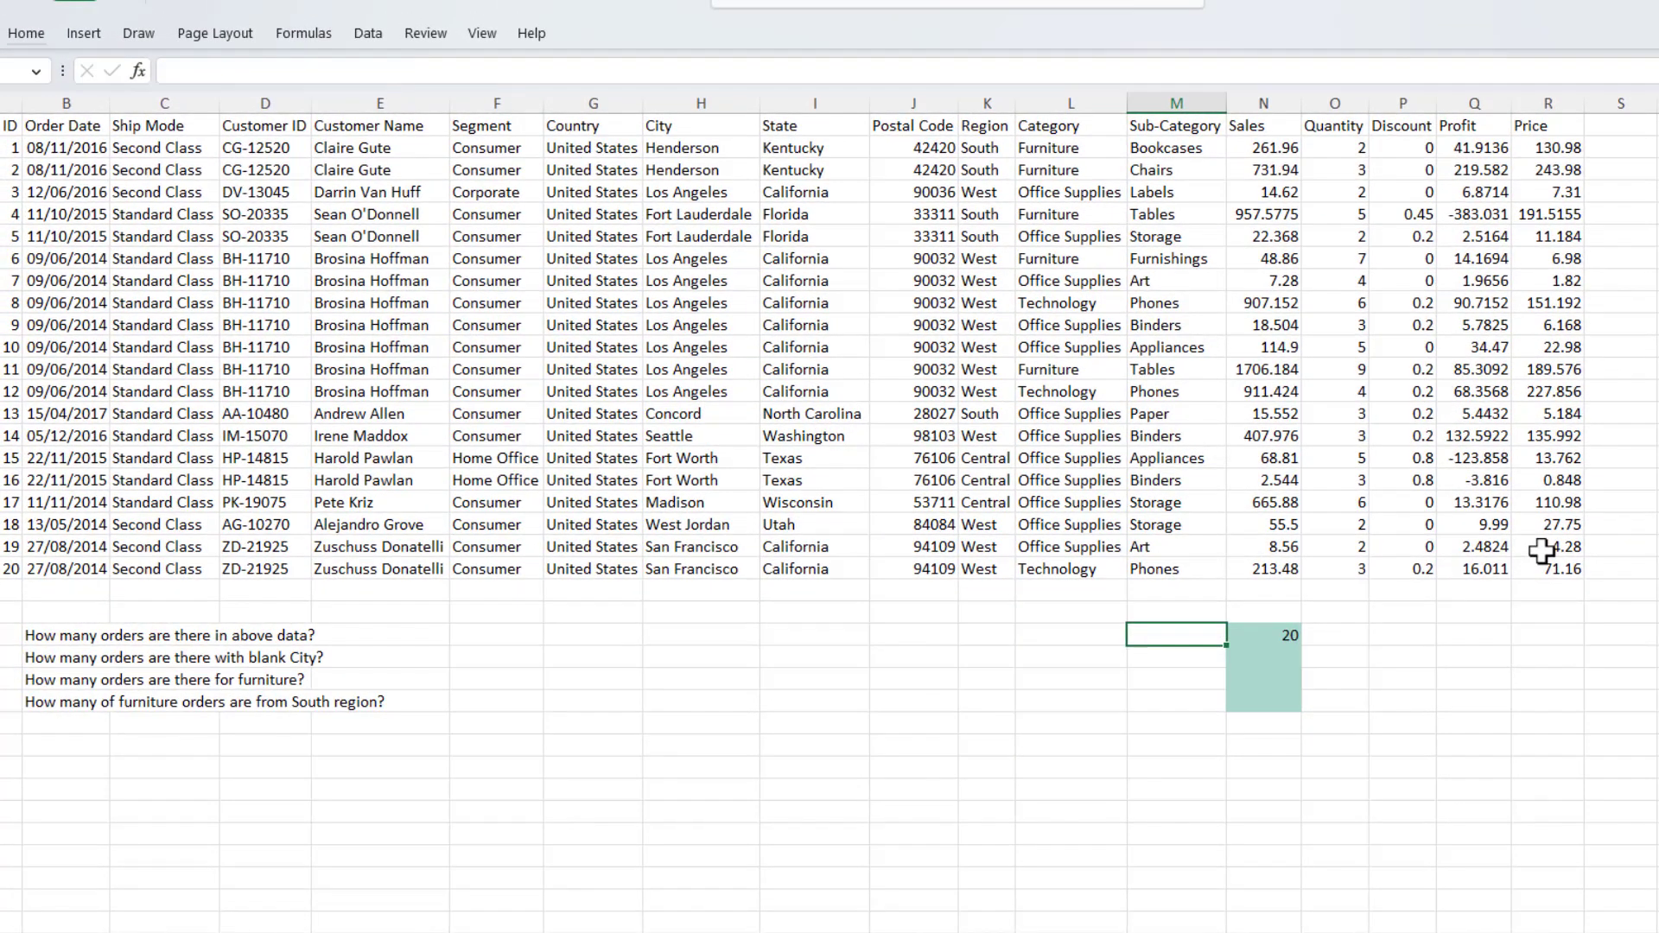
{"action": "mouse_move", "coordinate": [1301, 654]}
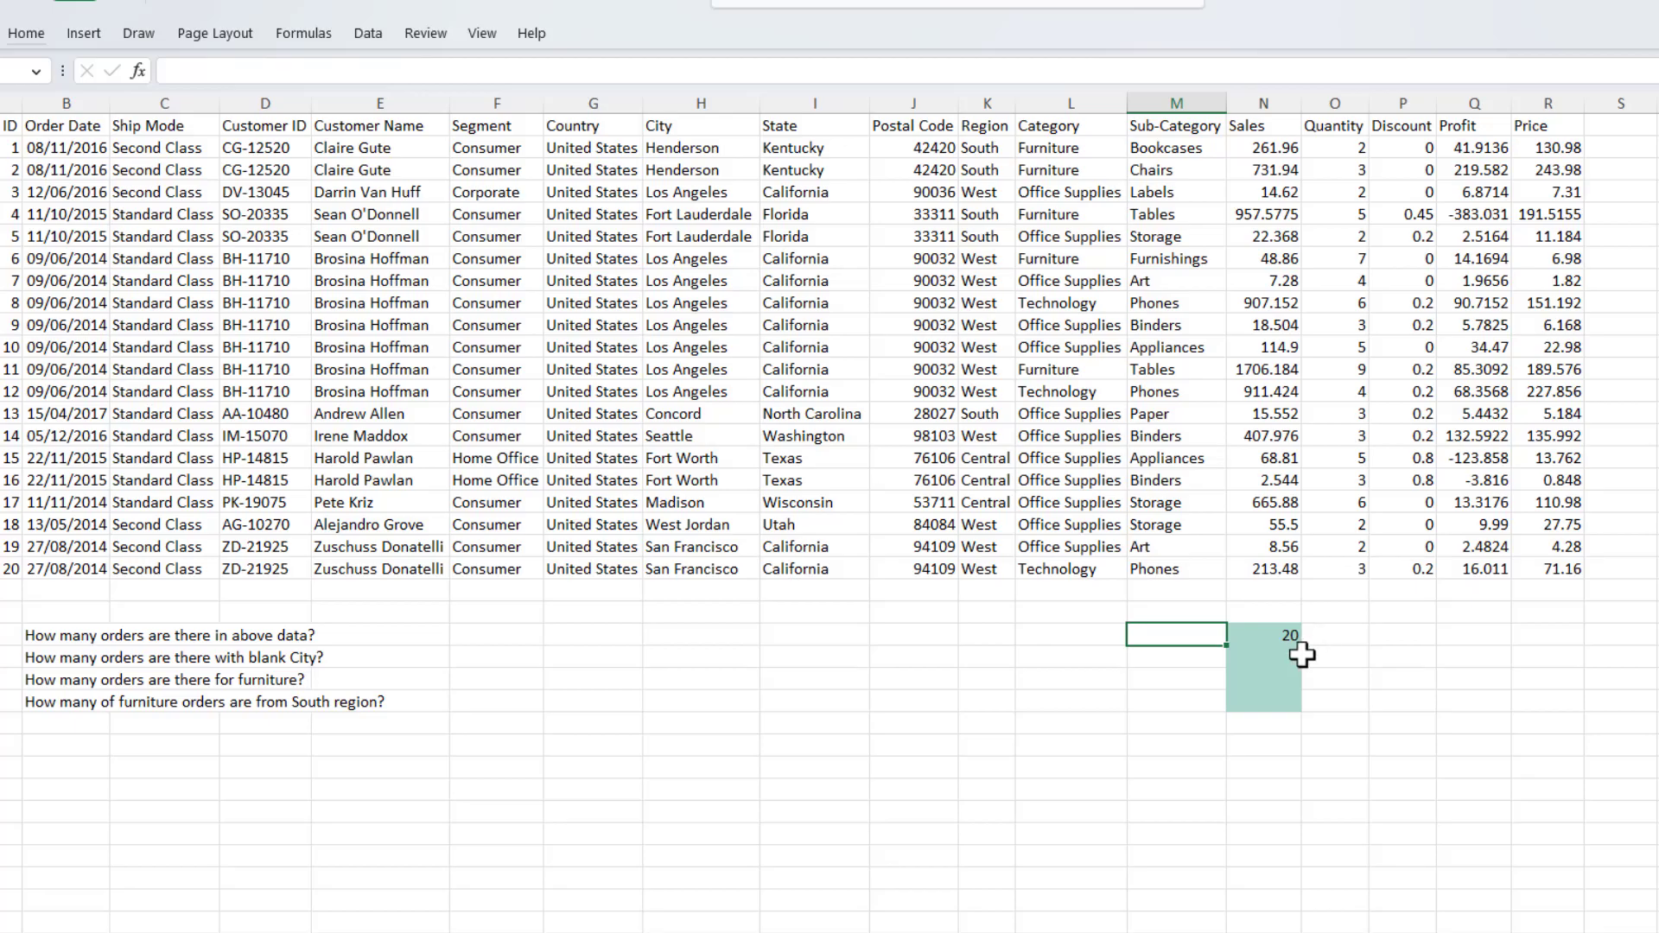
{"action": "mouse_move", "coordinate": [74, 663]}
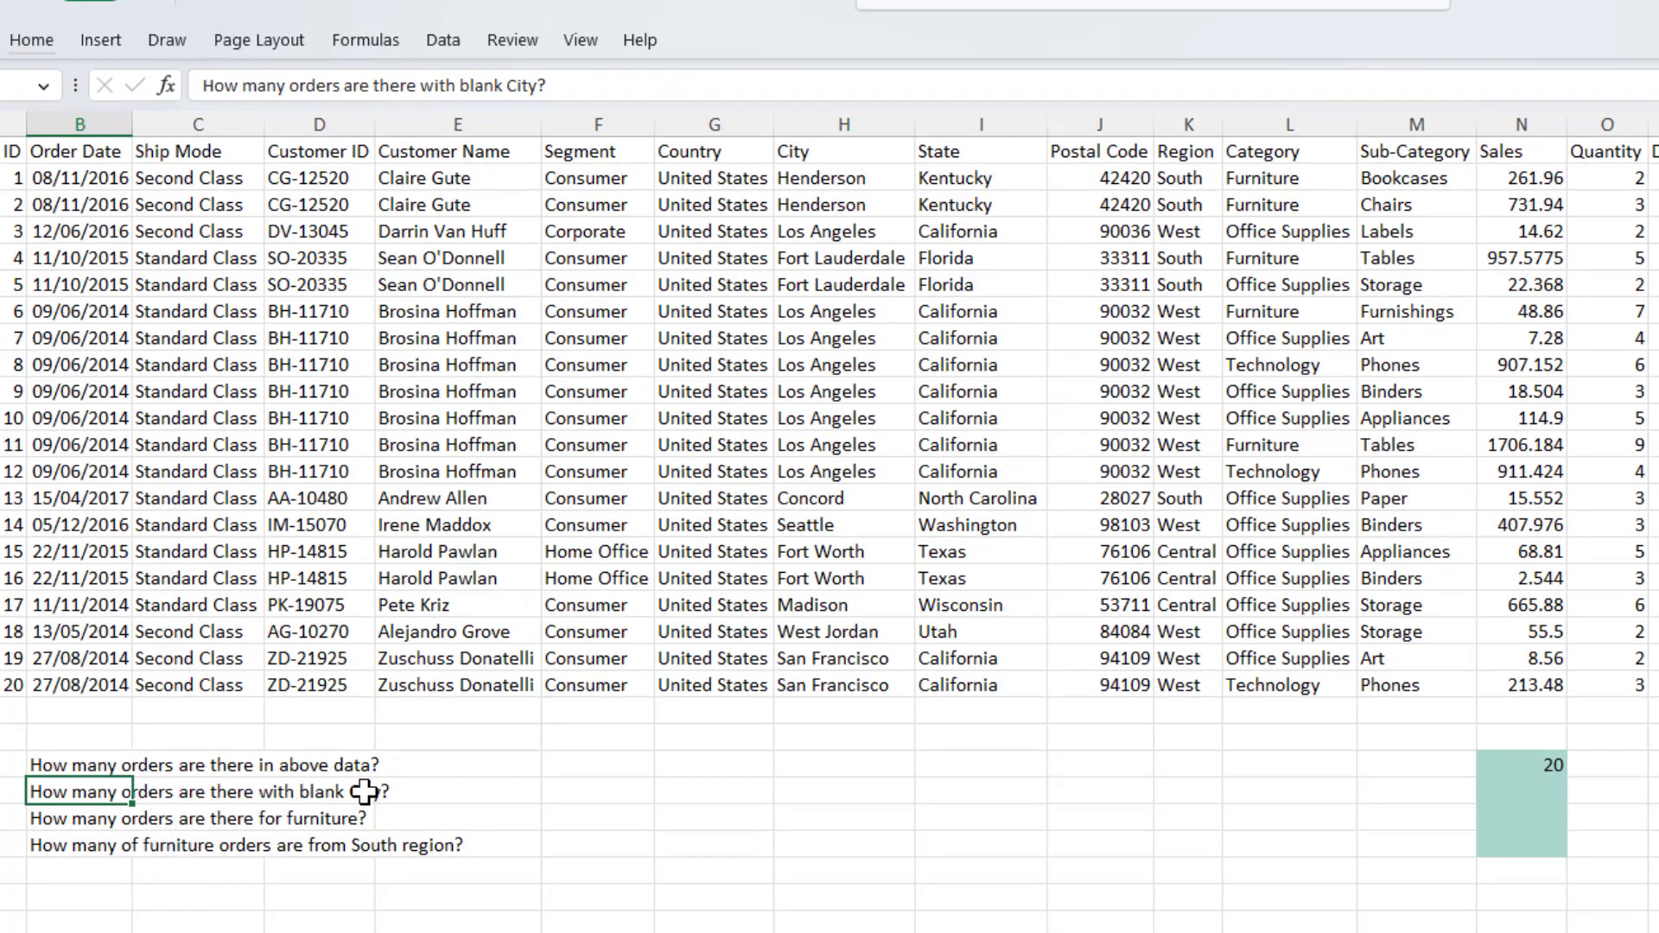
- Enter =COUNTBLANK over the City column H2:H21 in N25, returning 0
{"action": "left_click", "coordinate": [1519, 791]}
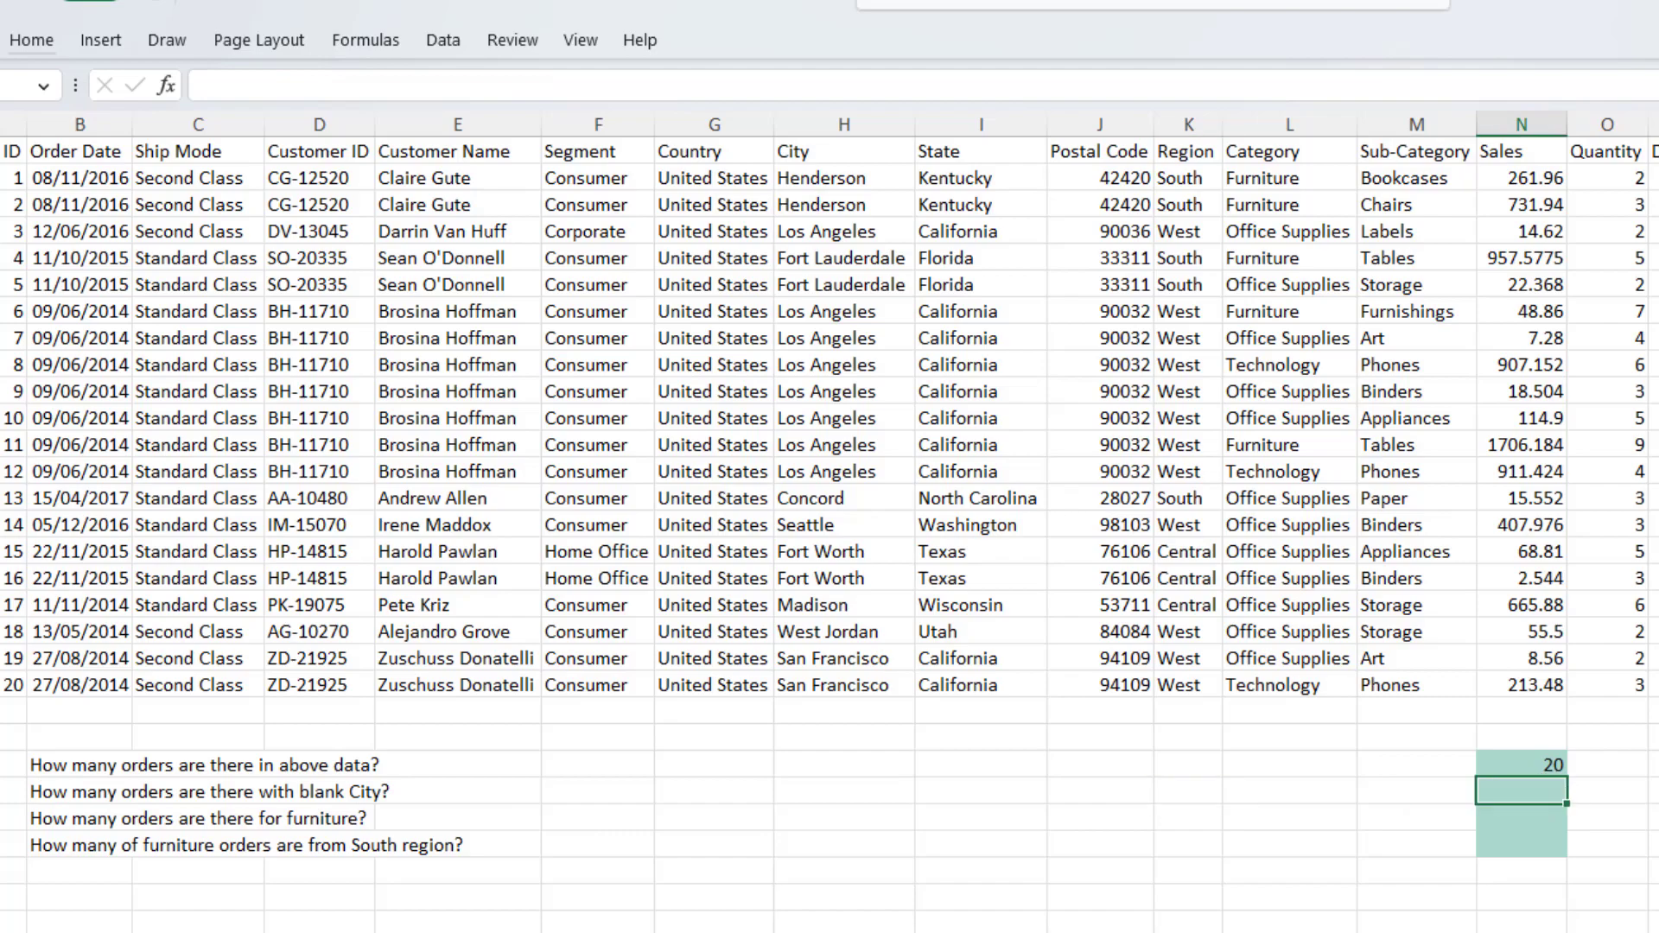
{"action": "type", "text": "=coun"}
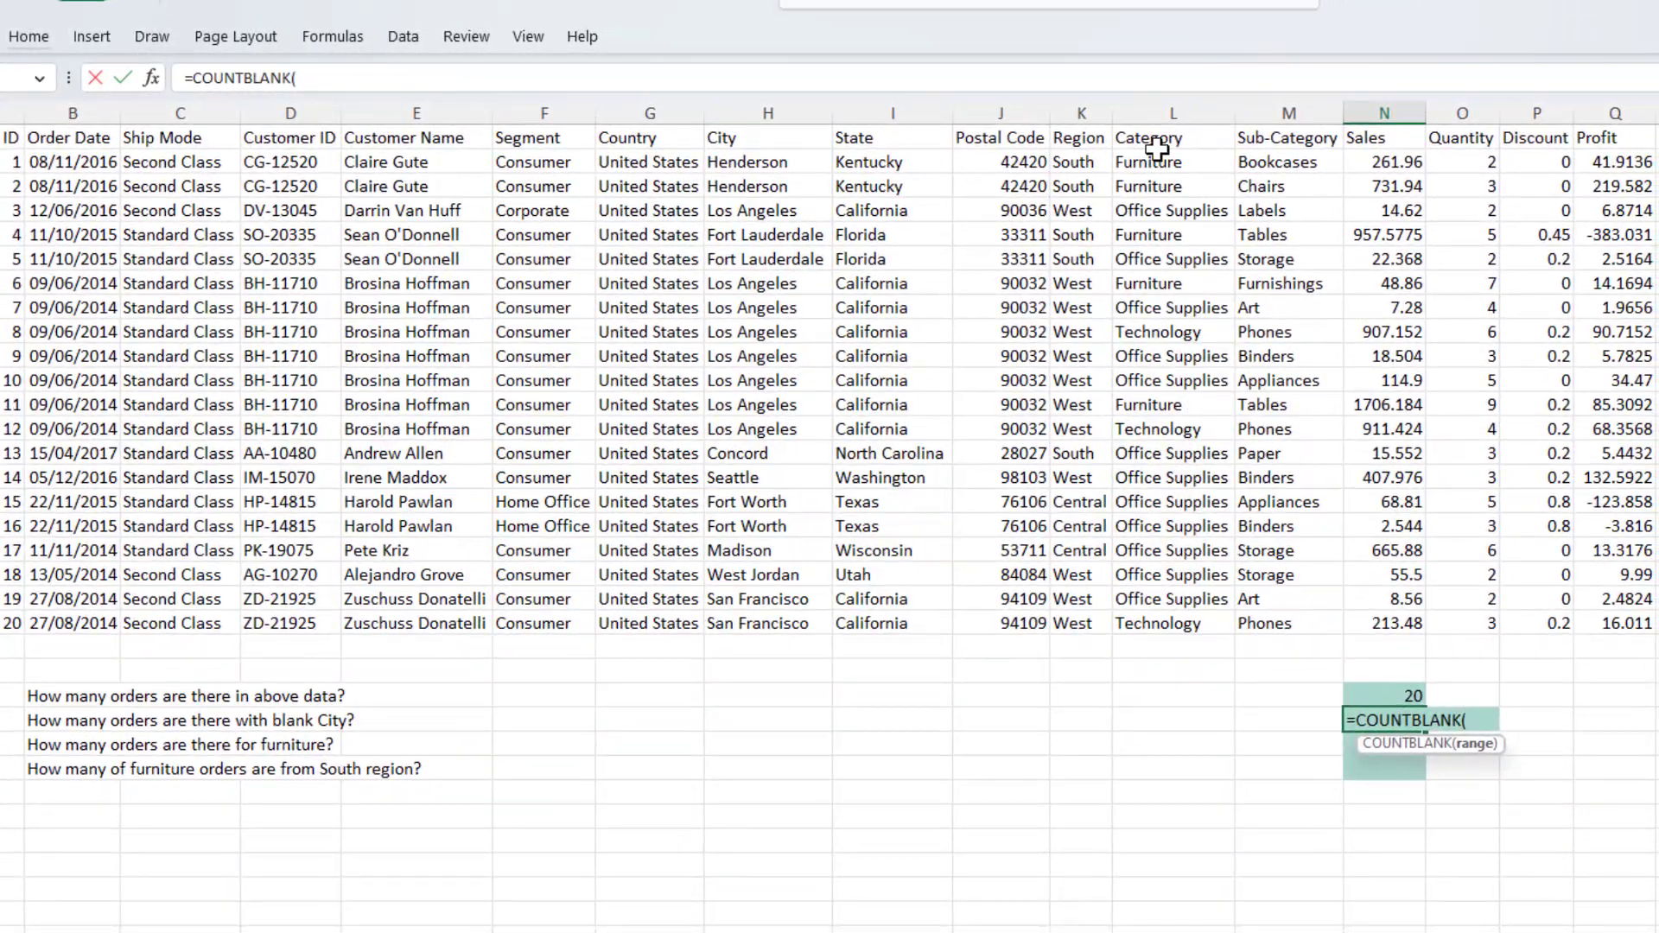
{"action": "left_click_drag", "start_coordinate": [1080, 160], "coordinate": [1080, 186]}
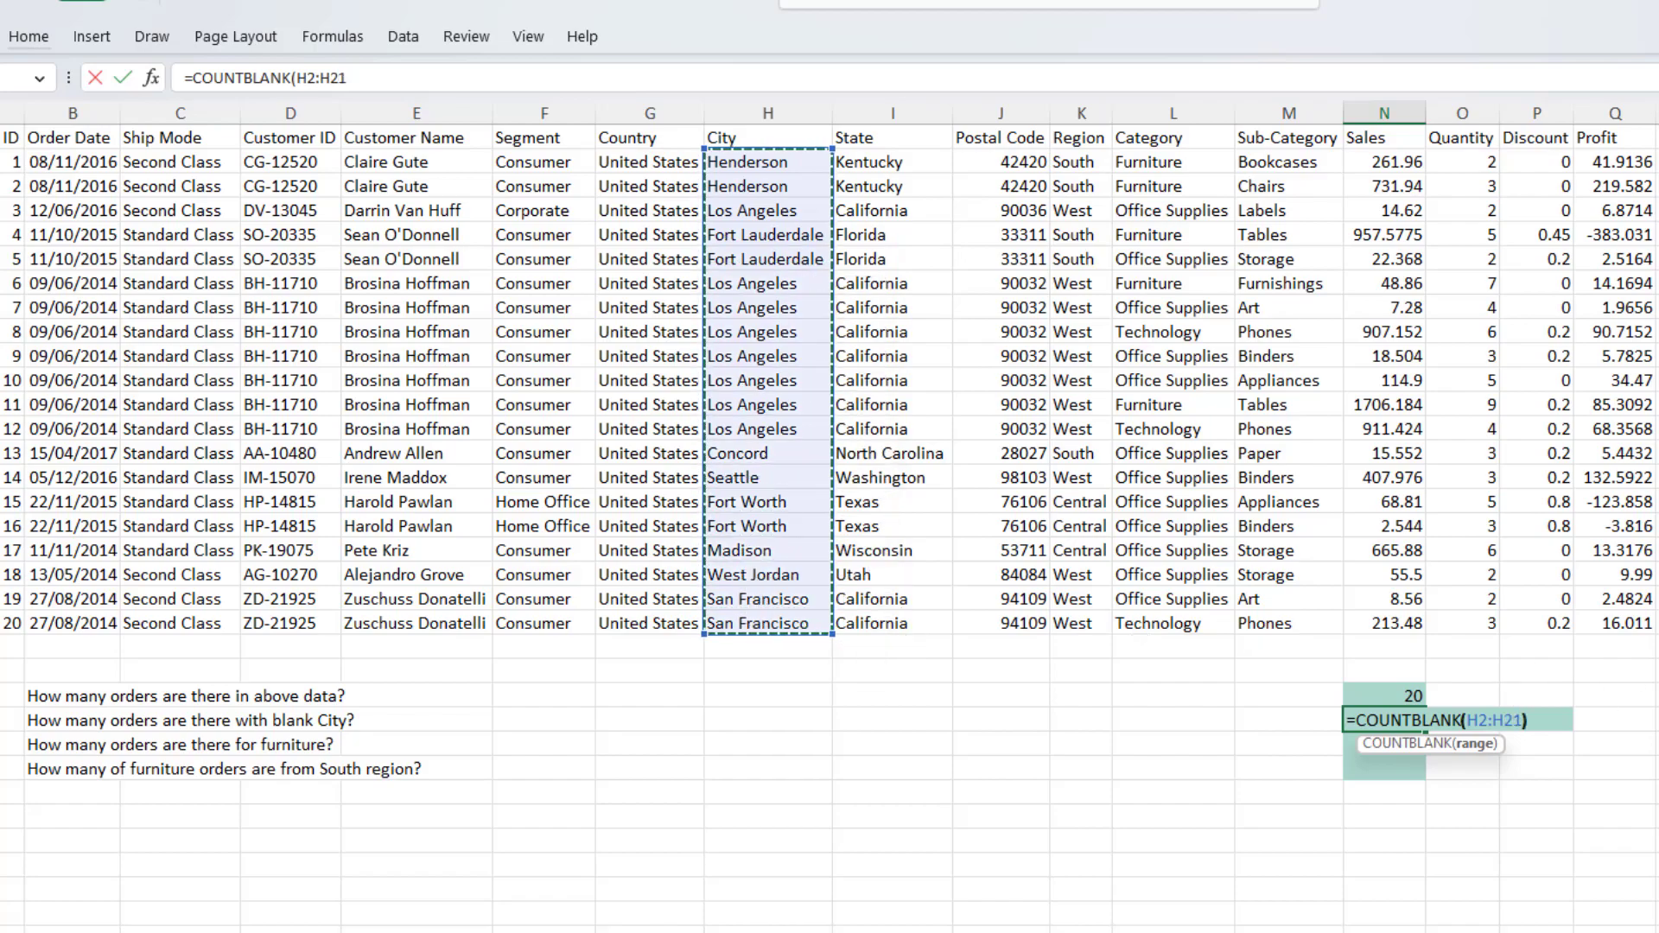
{"action": "key", "text": "Enter"}
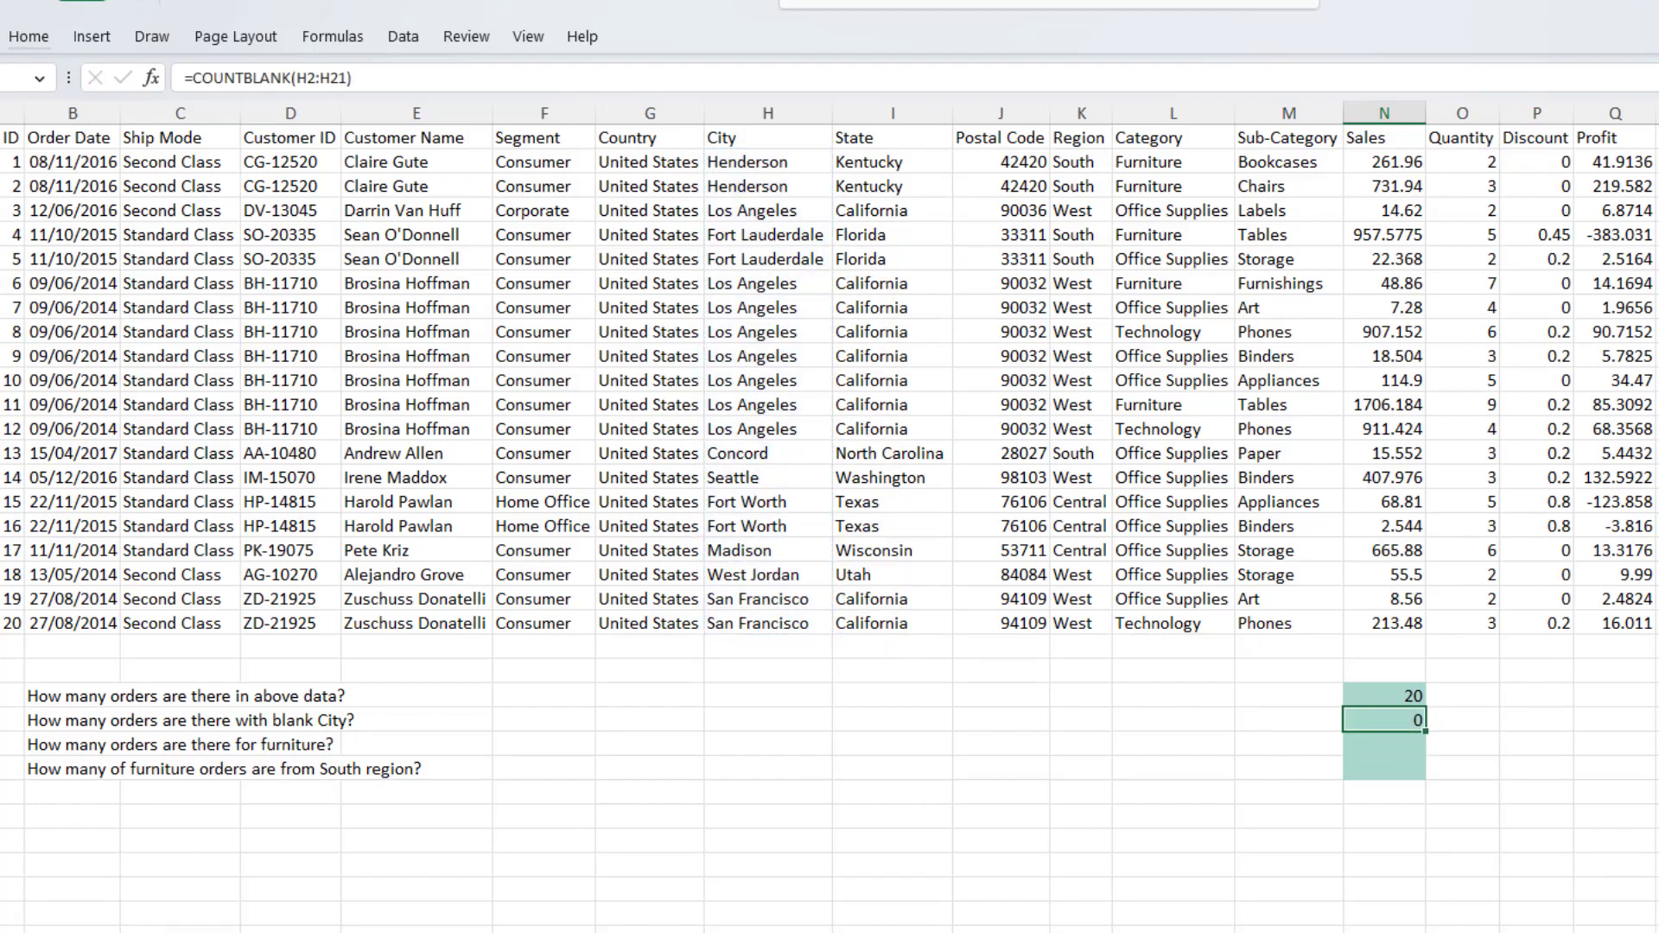
{"action": "mouse_move", "coordinate": [778, 160]}
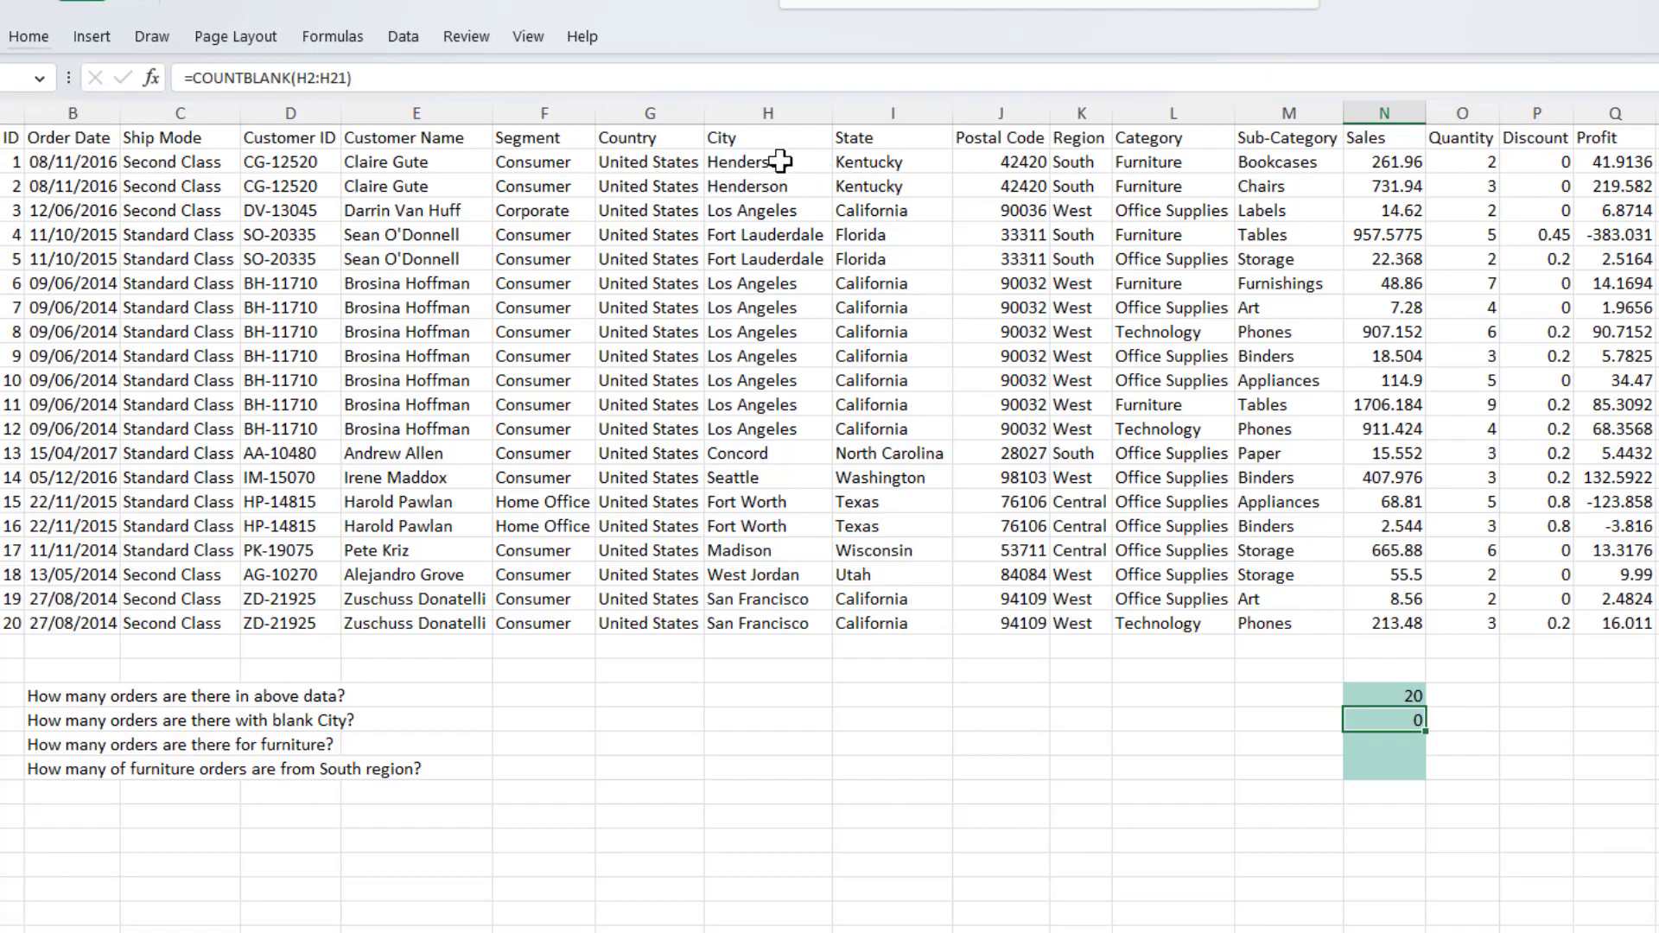
{"action": "mouse_move", "coordinate": [757, 316]}
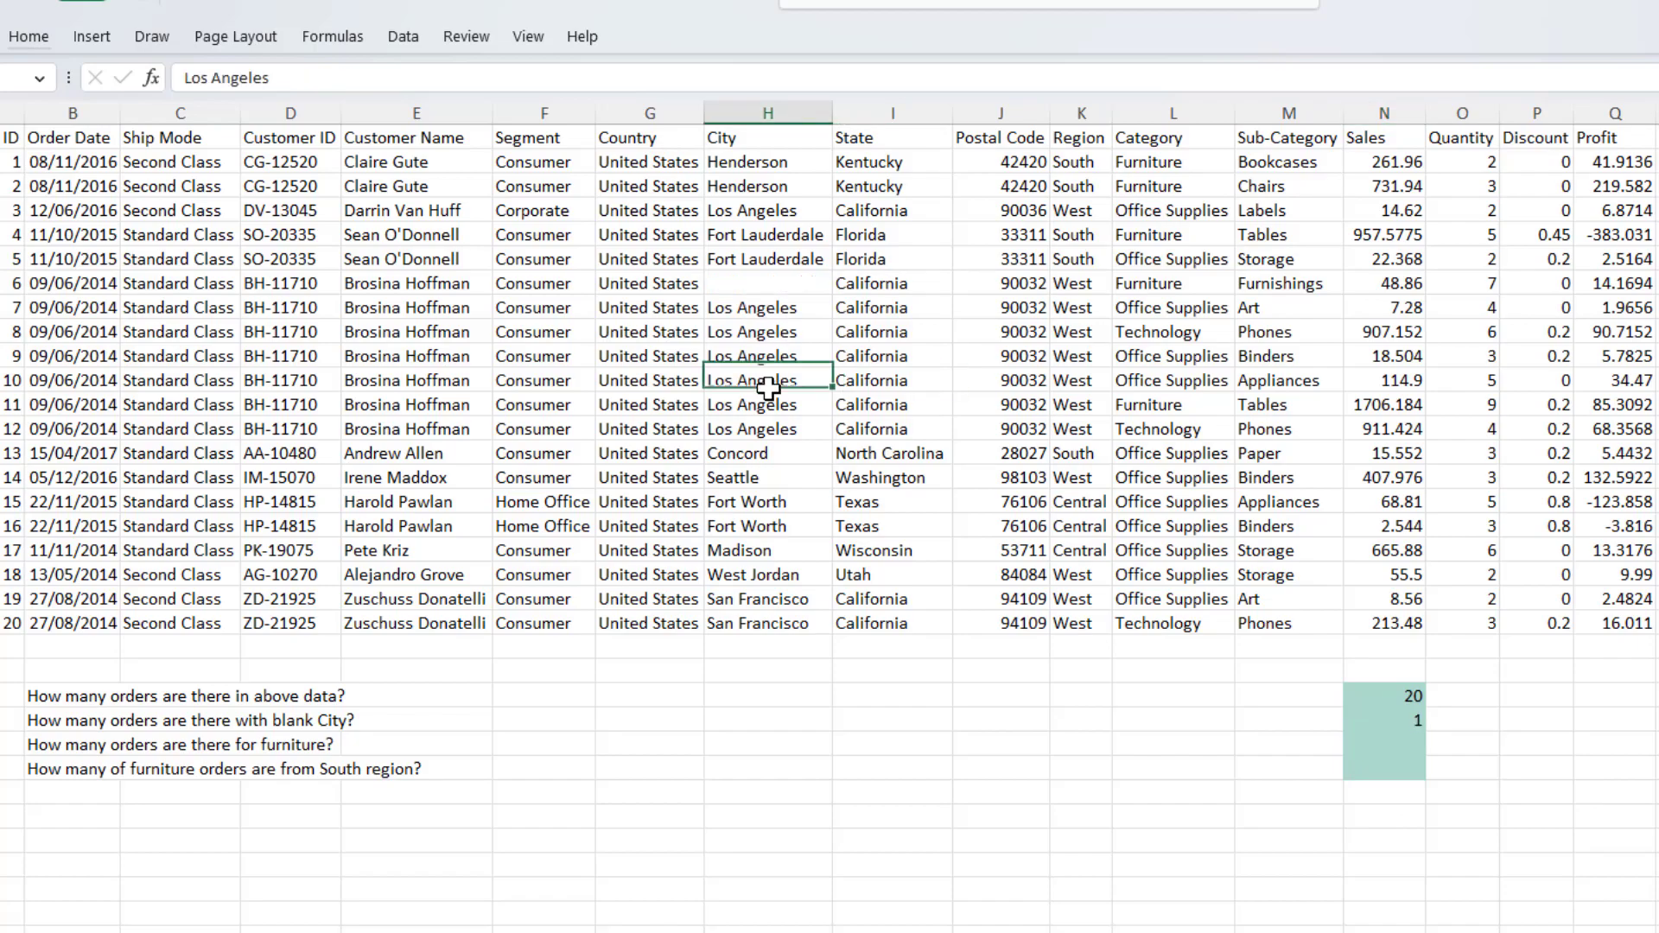
- Delete two Los Angeles City entries so the blank count becomes 2
{"action": "key", "text": "Delete"}
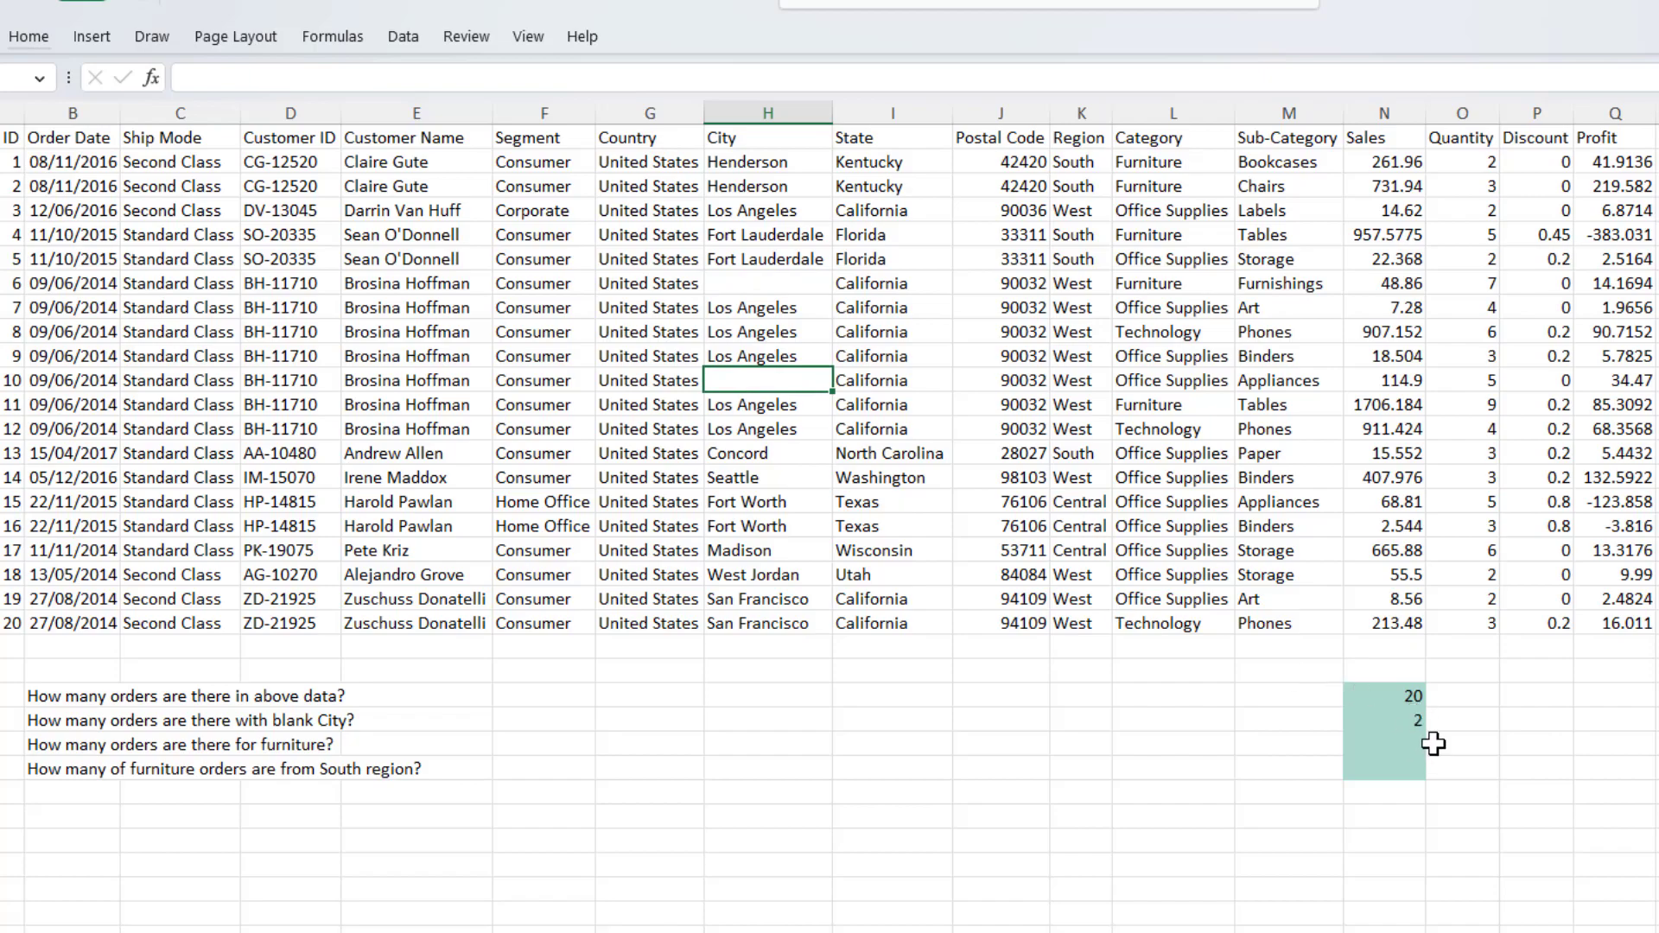
{"action": "mouse_move", "coordinate": [1439, 739]}
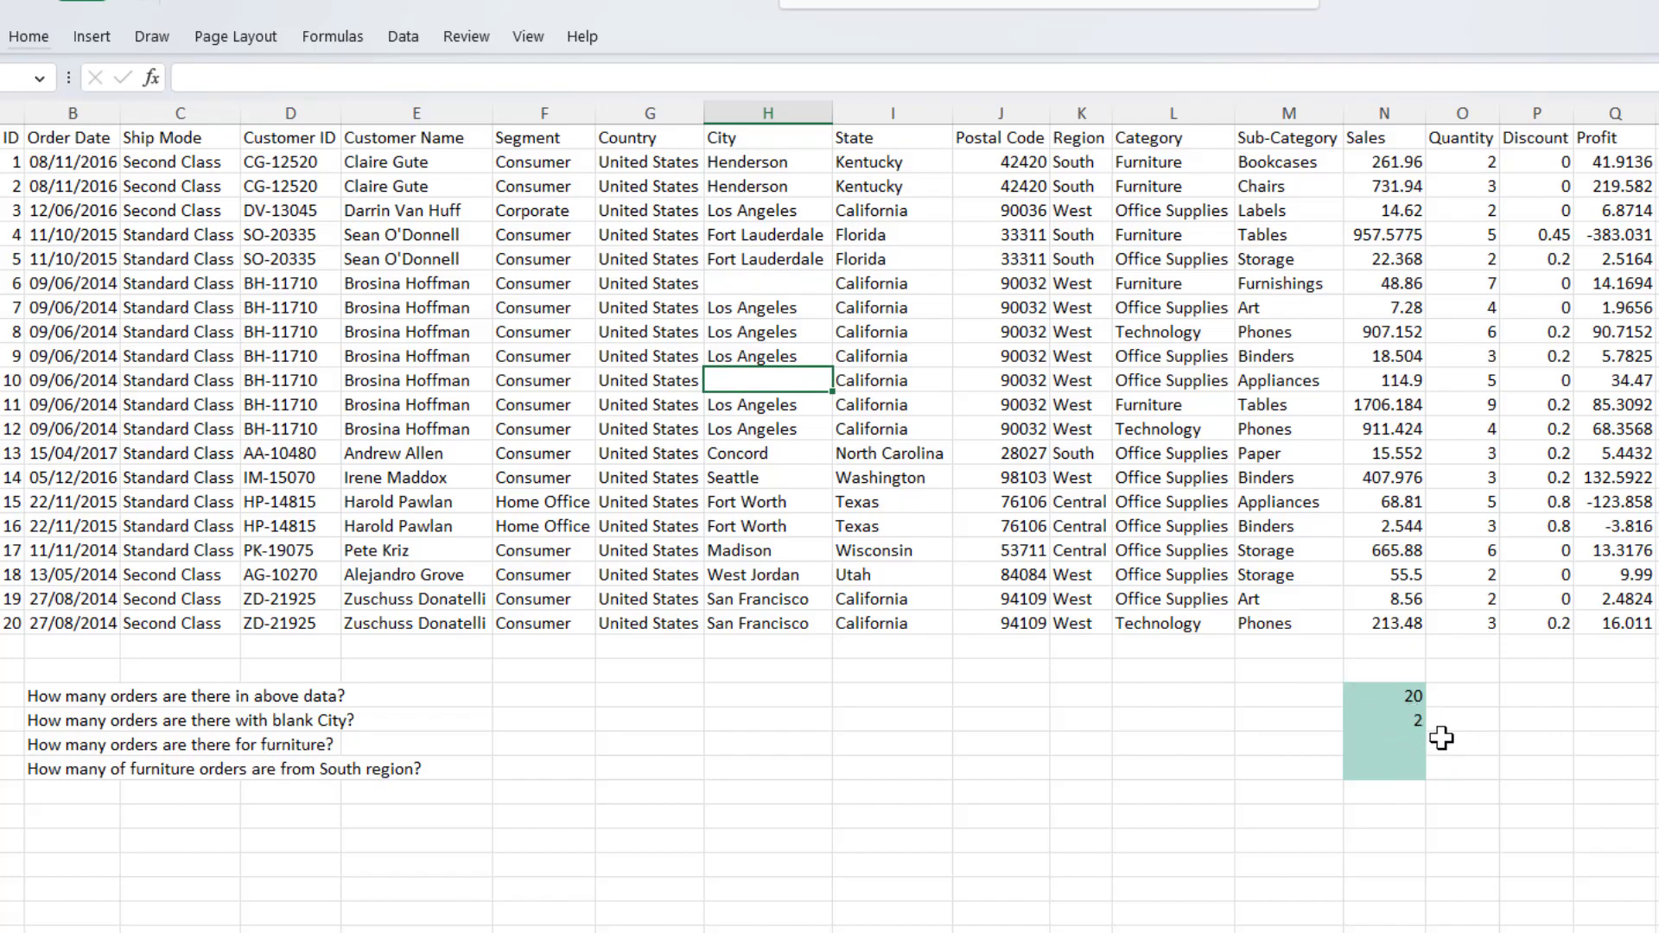
{"action": "mouse_move", "coordinate": [1423, 741]}
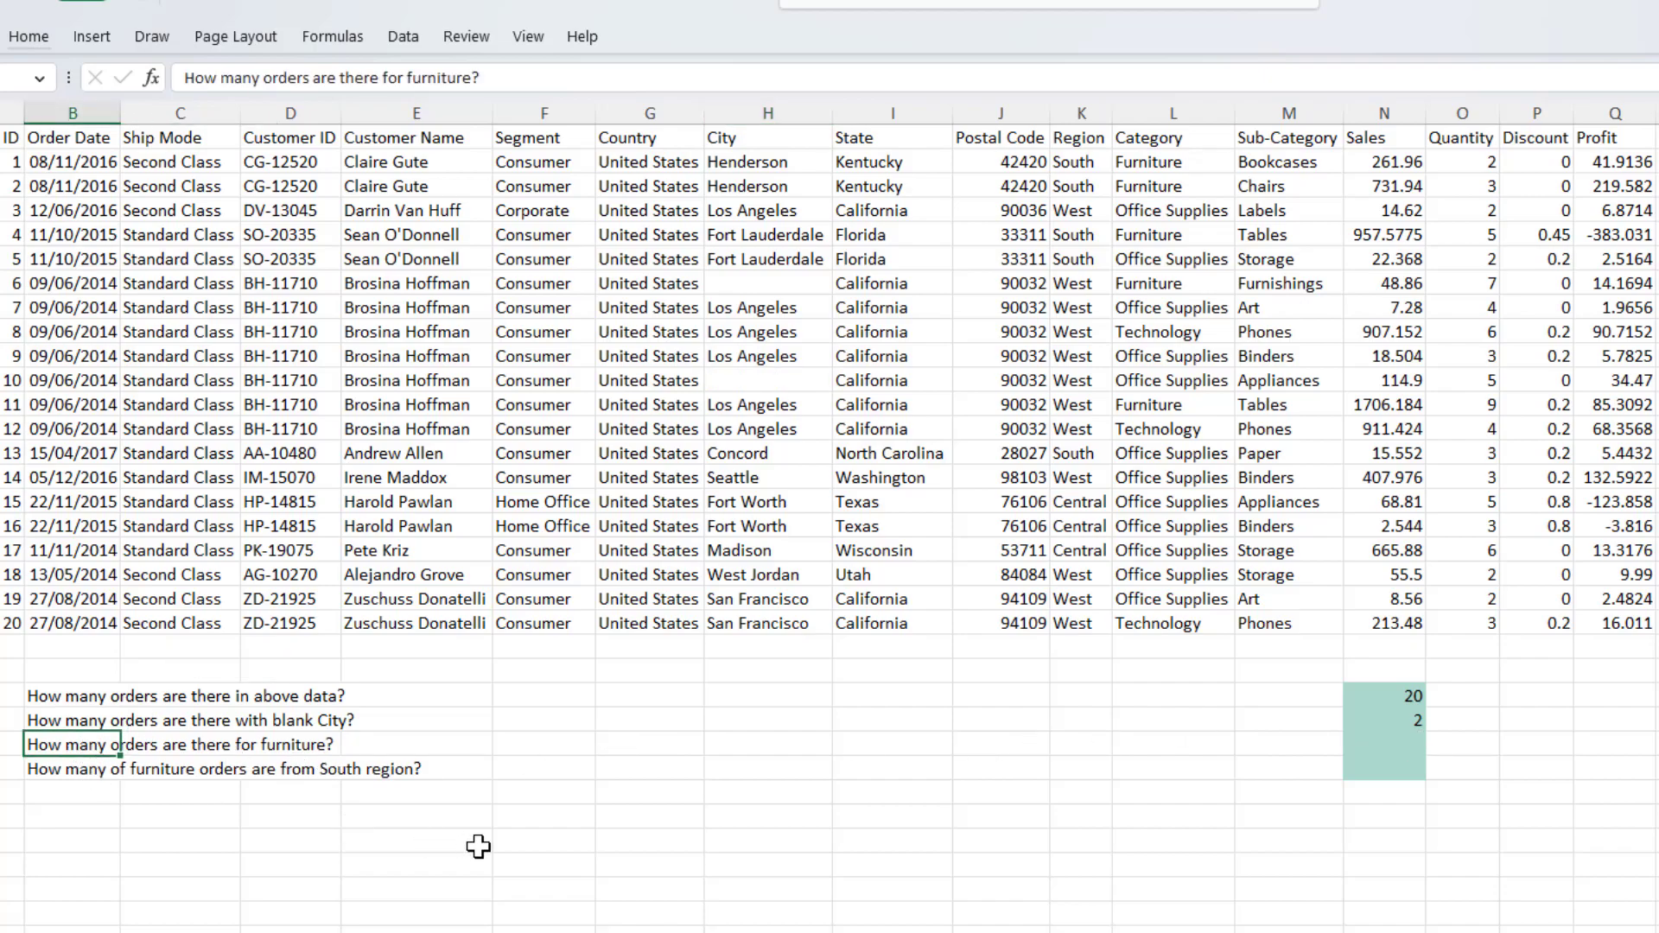
- Enter =COUNTIF(L2:L21,"Furniture") in the furniture answer cell, returning 5
{"action": "left_click", "coordinate": [415, 744]}
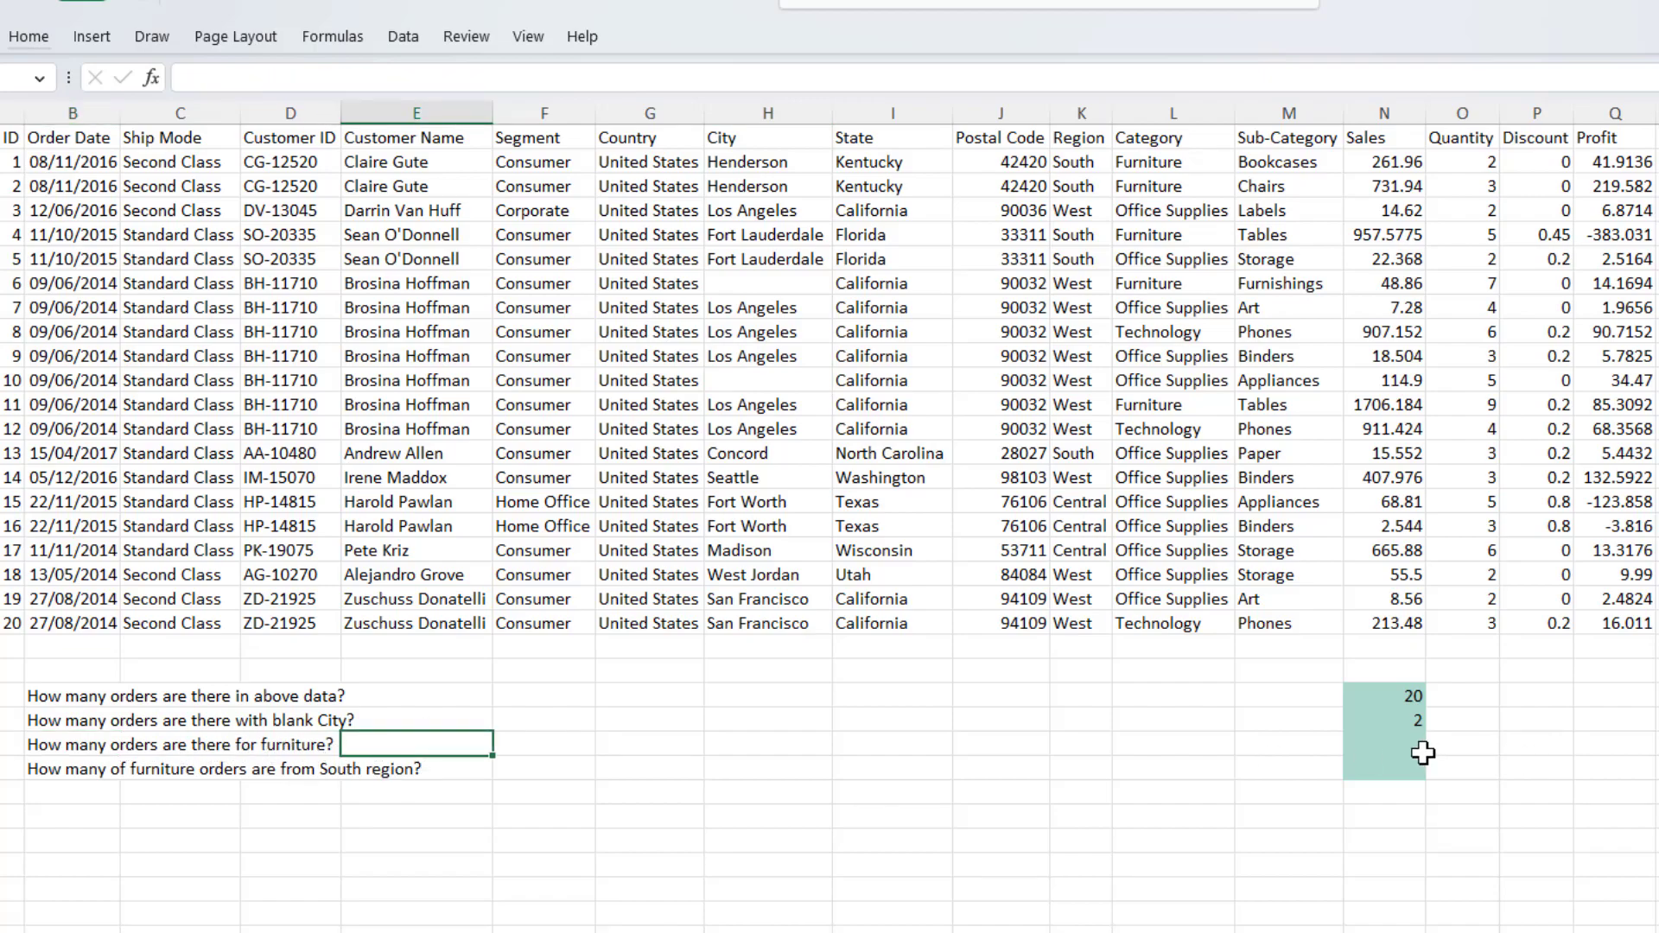
{"action": "left_click", "coordinate": [1382, 744]}
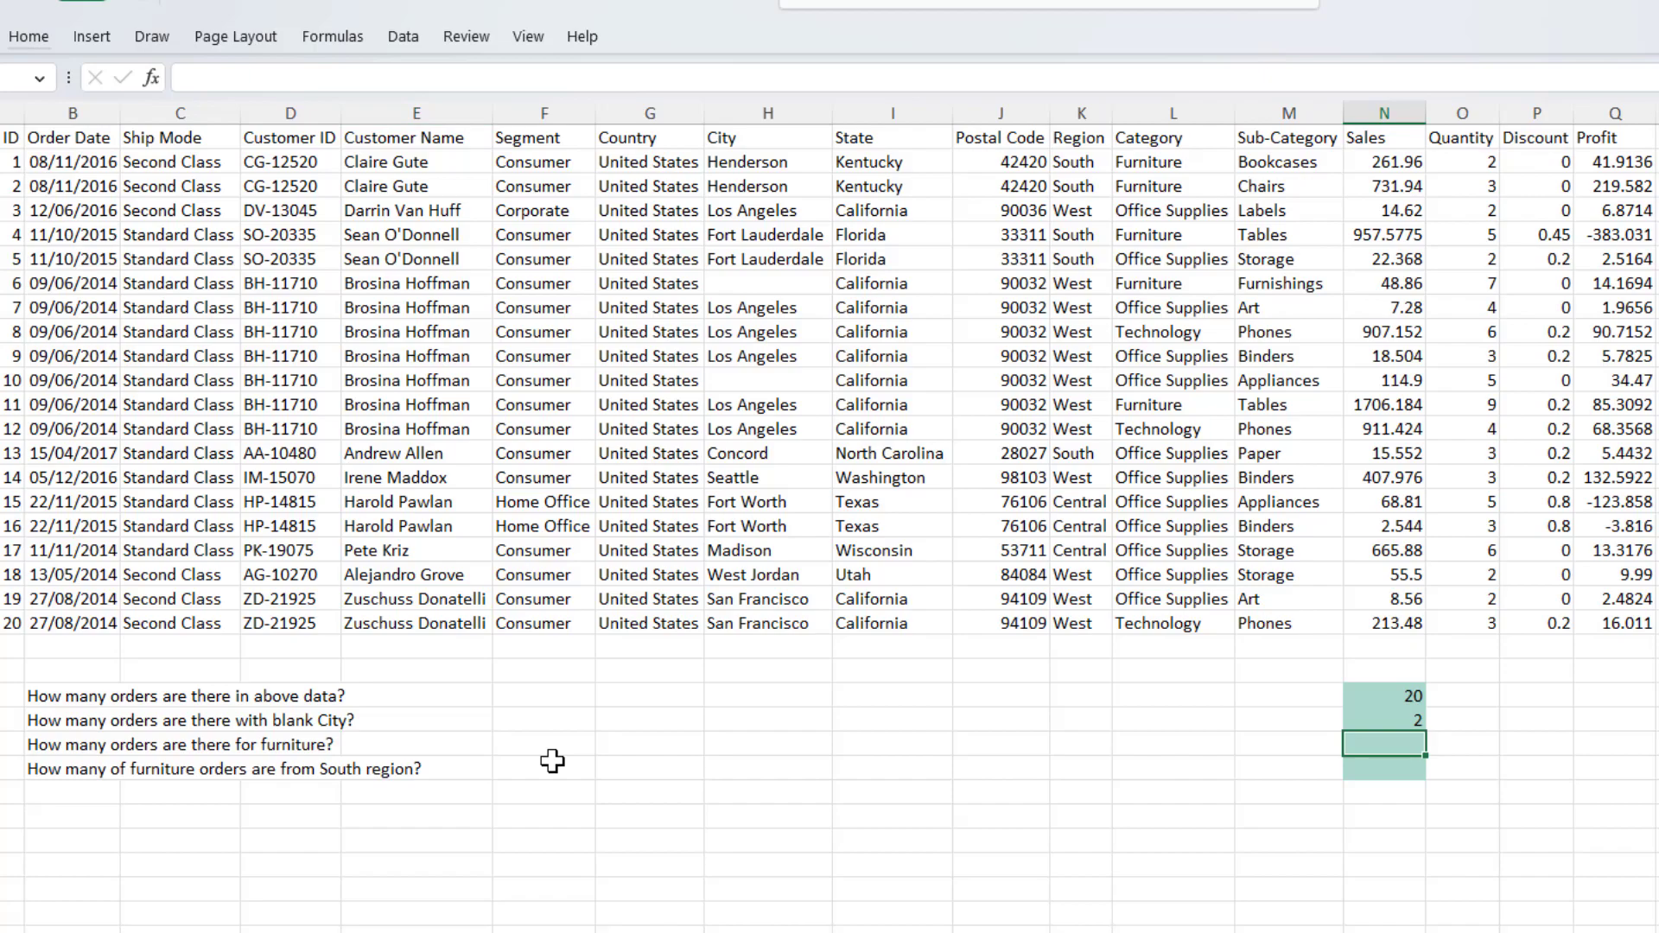
{"action": "mouse_move", "coordinate": [1231, 397]}
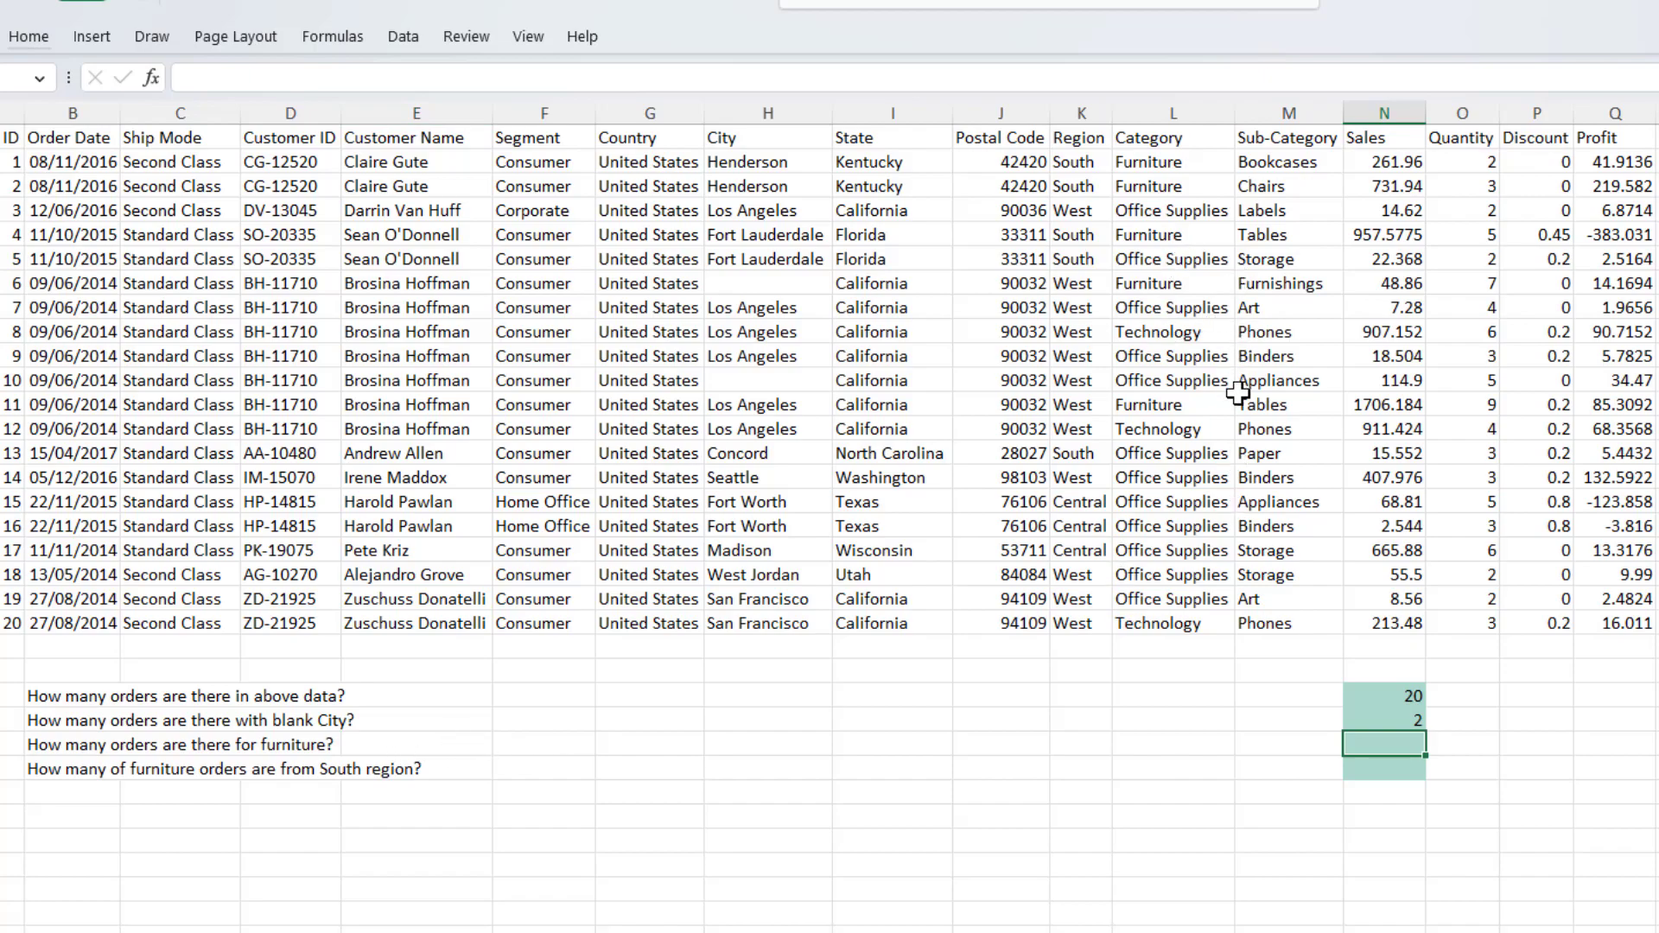
{"action": "mouse_move", "coordinate": [925, 587]}
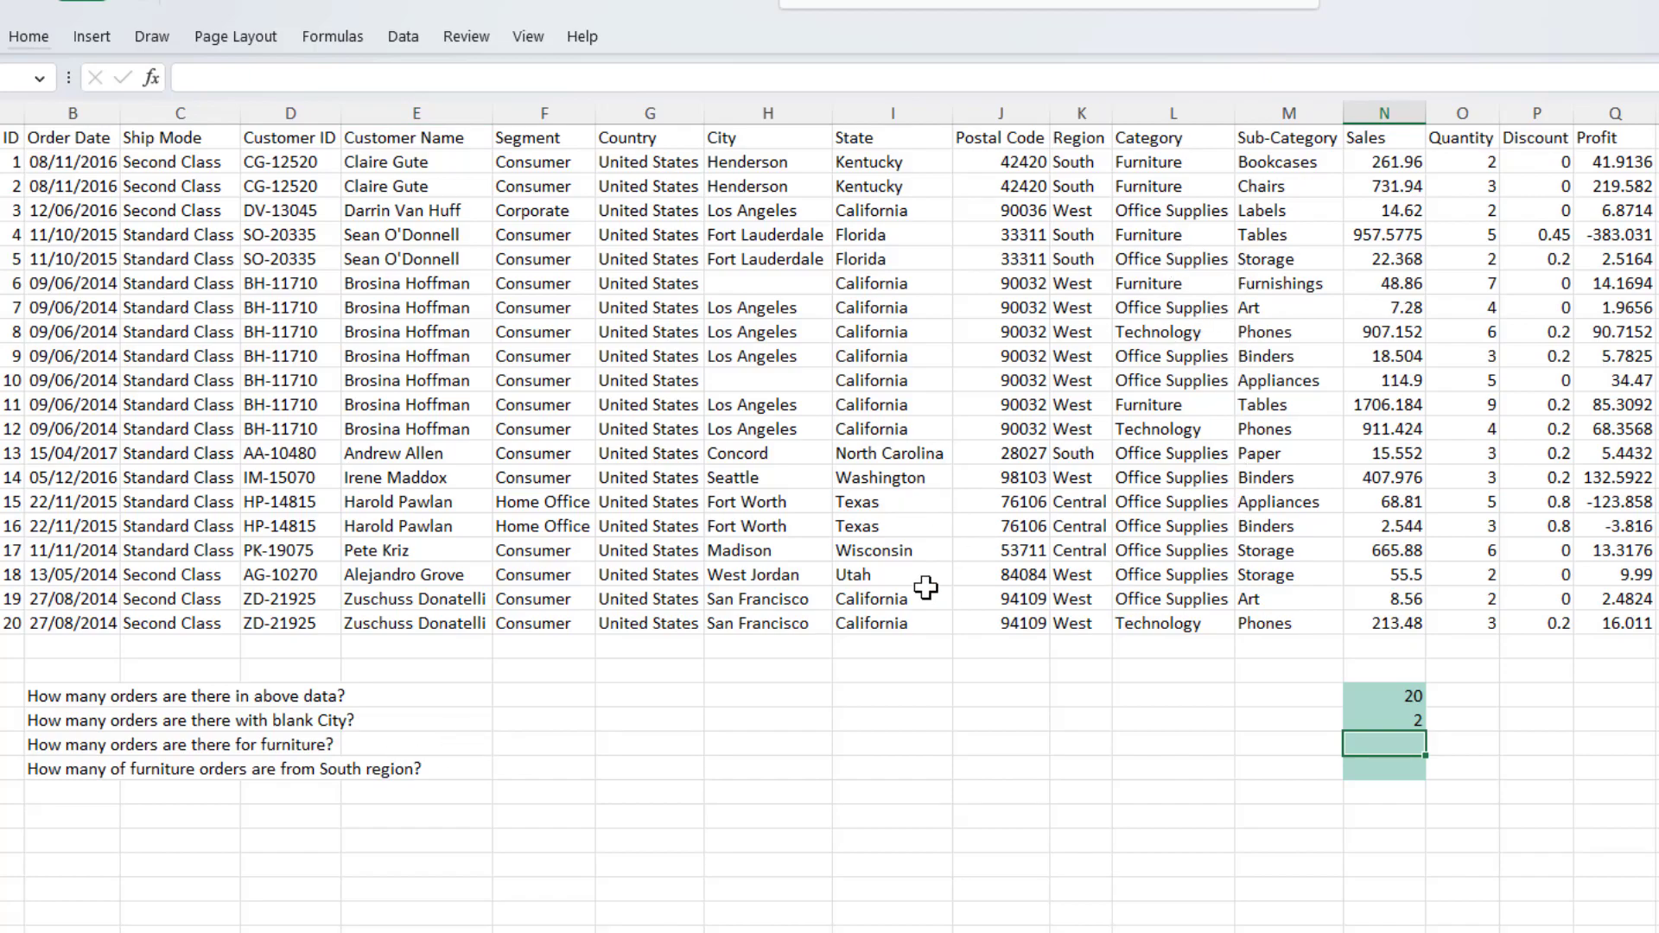
{"action": "mouse_move", "coordinate": [1095, 570]}
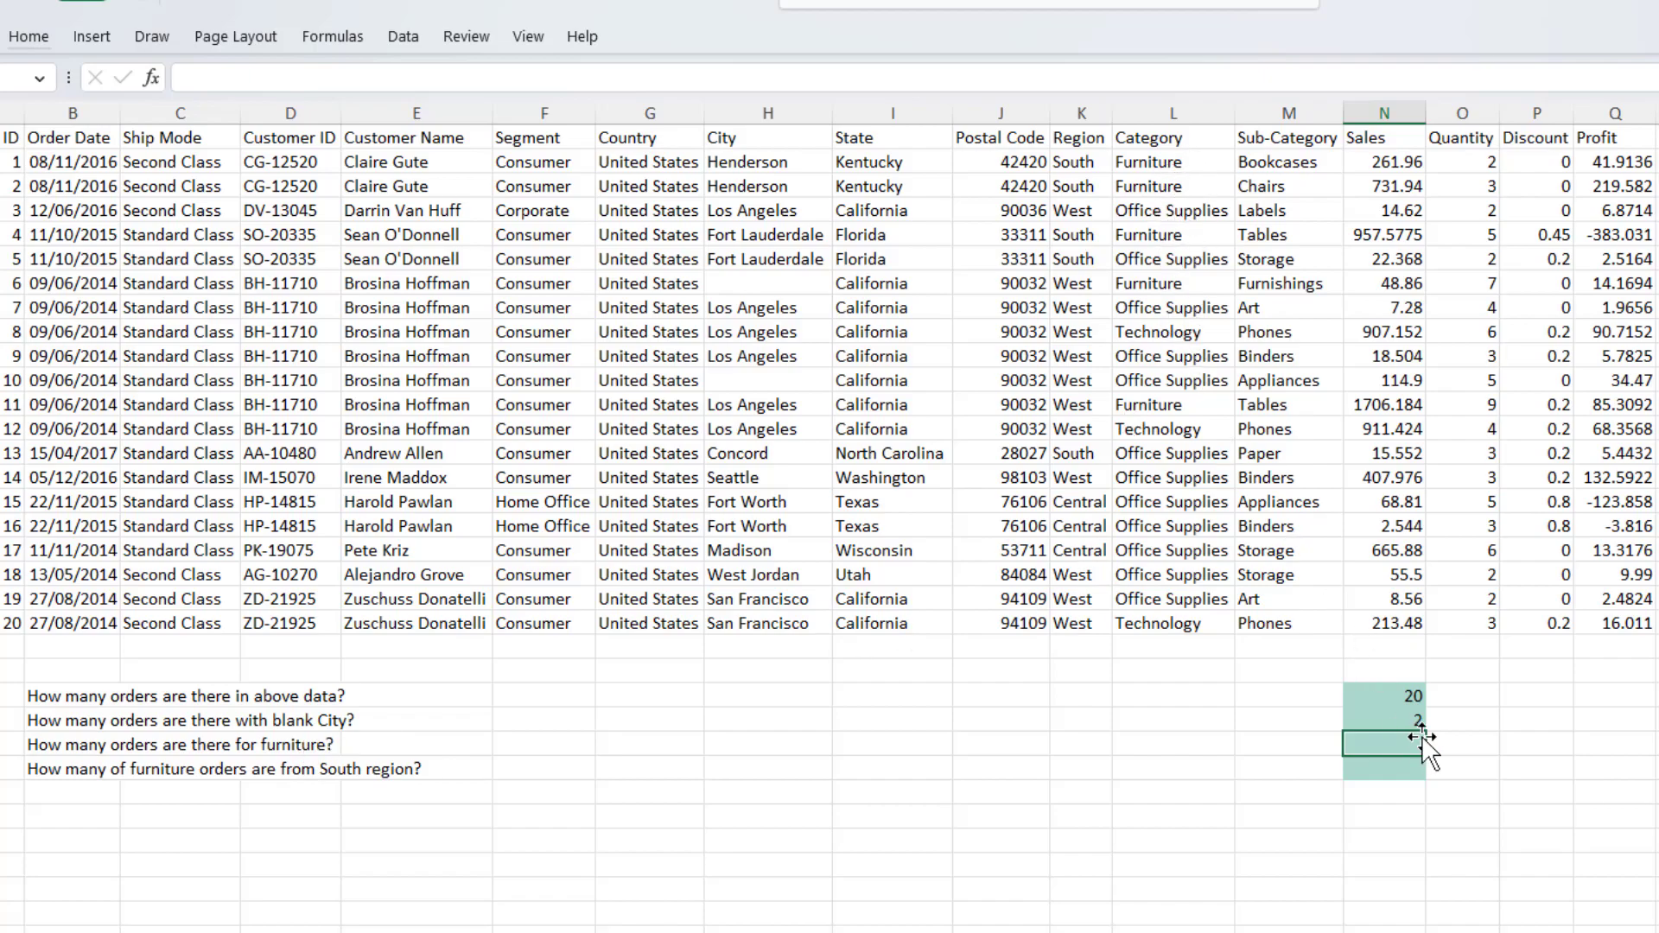
{"action": "type", "text": "=count"}
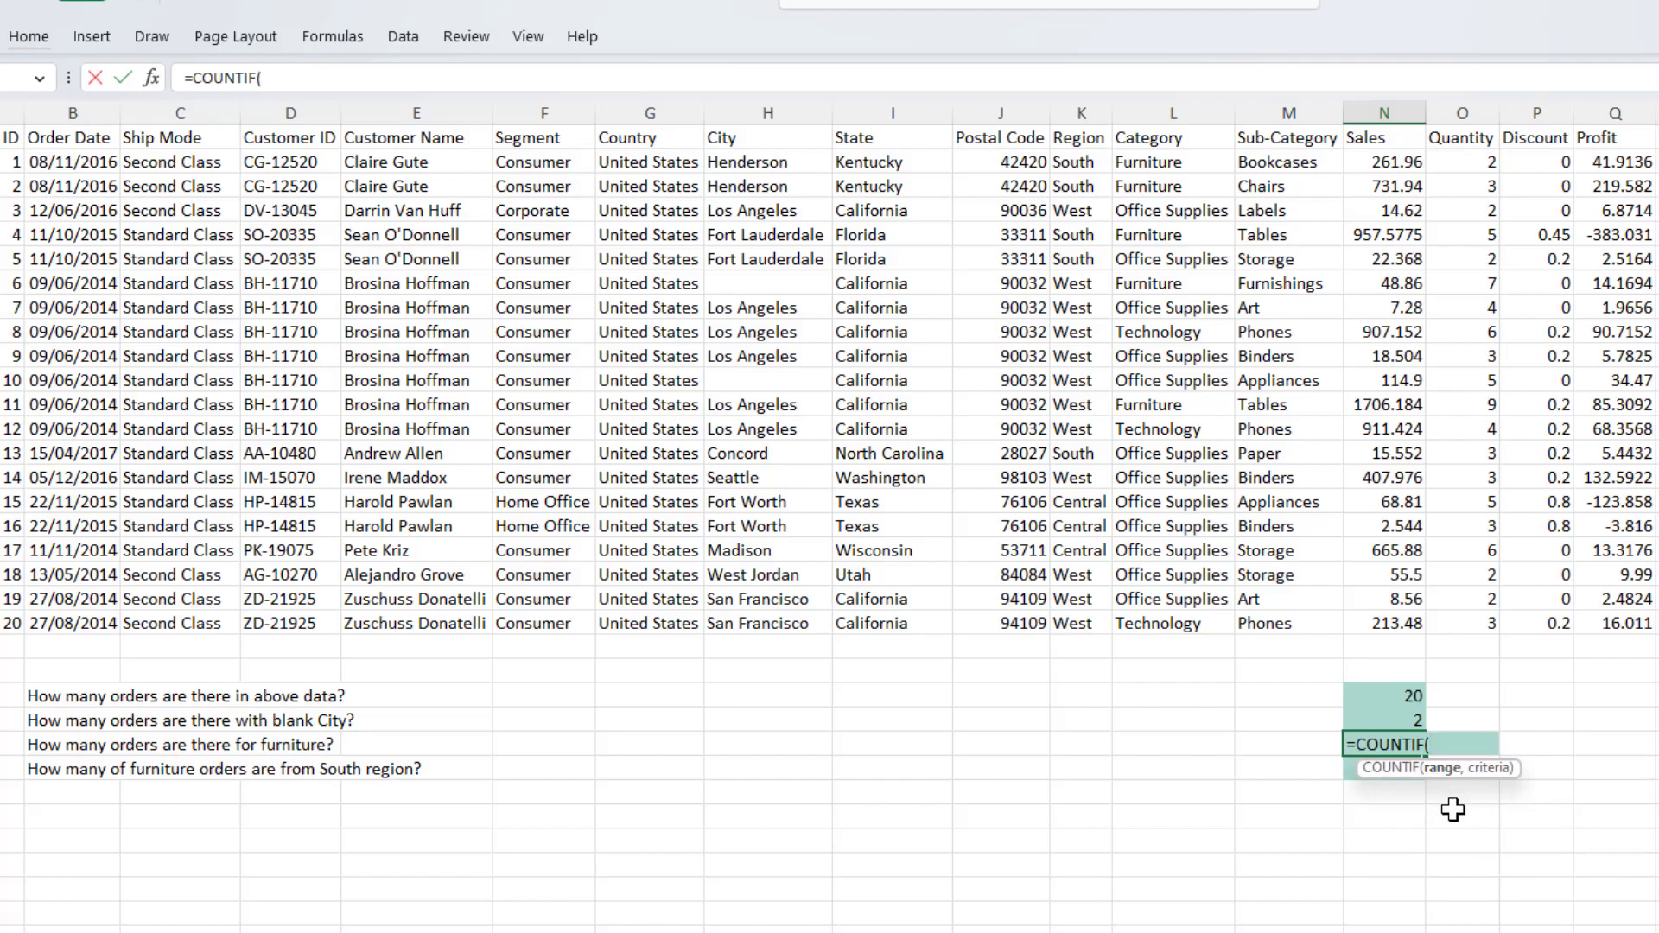
{"action": "mouse_move", "coordinate": [1172, 157]}
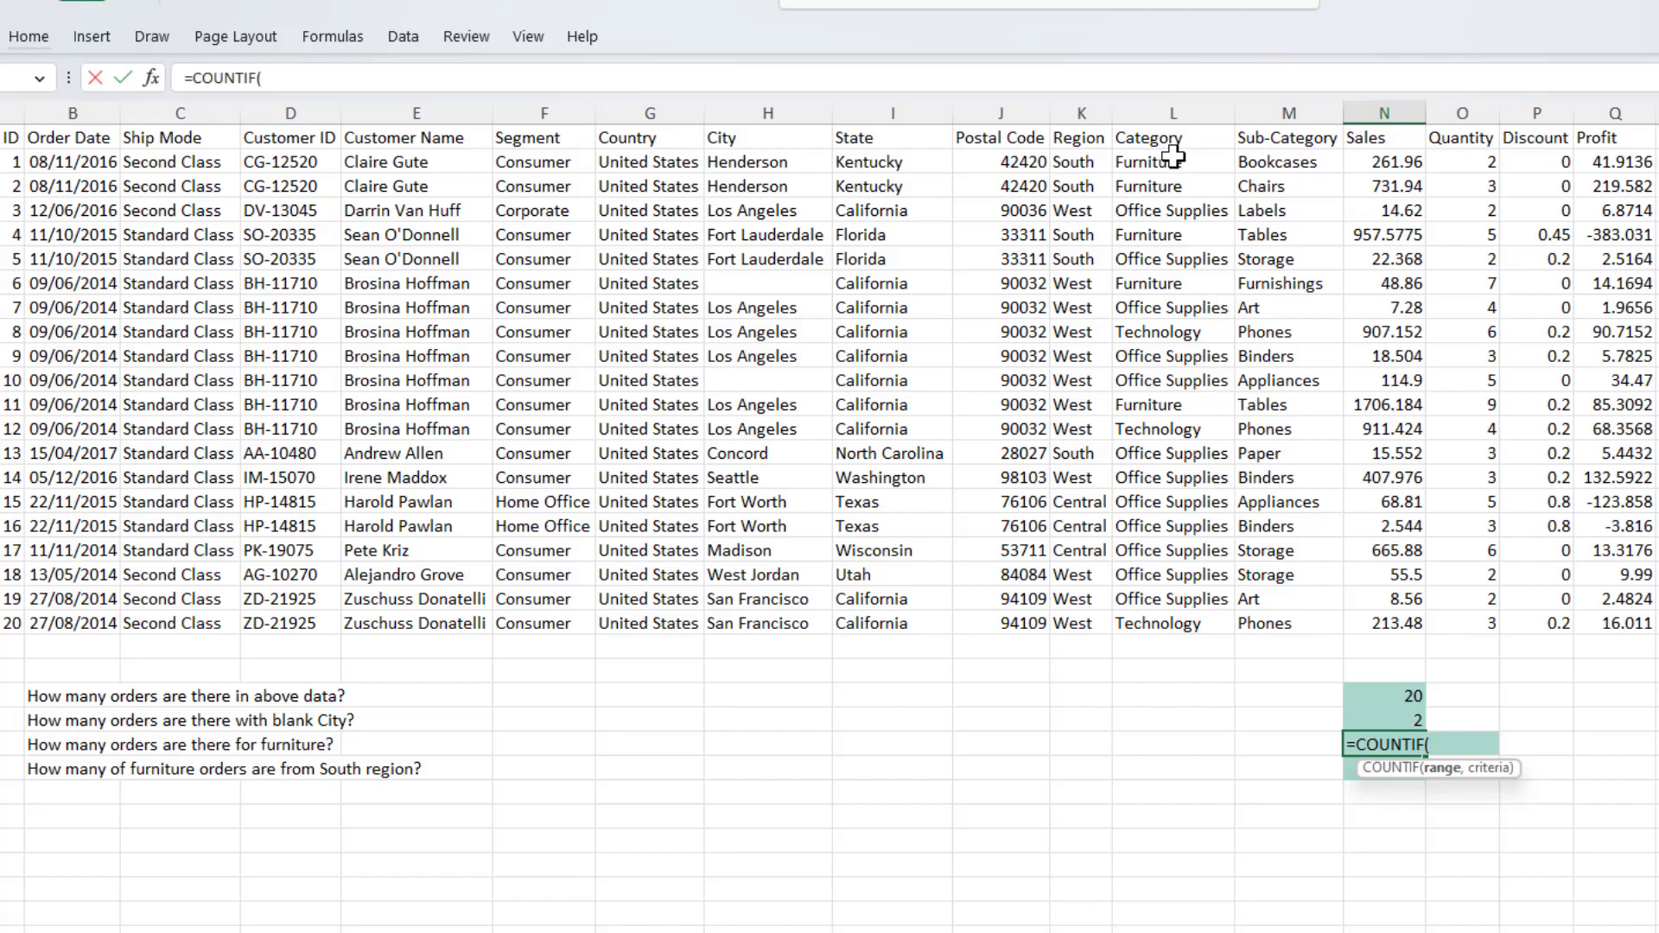
{"action": "left_click_drag", "start_coordinate": [1172, 160], "coordinate": [1172, 550]}
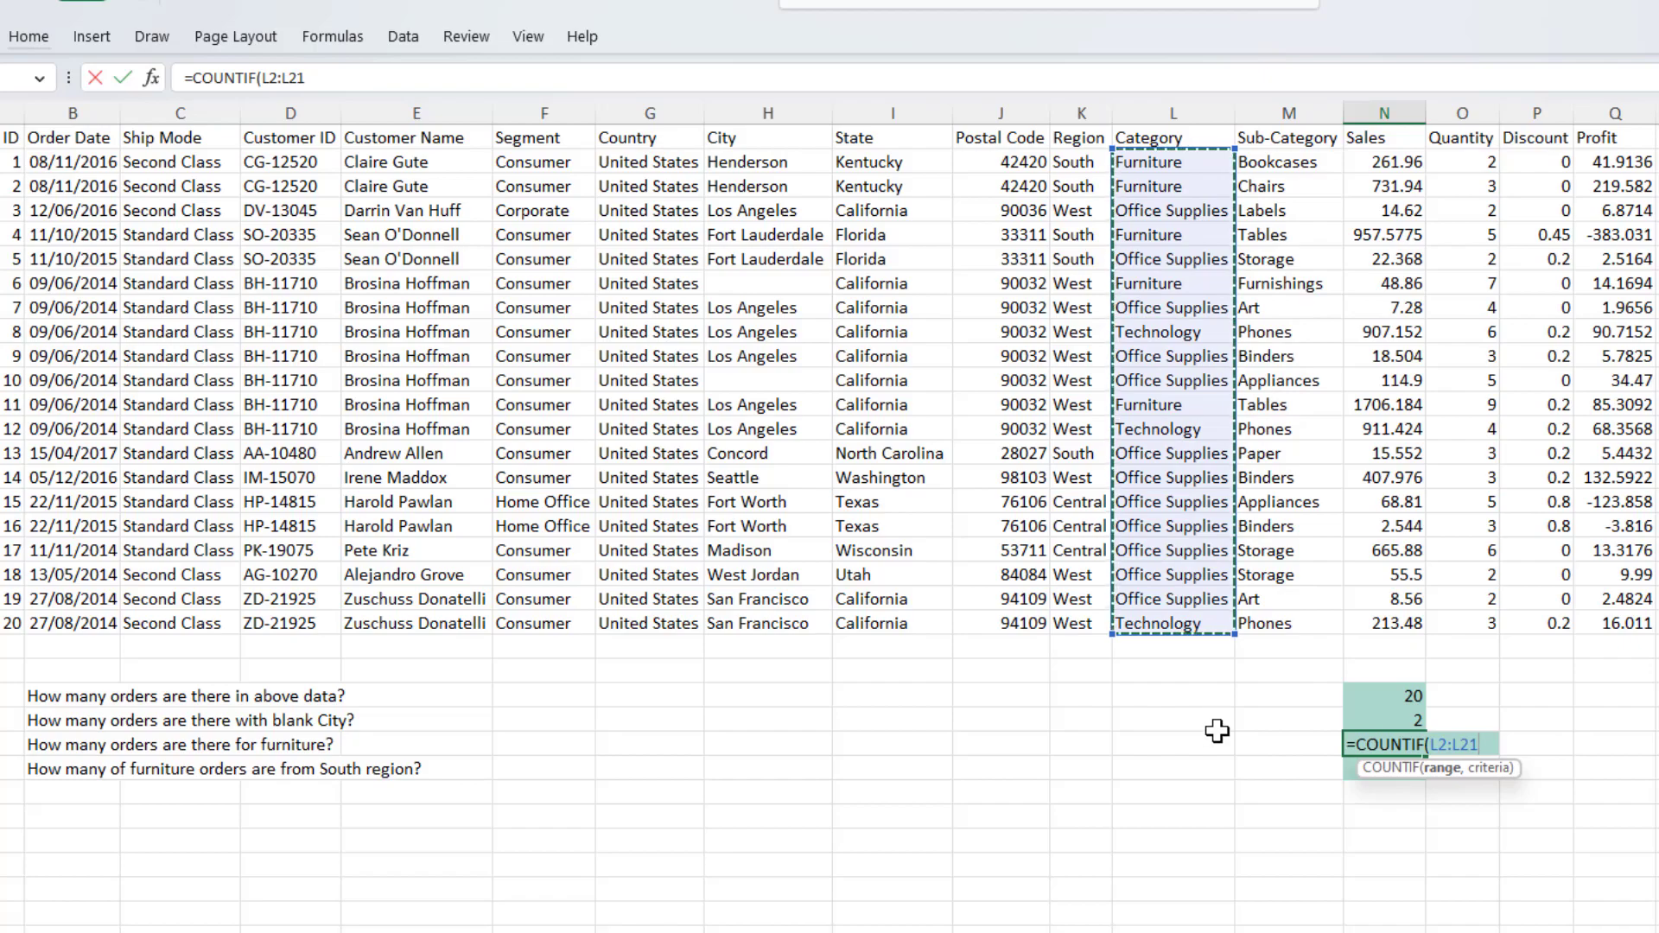
{"action": "mouse_move", "coordinate": [1226, 801]}
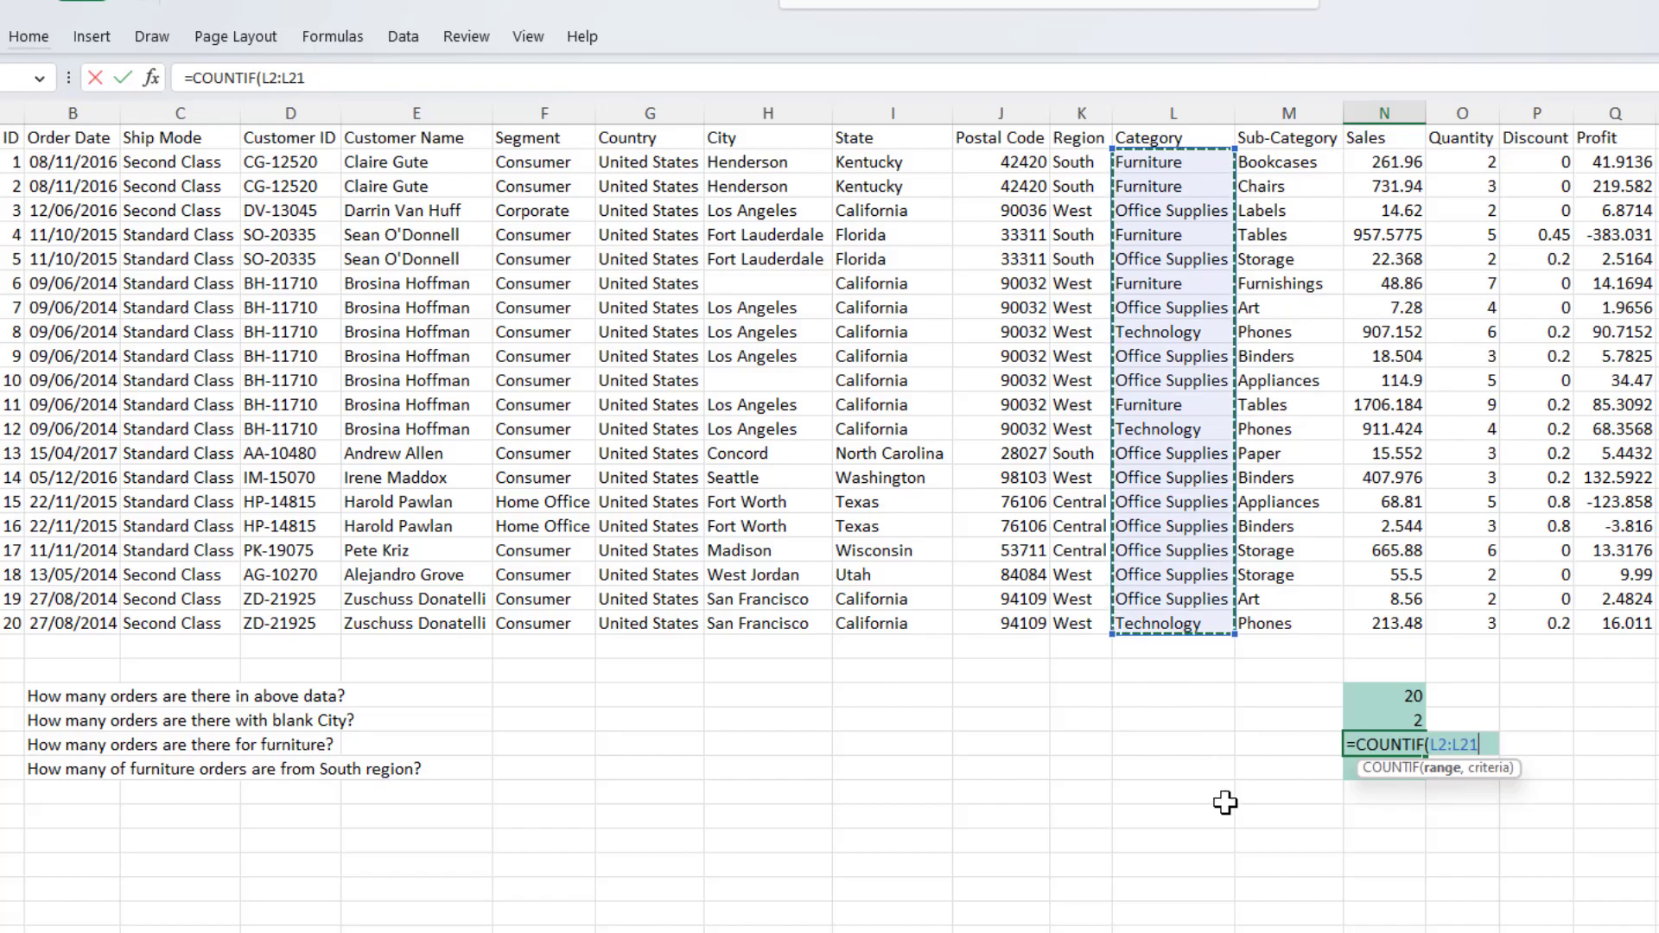
{"action": "type", "text": ",\"\")"}
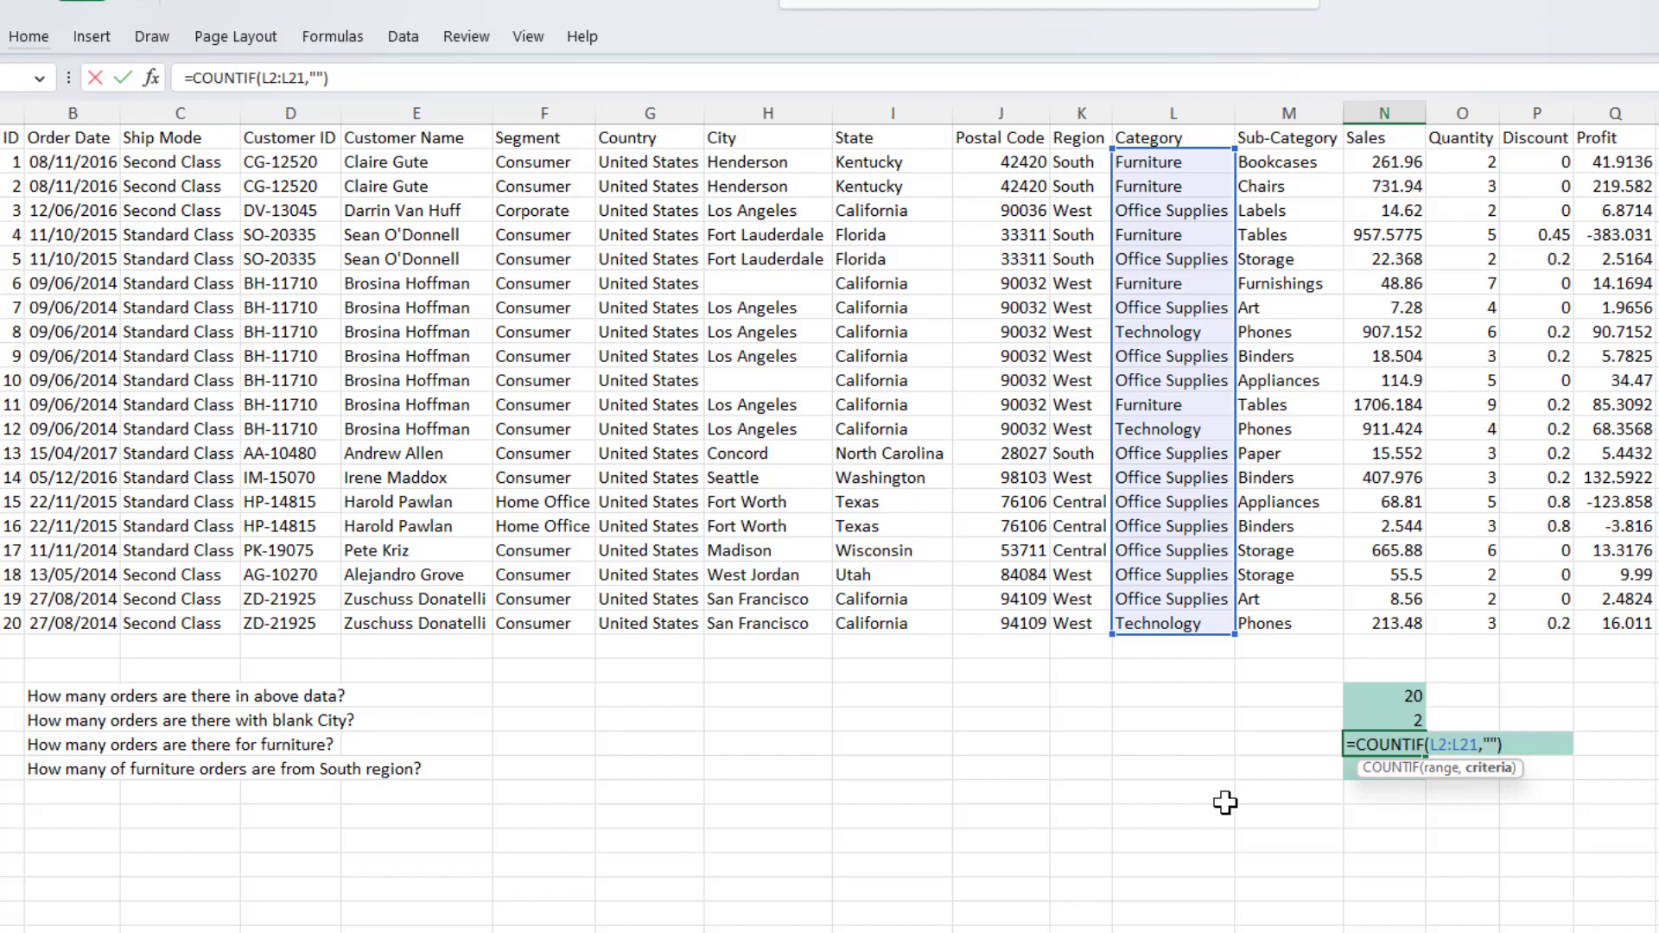
{"action": "type", "text": "F"}
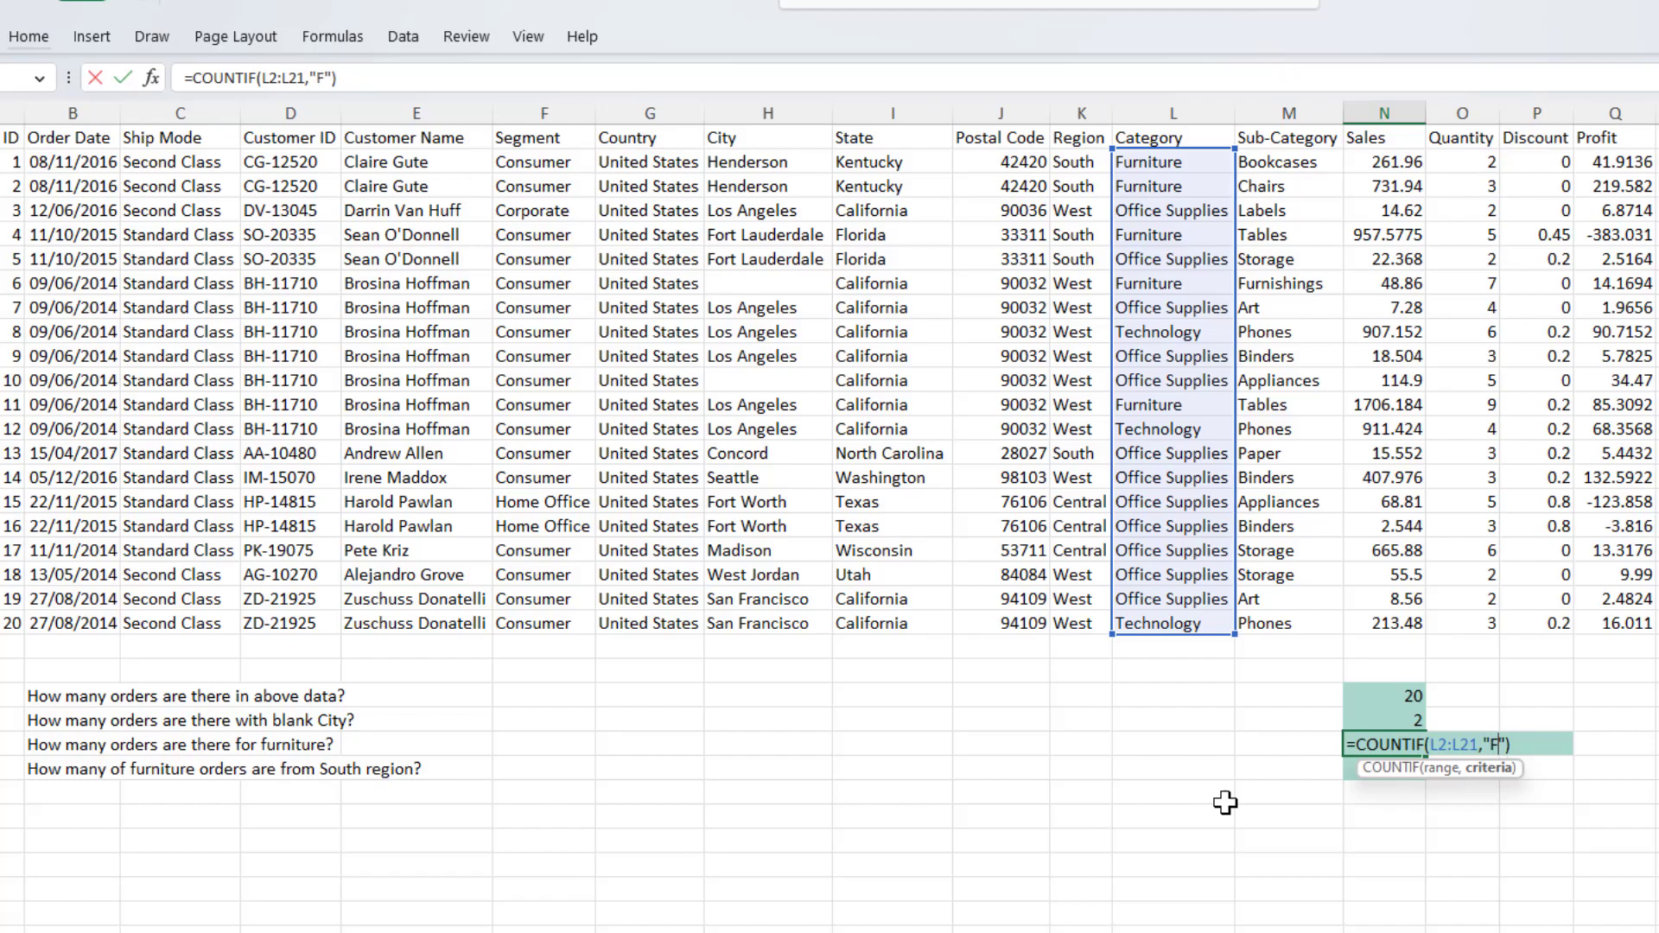
{"action": "type", "text": "urniture"}
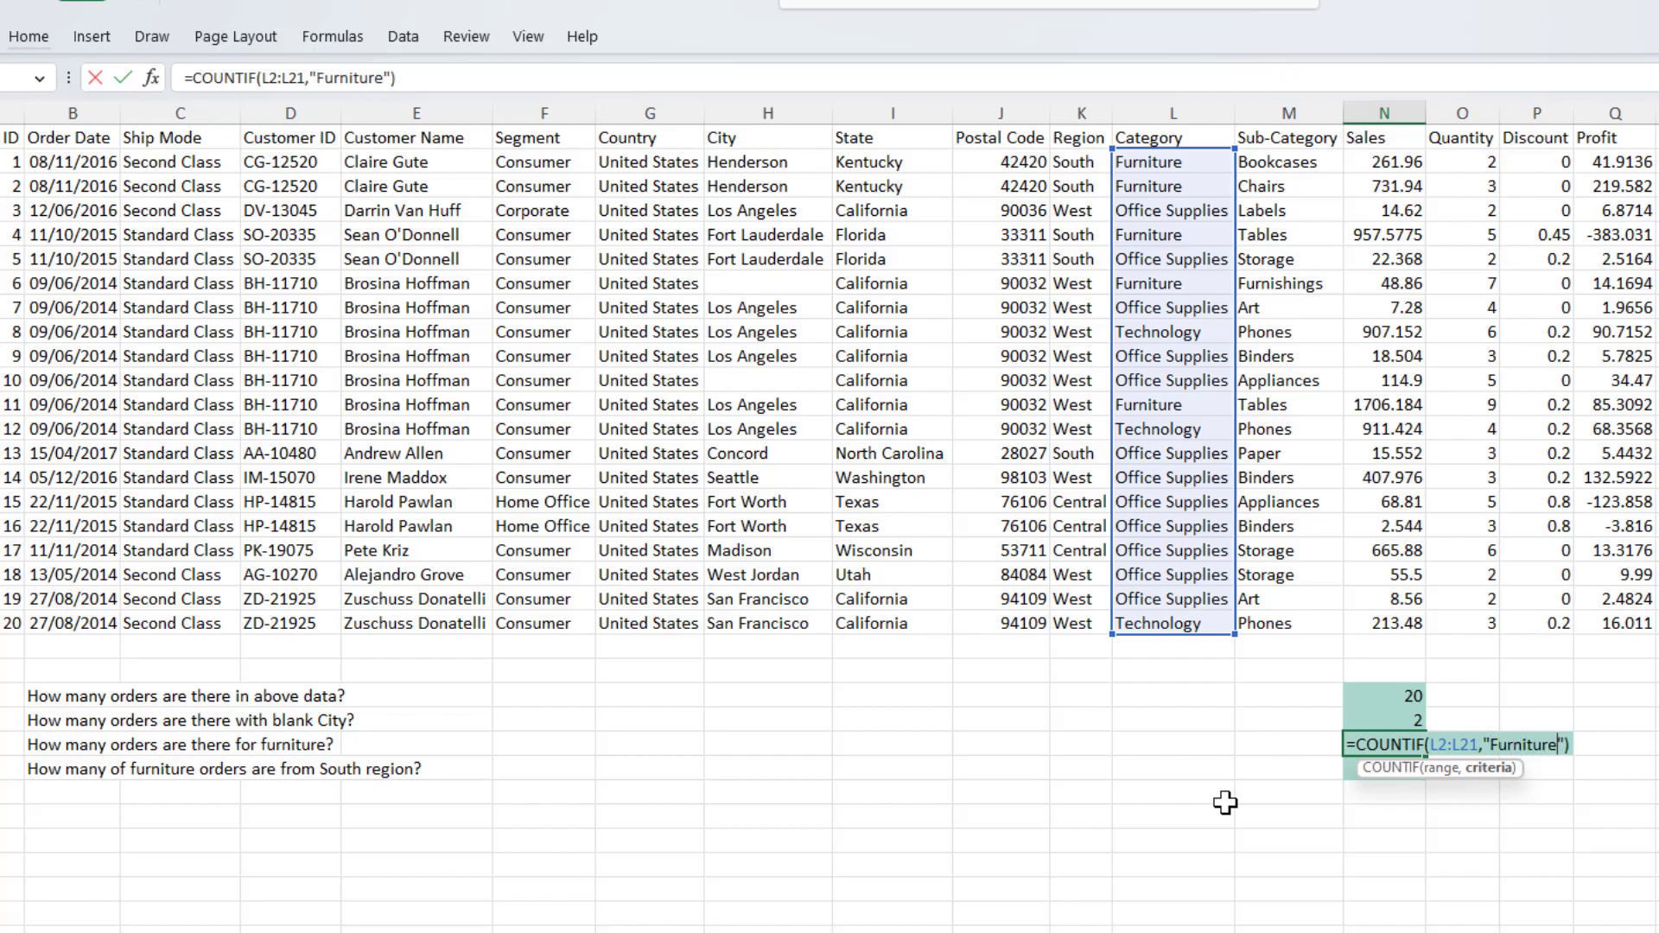
{"action": "key", "text": "enter"}
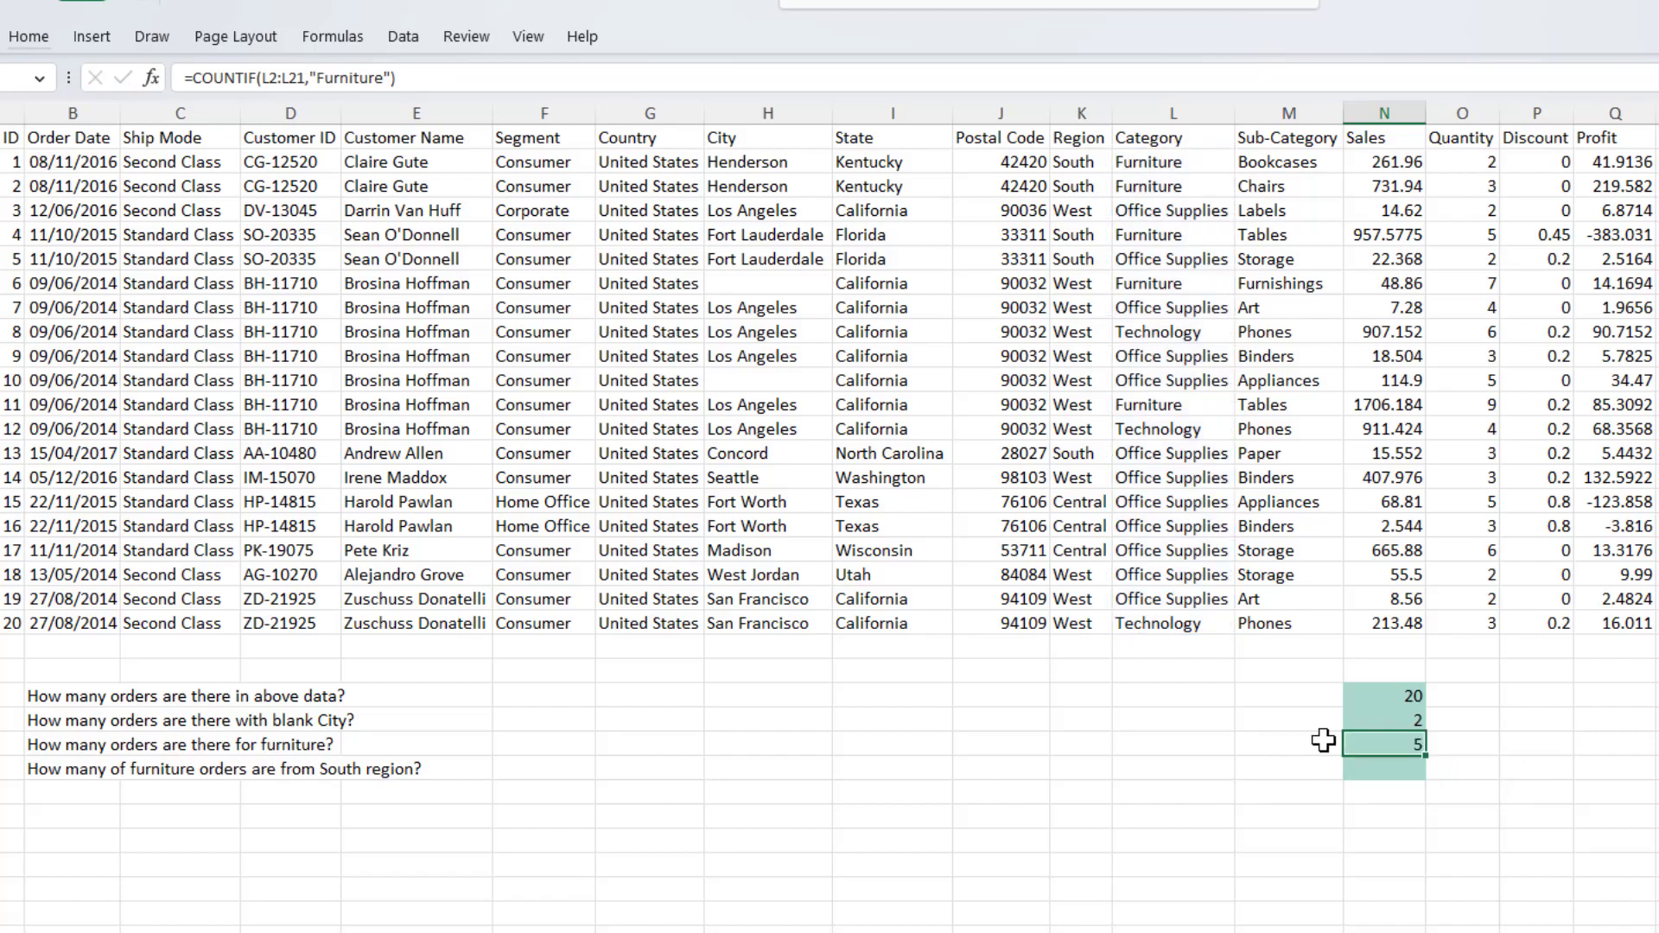
{"action": "mouse_move", "coordinate": [1145, 156]}
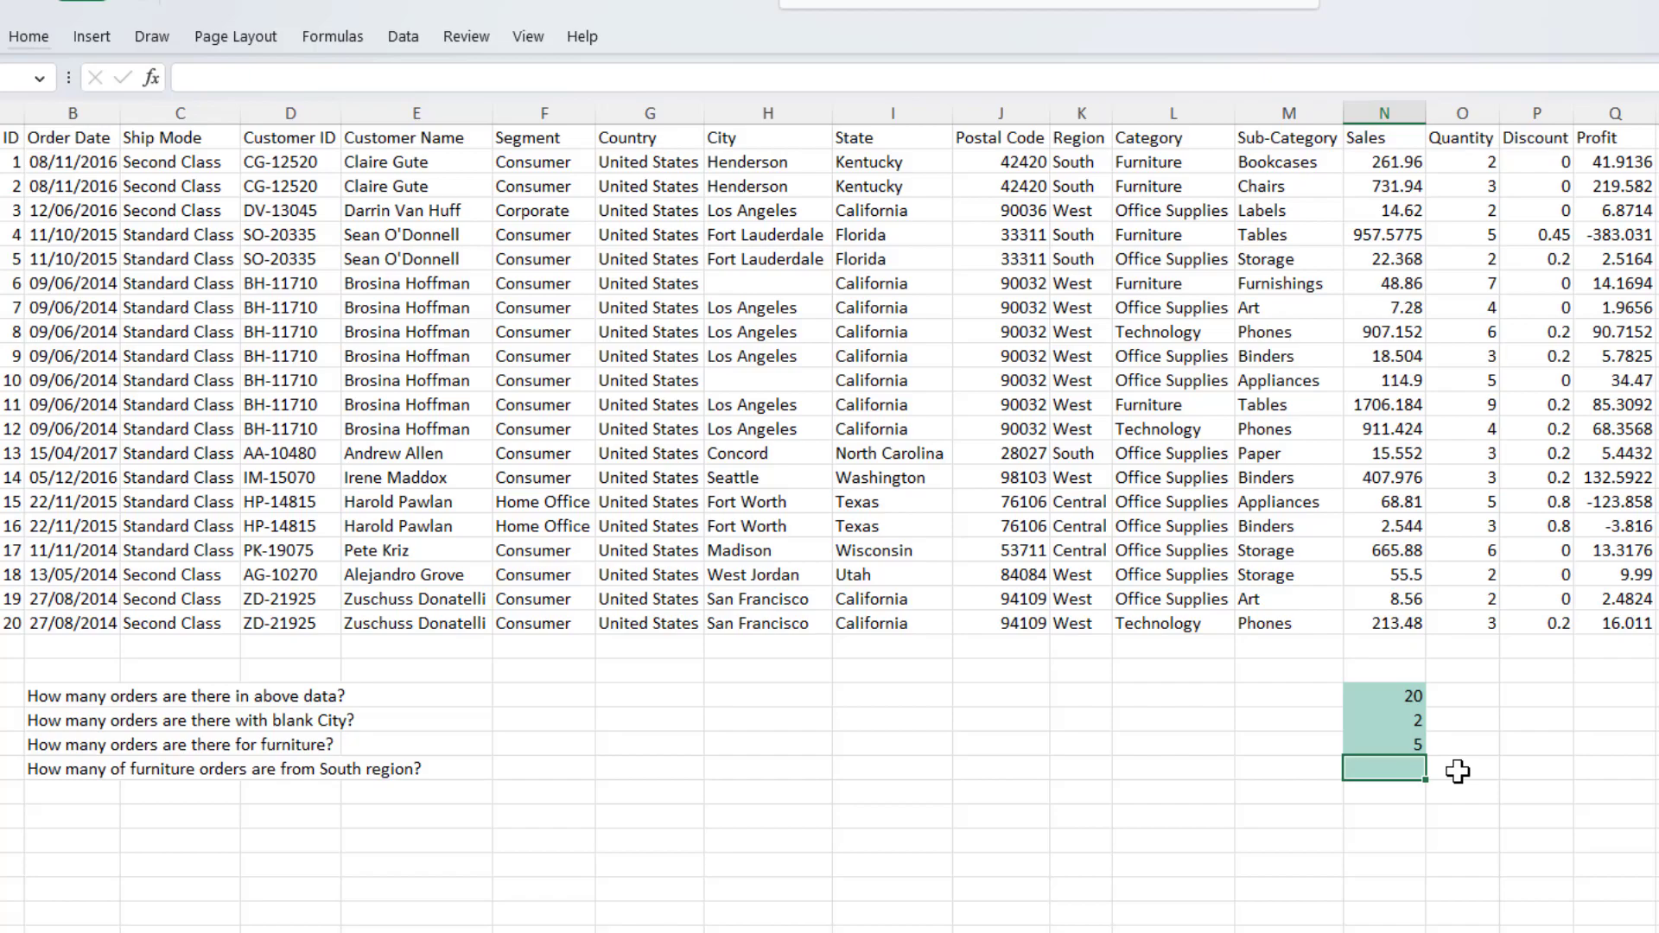
- Start a COUNTIFS formula with =counti beside the South-furniture question
{"action": "type", "text": "=counti"}
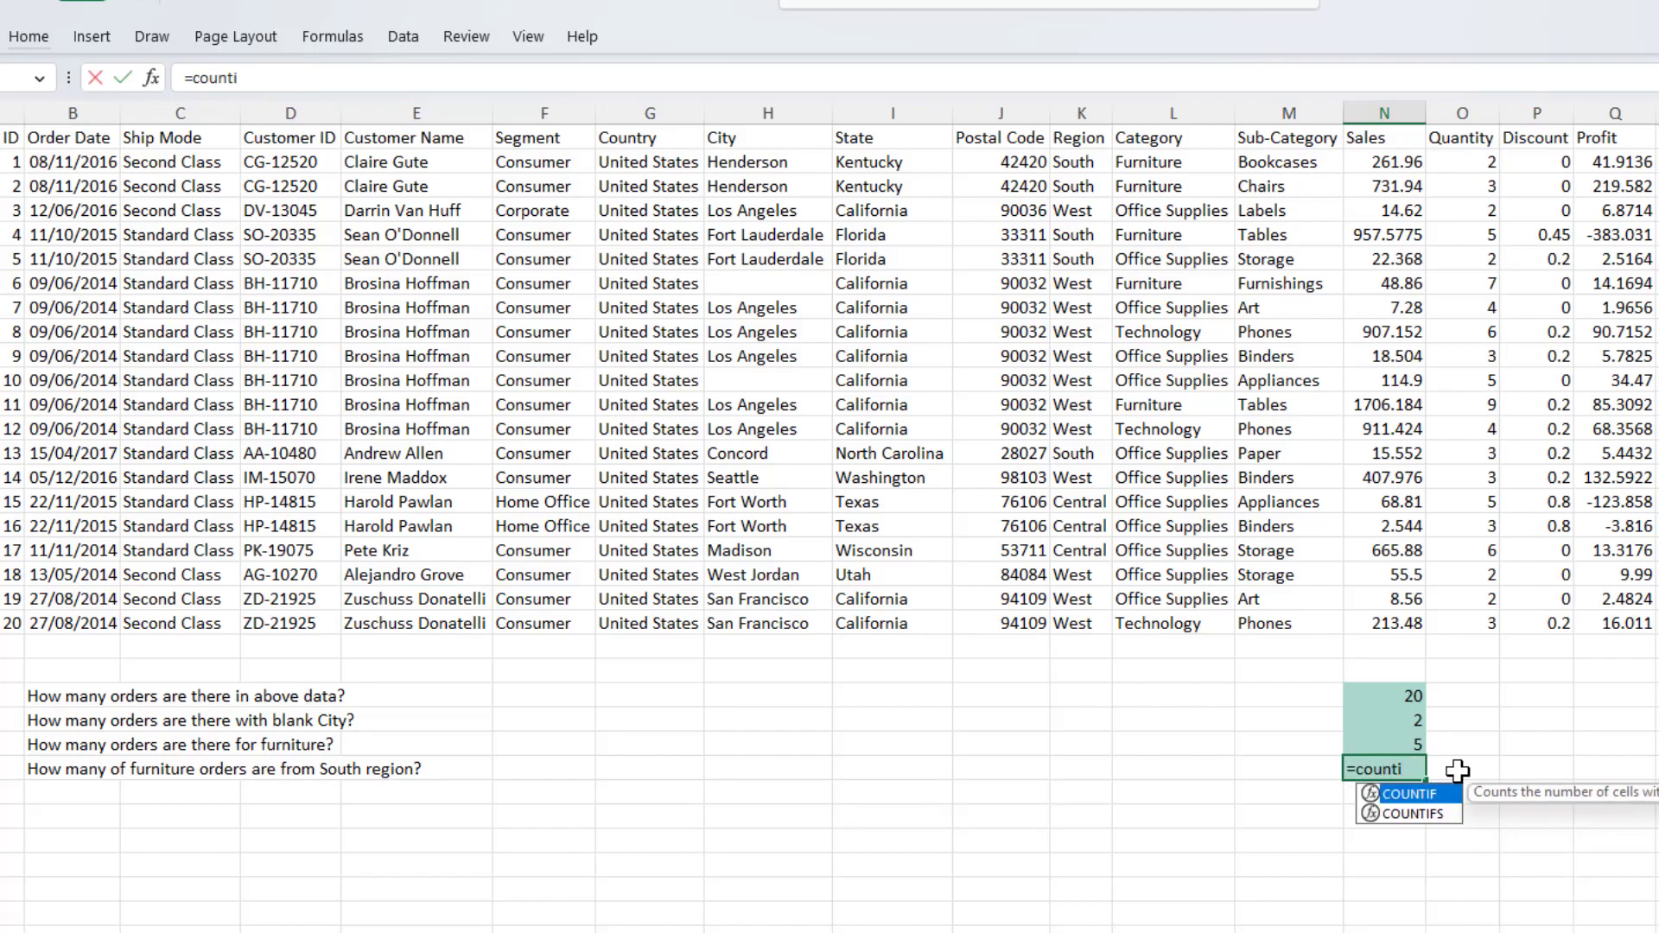
{"action": "mouse_move", "coordinate": [96, 781]}
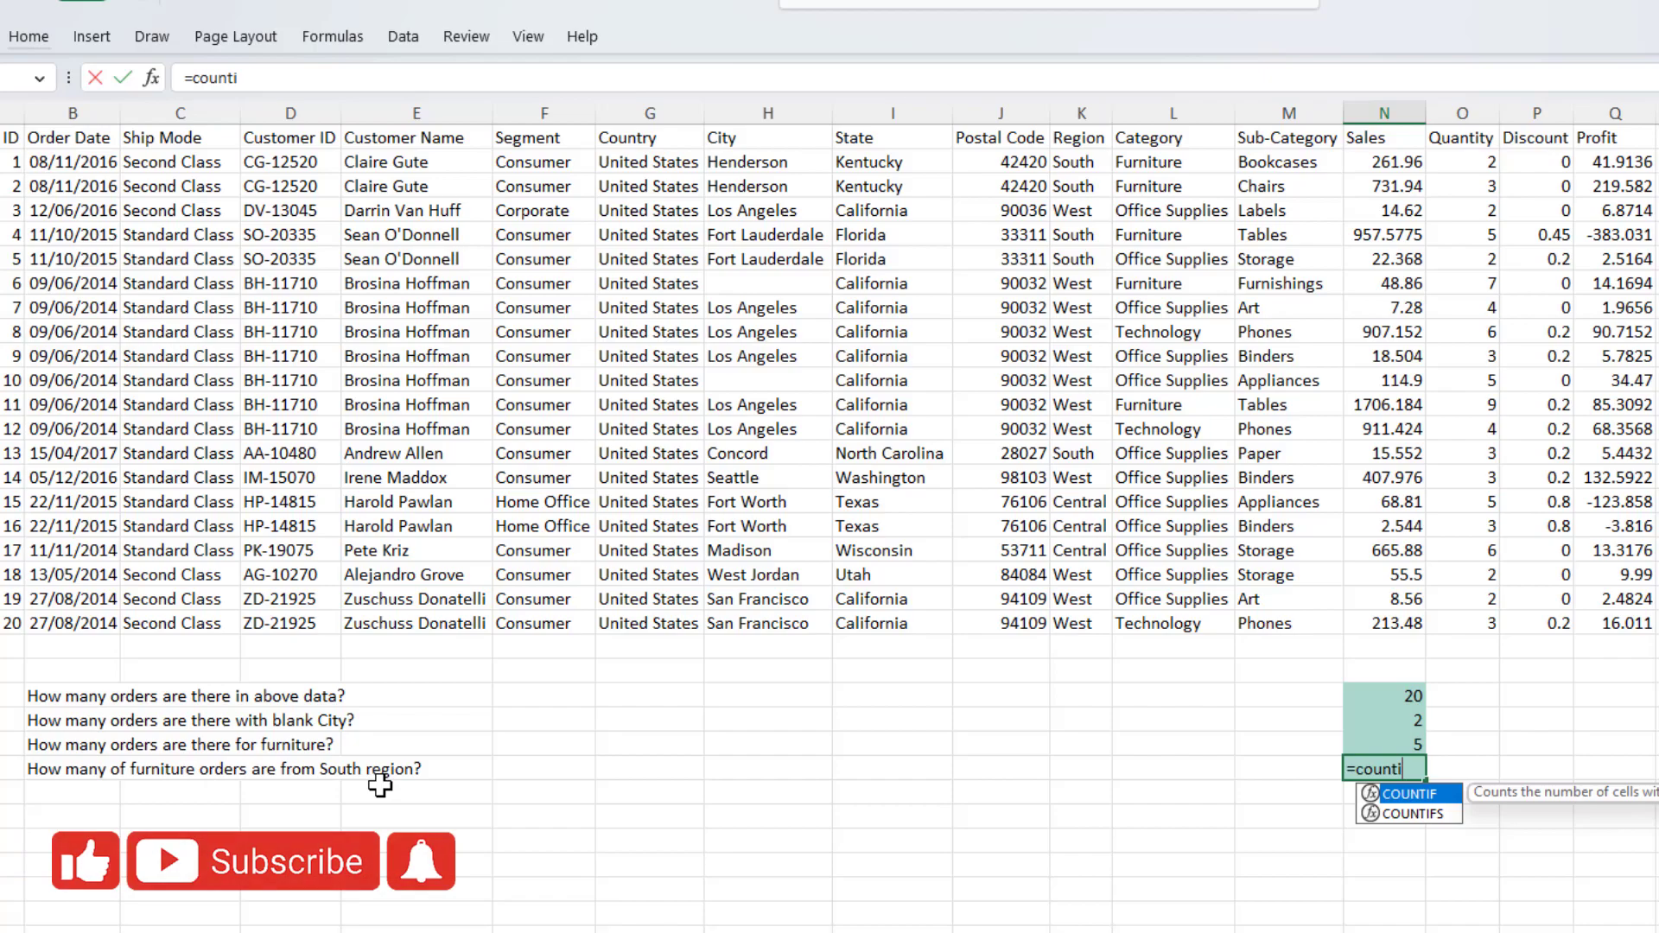
{"action": "mouse_move", "coordinate": [1013, 889]}
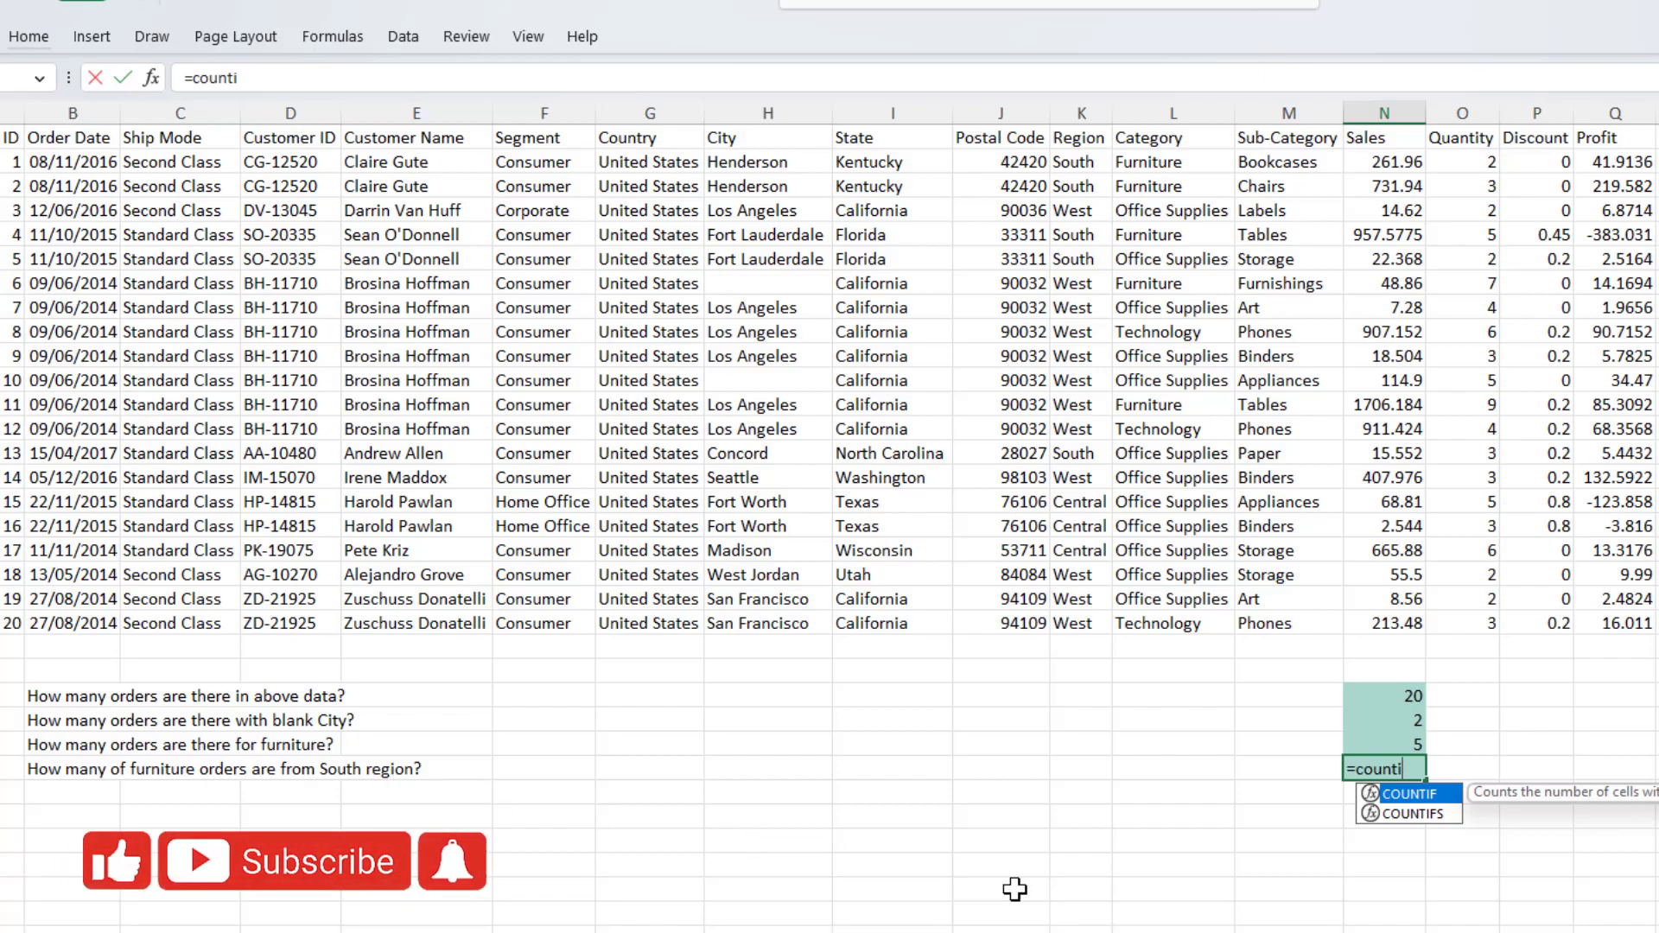
{"action": "mouse_move", "coordinate": [178, 769]}
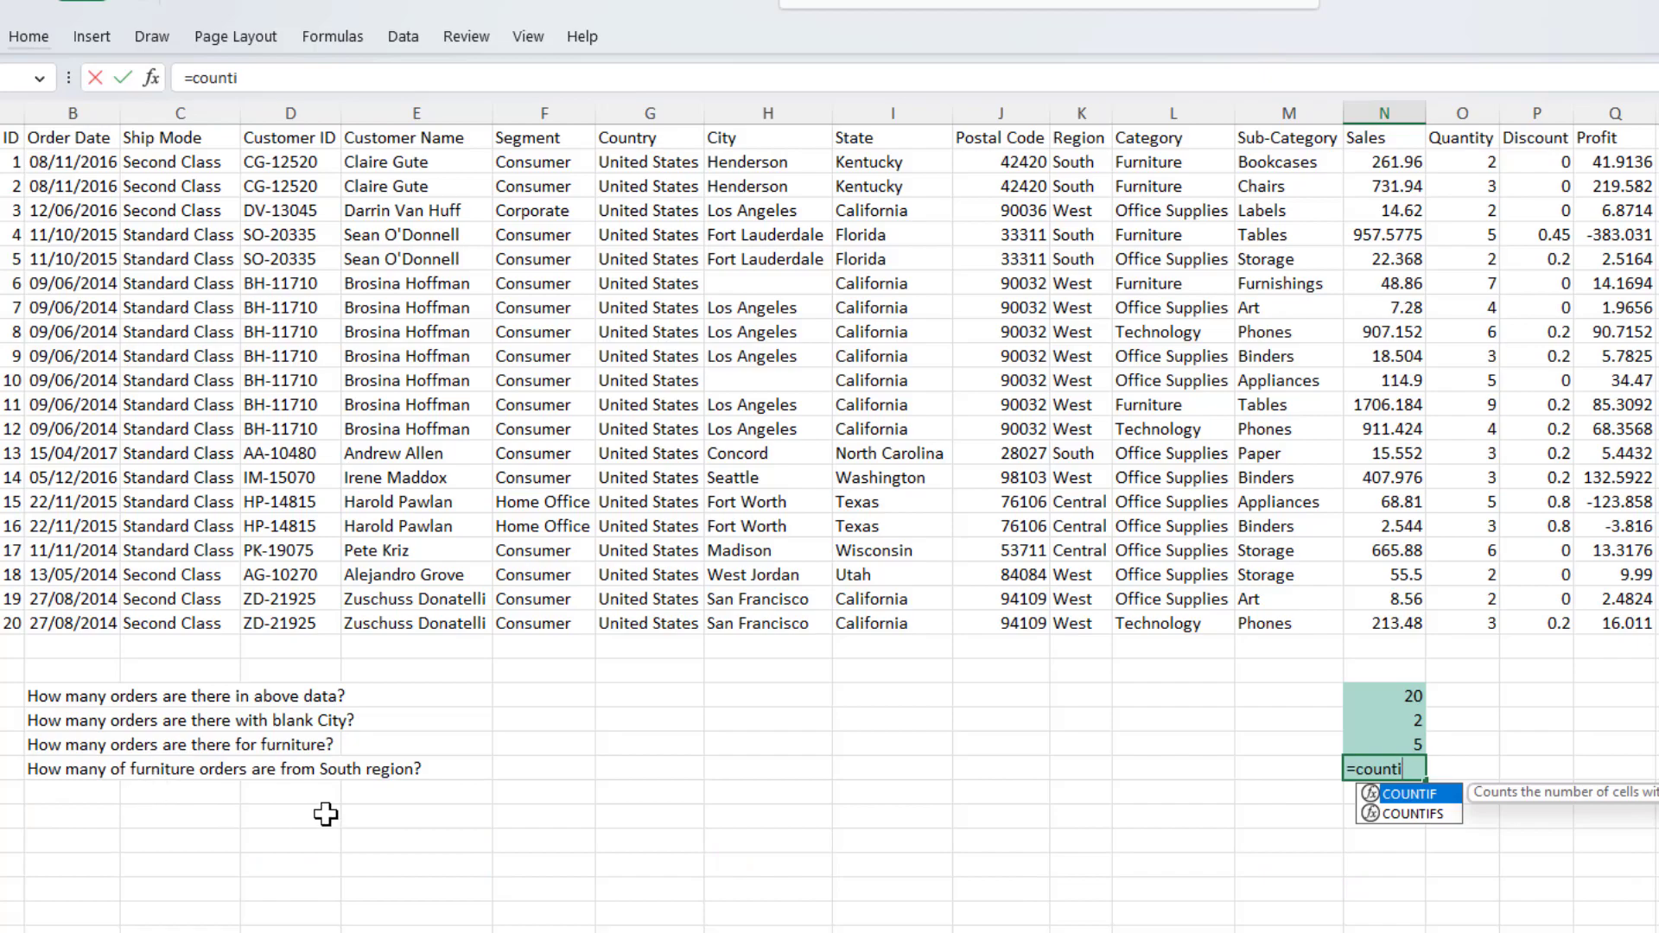
{"action": "mouse_move", "coordinate": [1081, 404]}
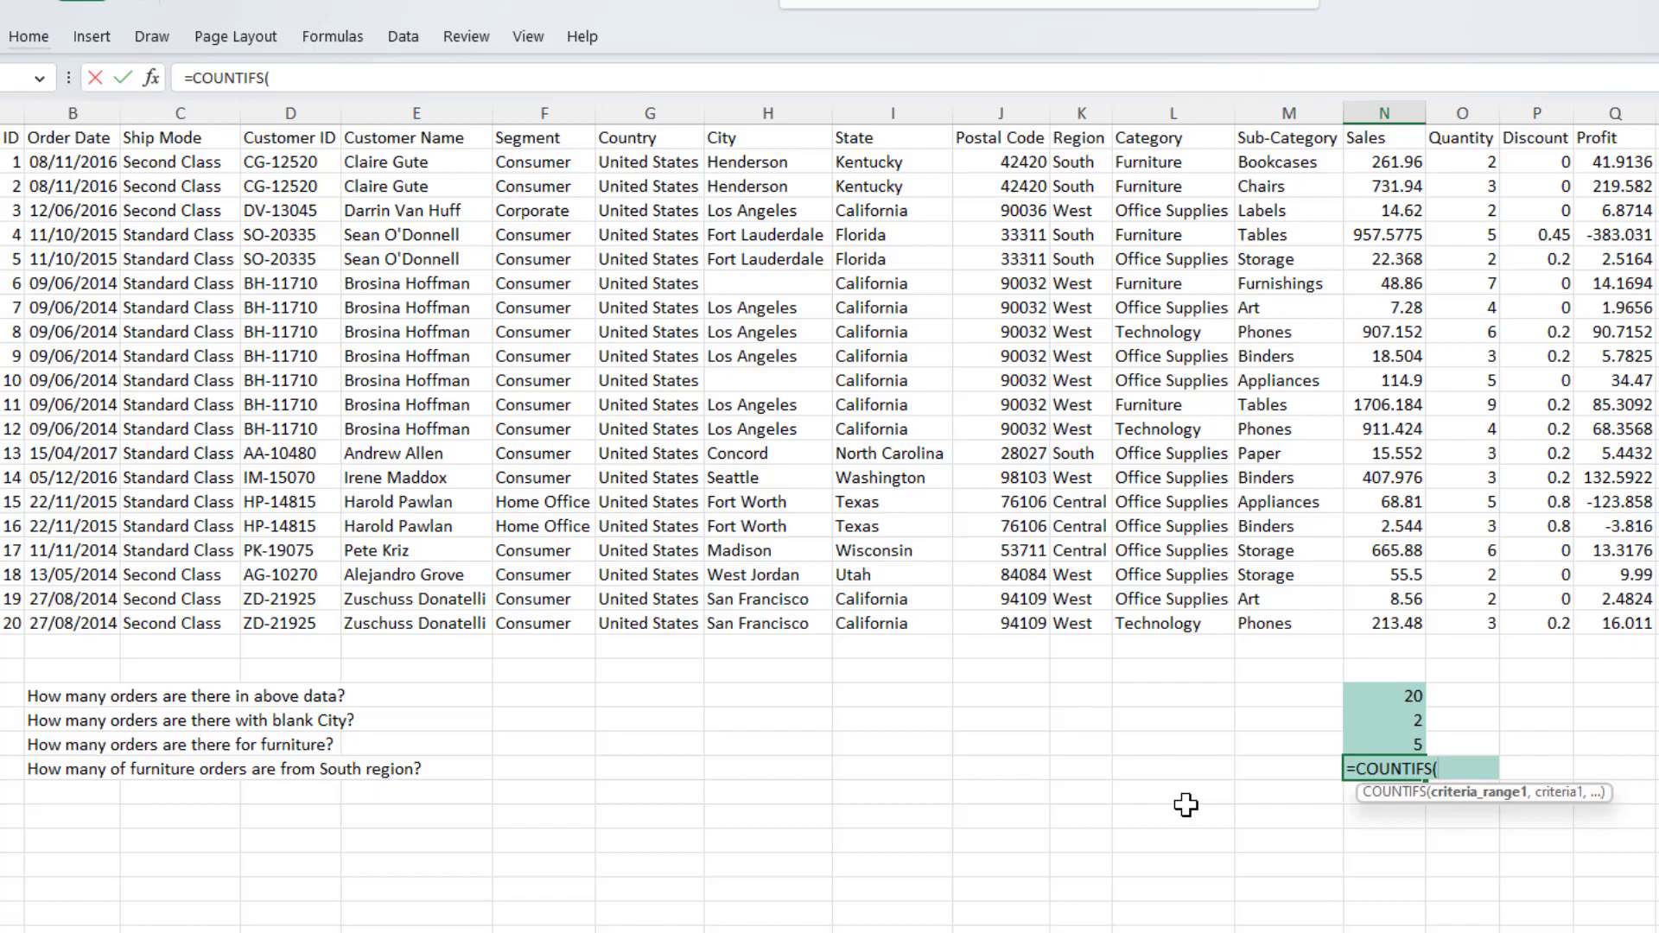
{"action": "mouse_move", "coordinate": [379, 710]}
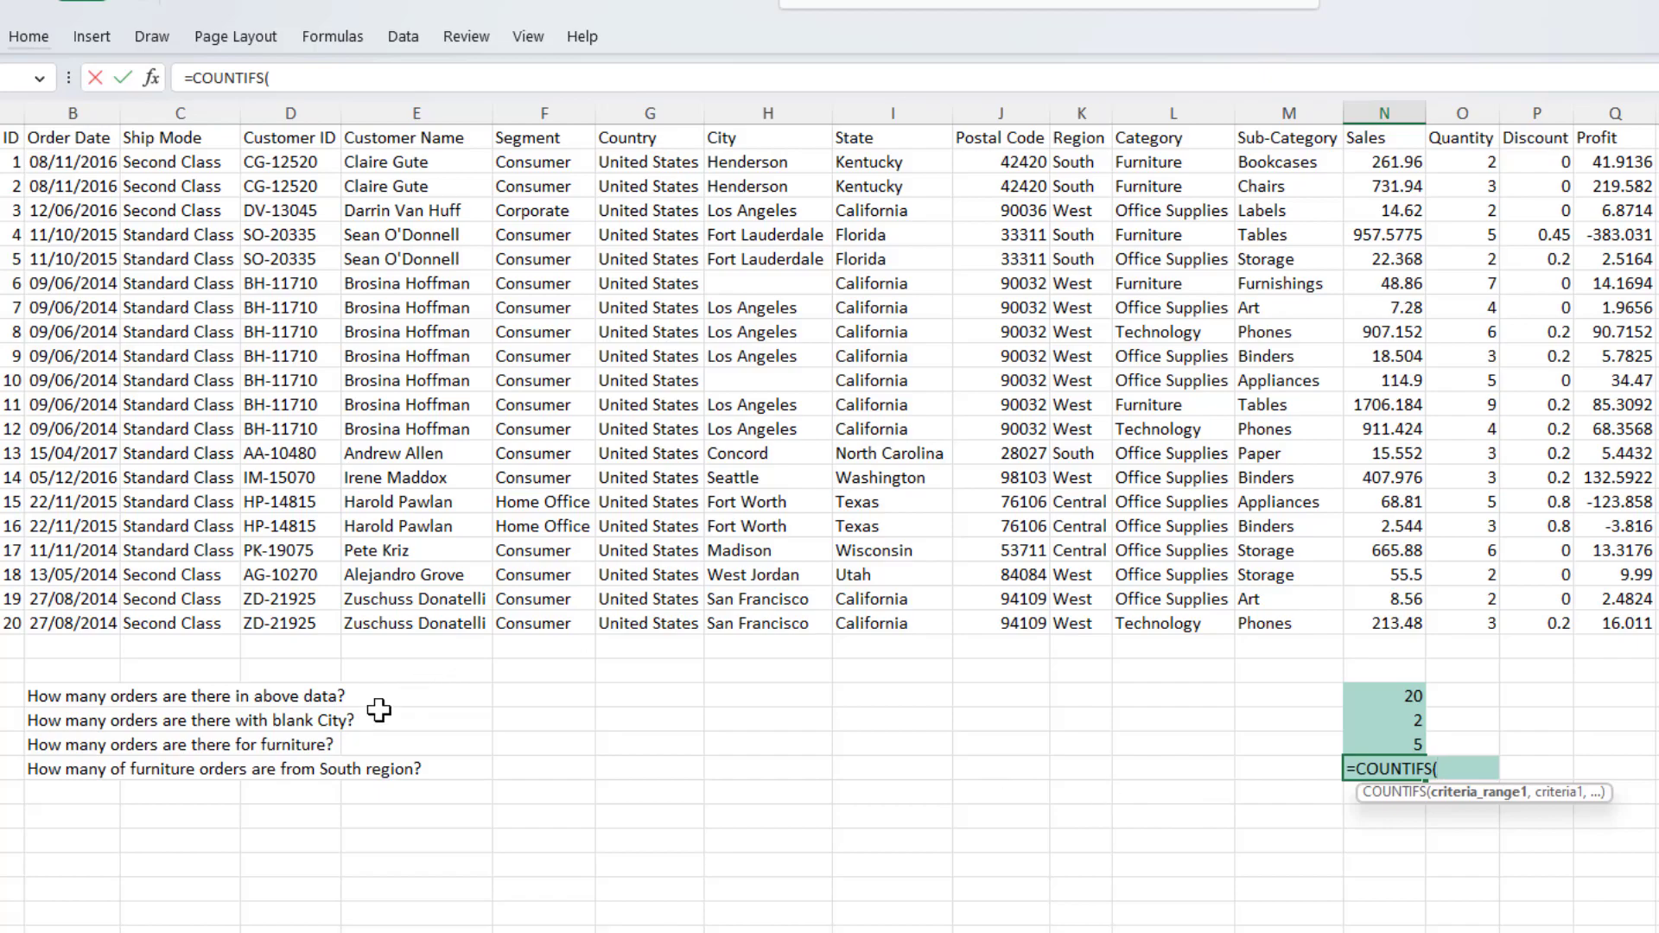
{"action": "mouse_move", "coordinate": [1379, 833]}
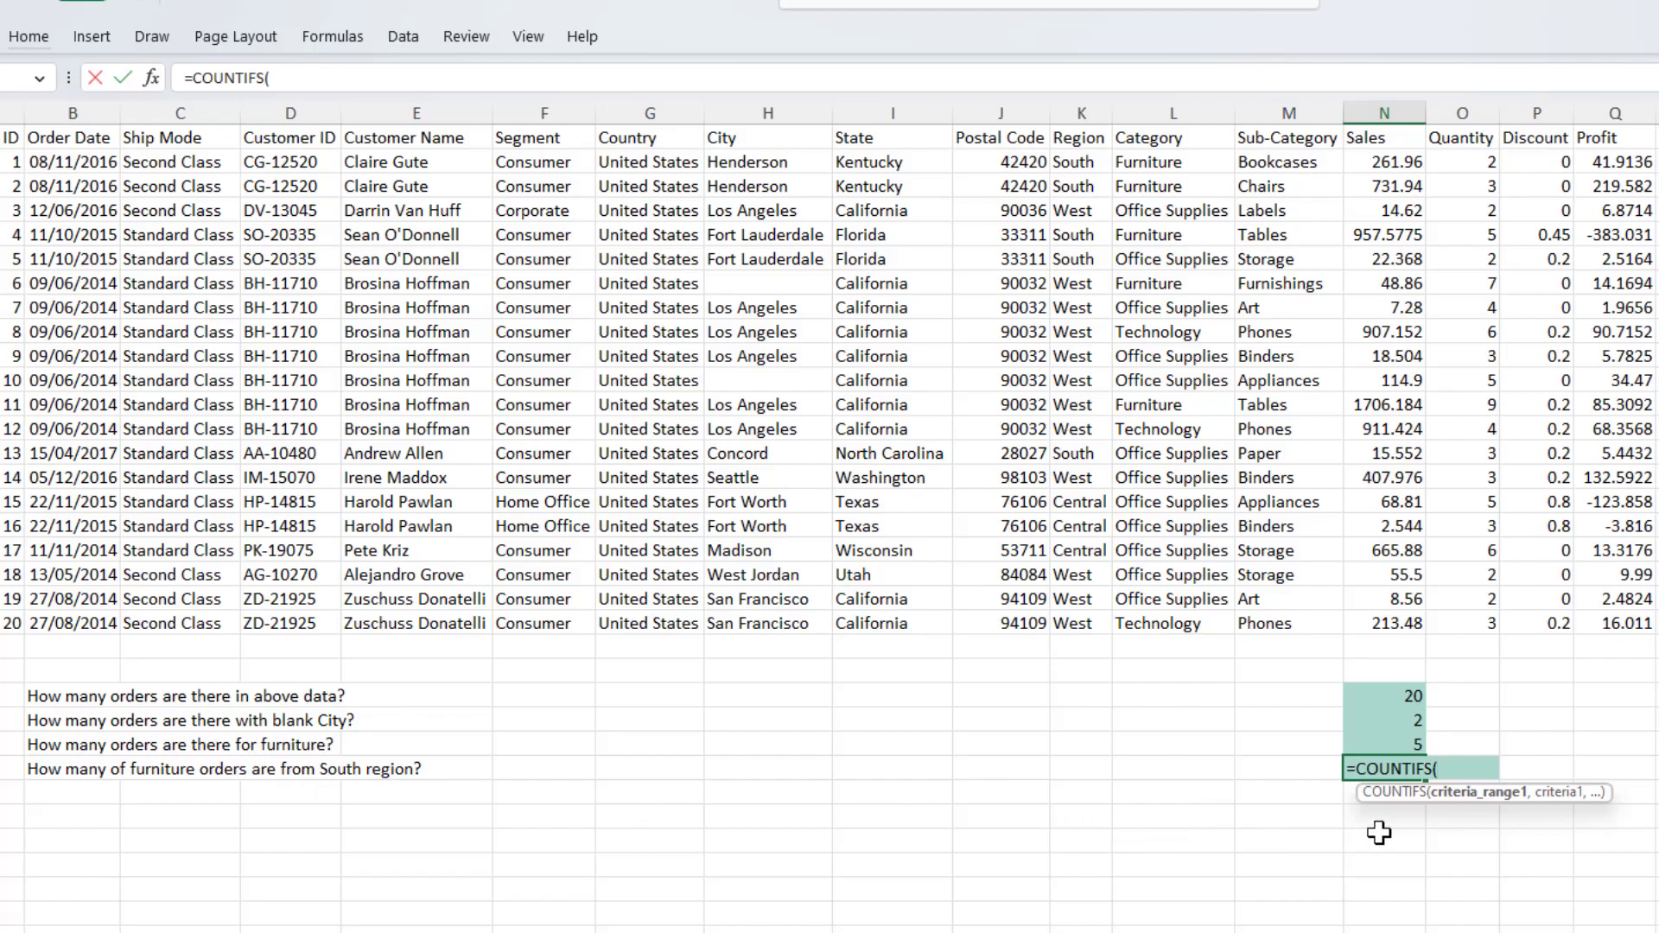
{"action": "mouse_move", "coordinate": [1479, 793]}
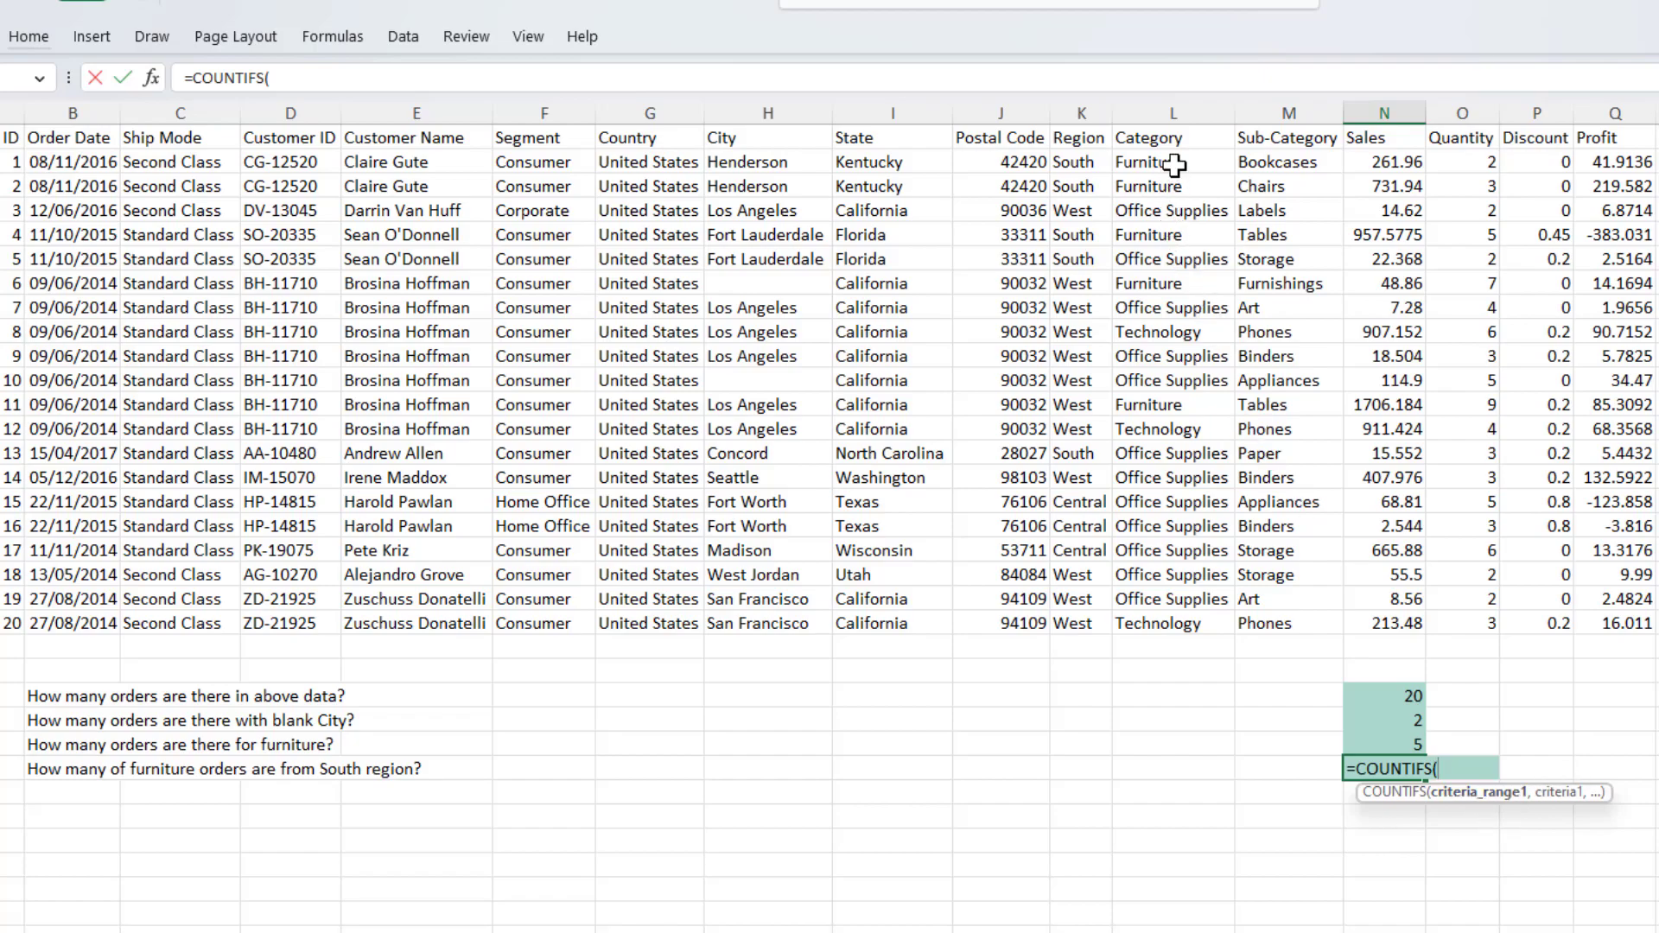
- Finish COUNTIFS matching Furniture in L2:L21 and South in K2:K21, showing 3
{"action": "left_click_drag", "start_coordinate": [1173, 161], "coordinate": [1173, 623]}
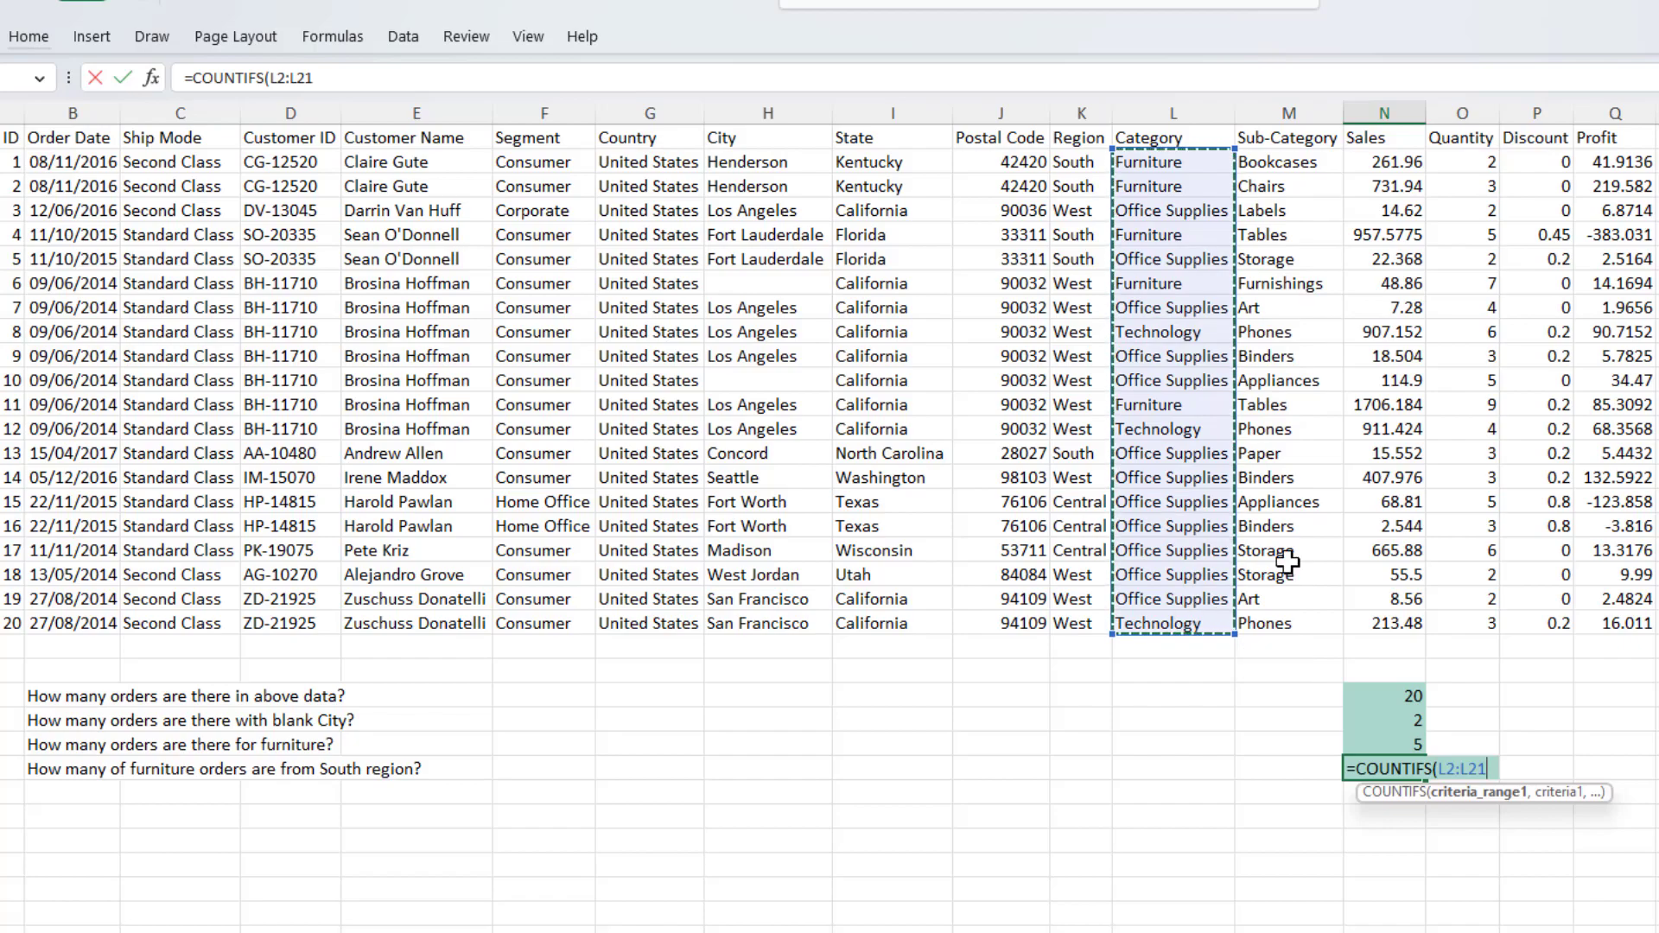
{"action": "type", "text": ",\"Furniture\",K2:K21"}
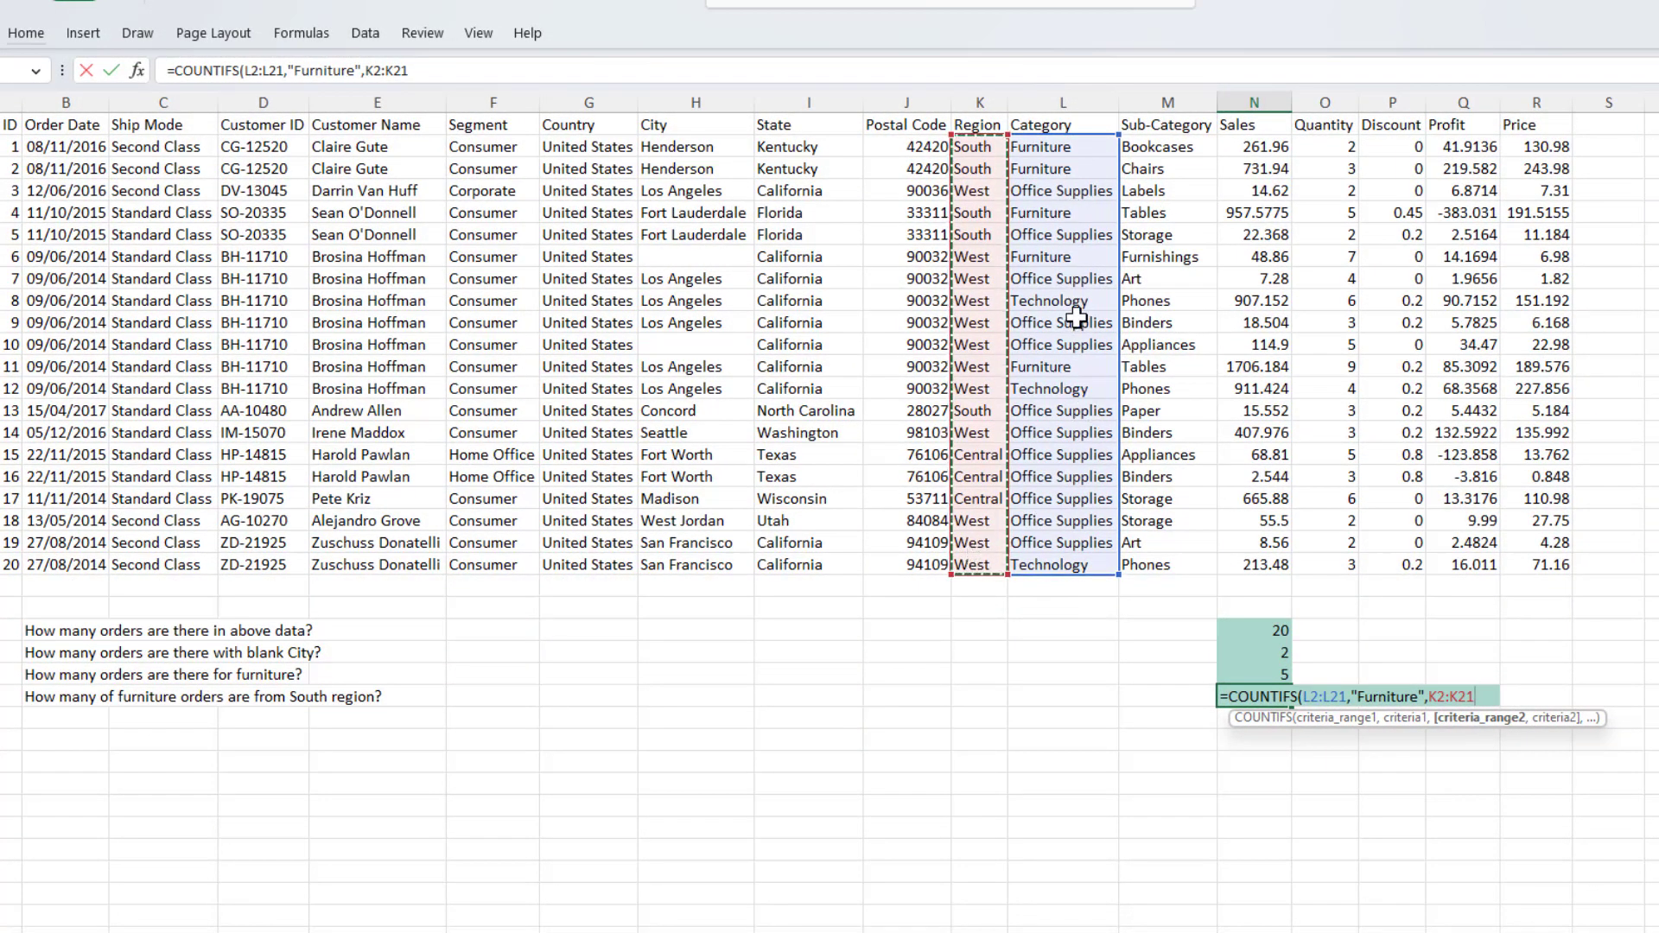
{"action": "mouse_move", "coordinate": [1076, 179]}
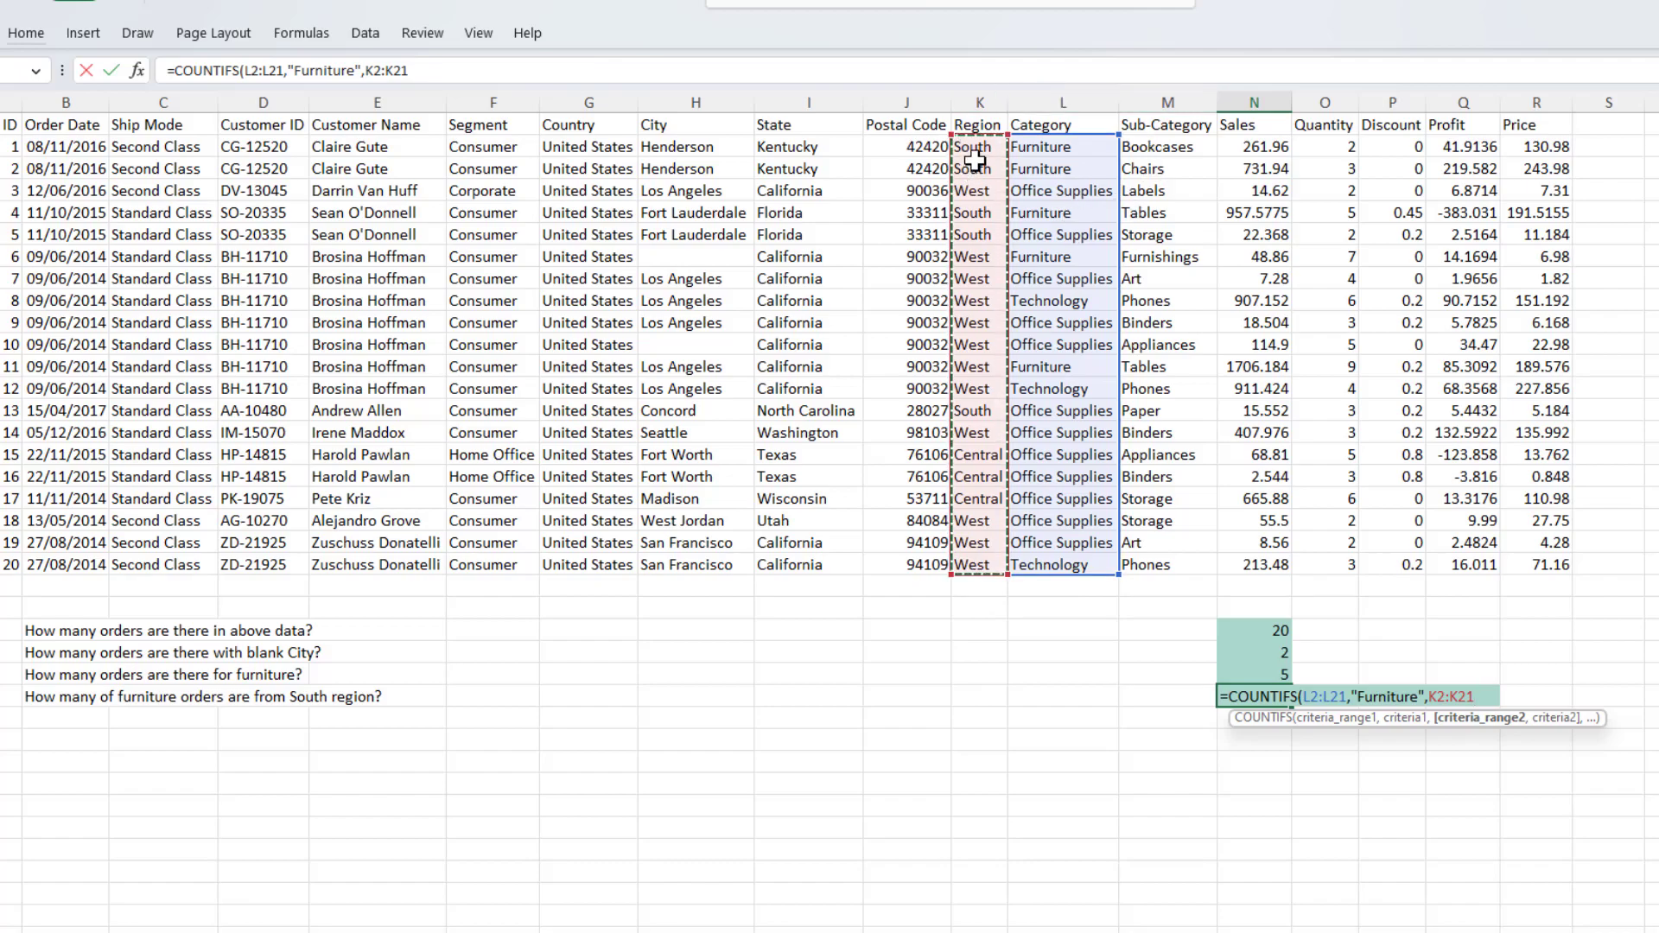
{"action": "mouse_move", "coordinate": [979, 322]}
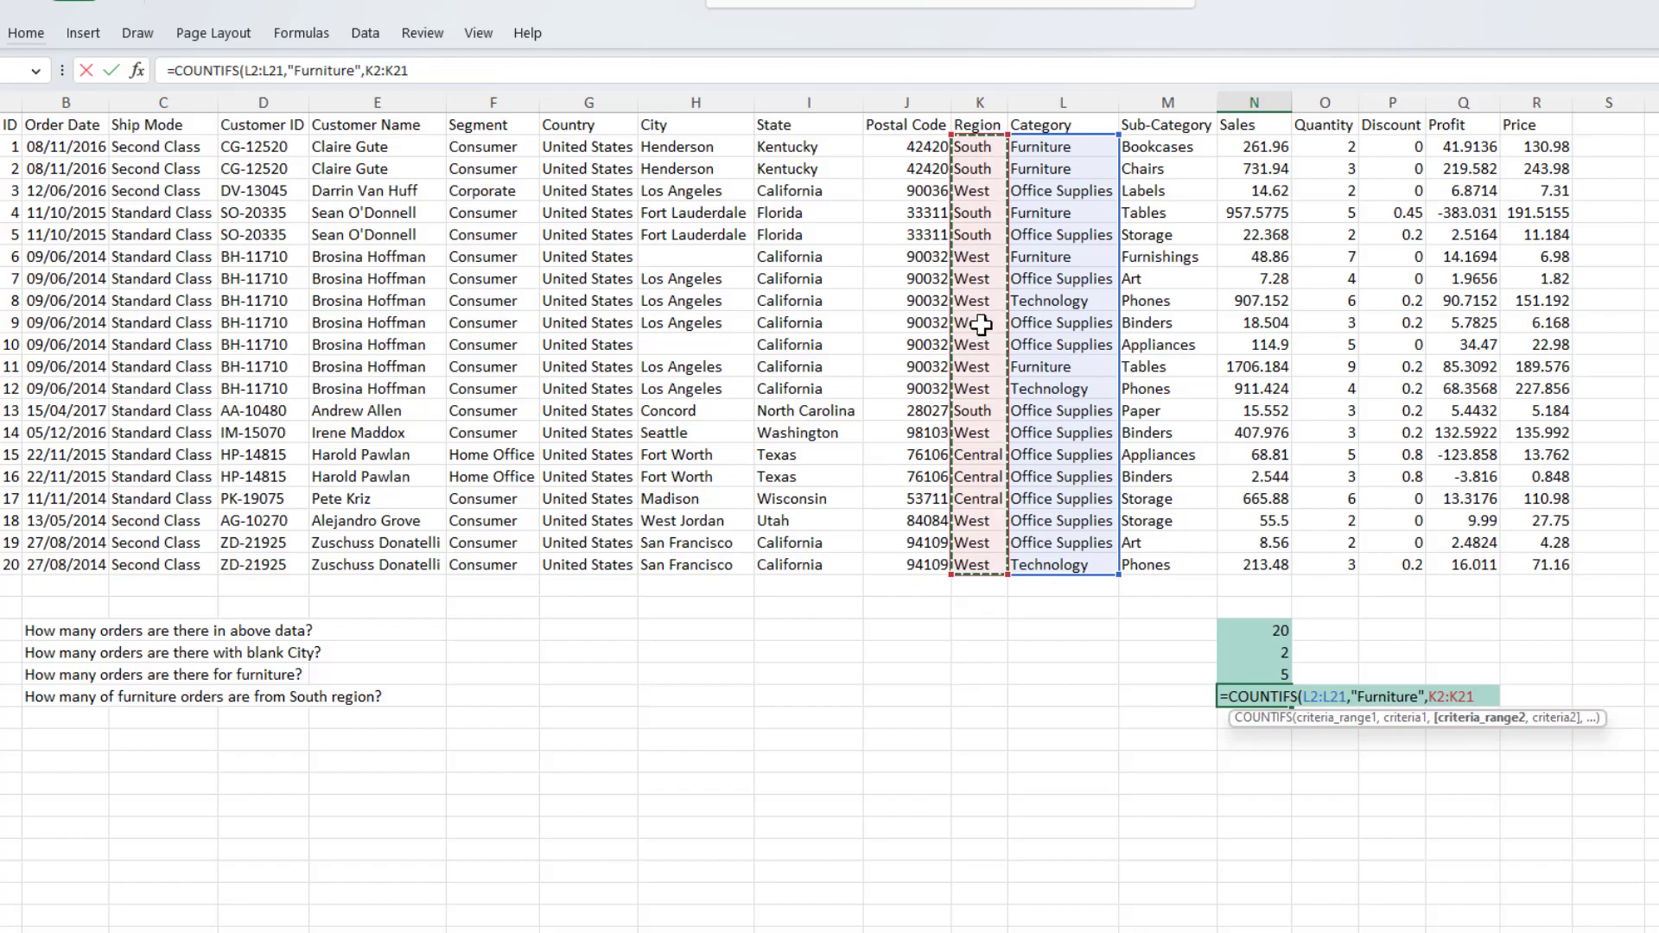
{"action": "mouse_move", "coordinate": [981, 223]}
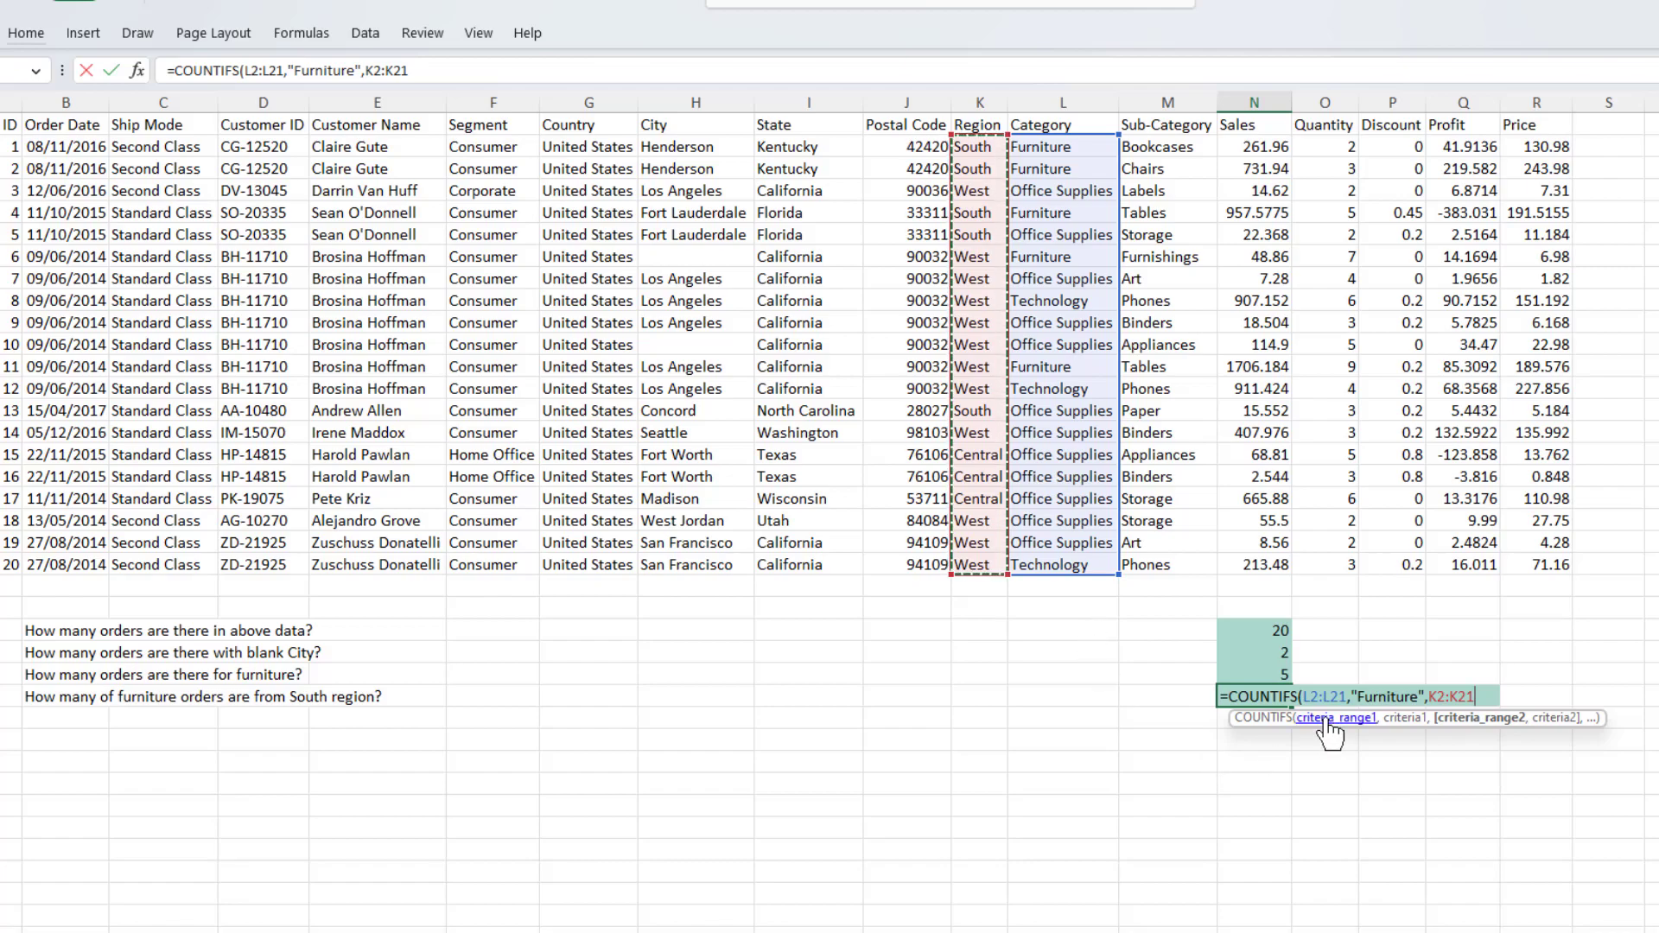
{"action": "type", "text": ","}
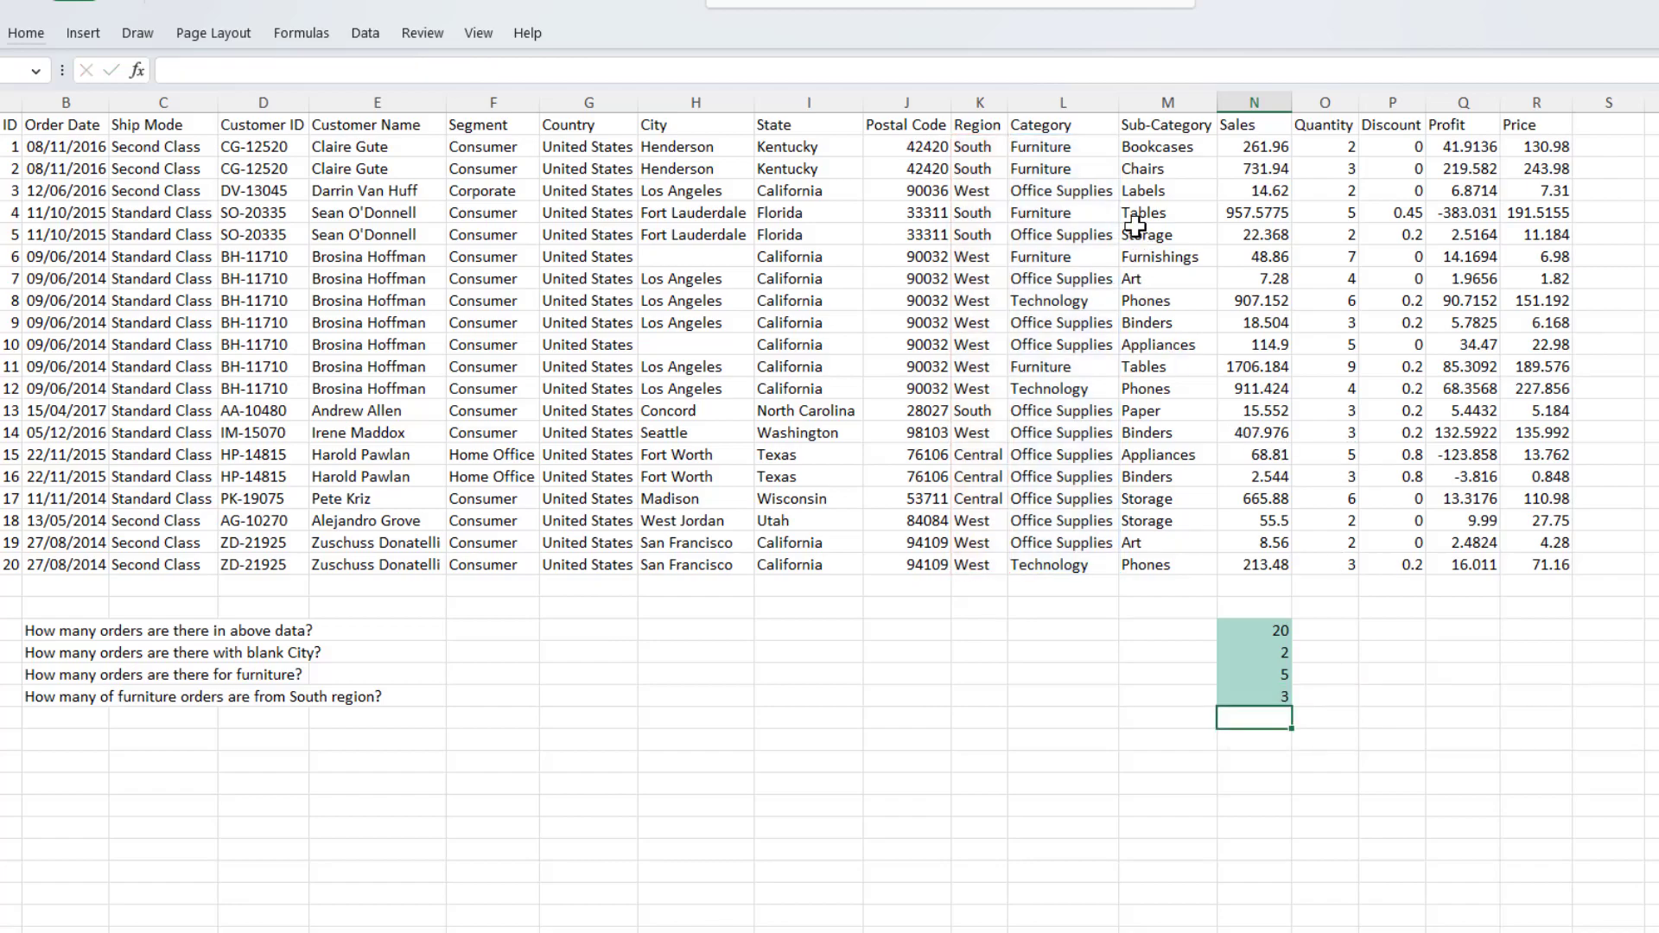
{"action": "left_click", "coordinate": [1253, 674]}
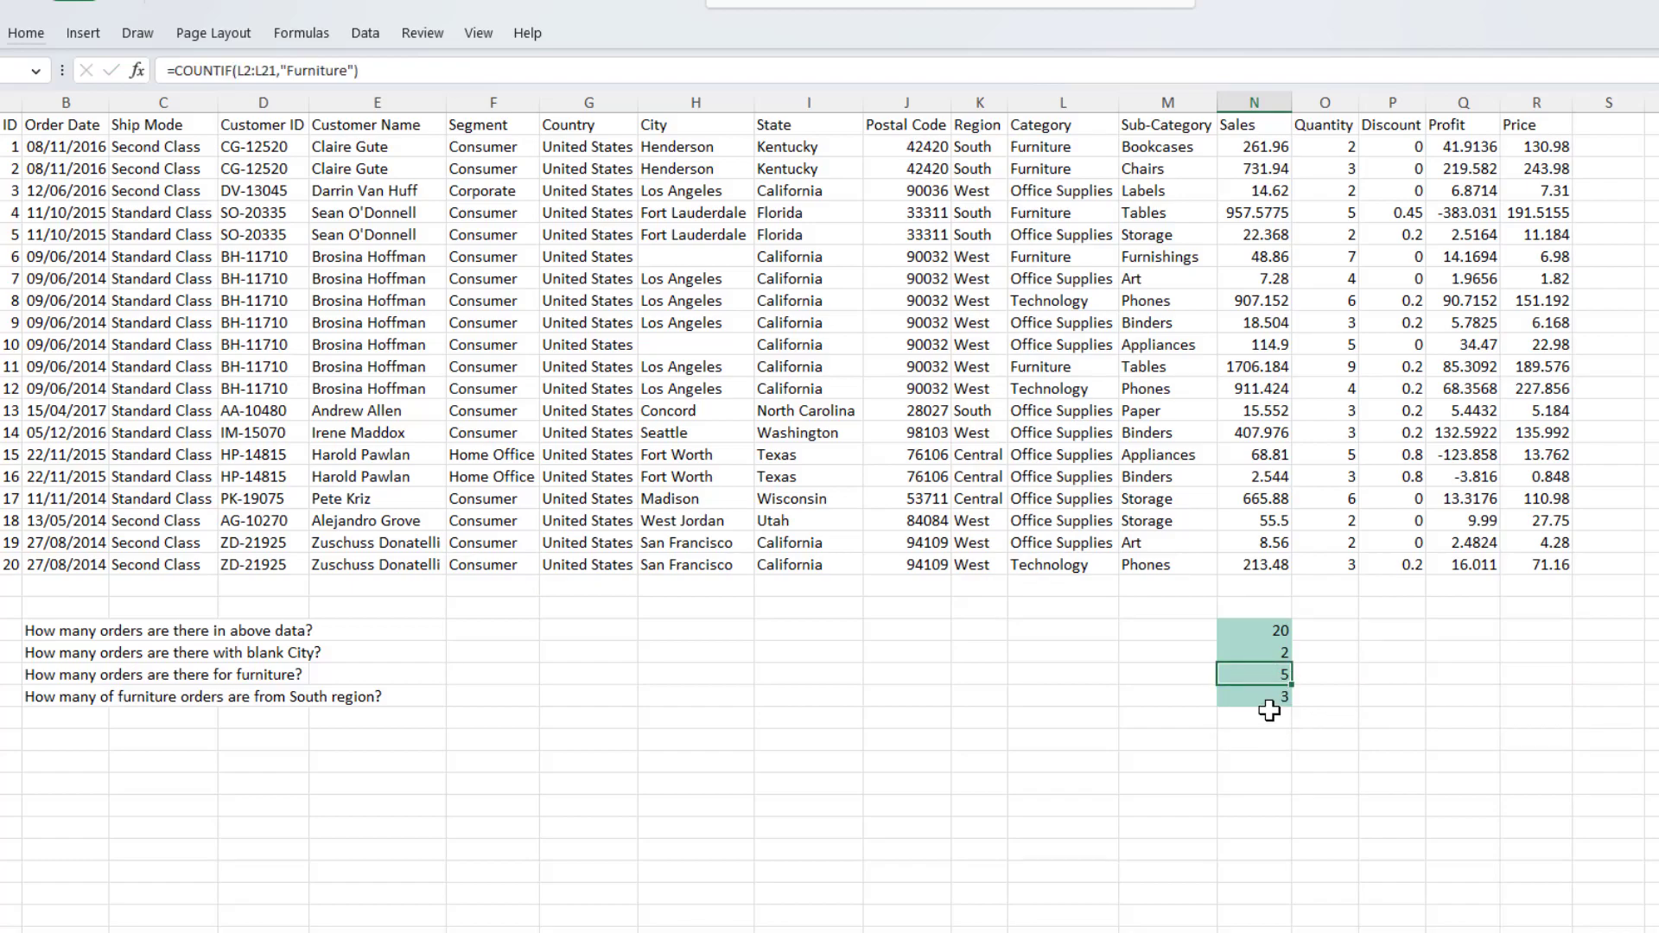